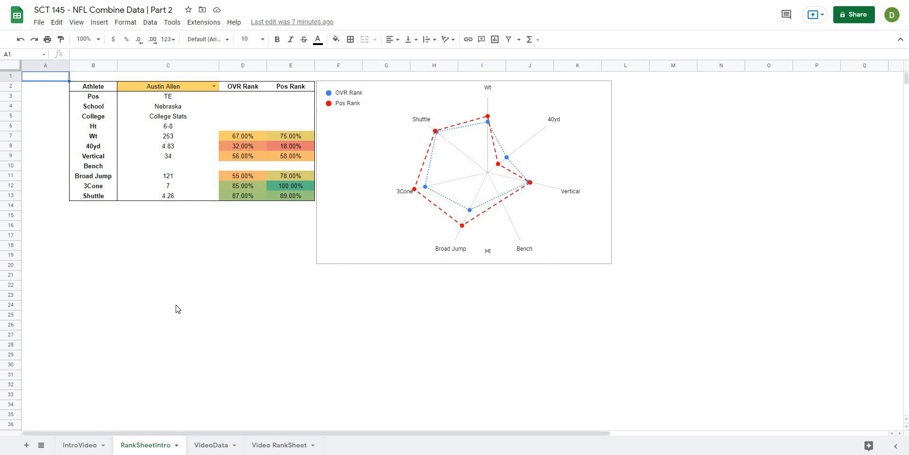
mouse_move(496, 215)
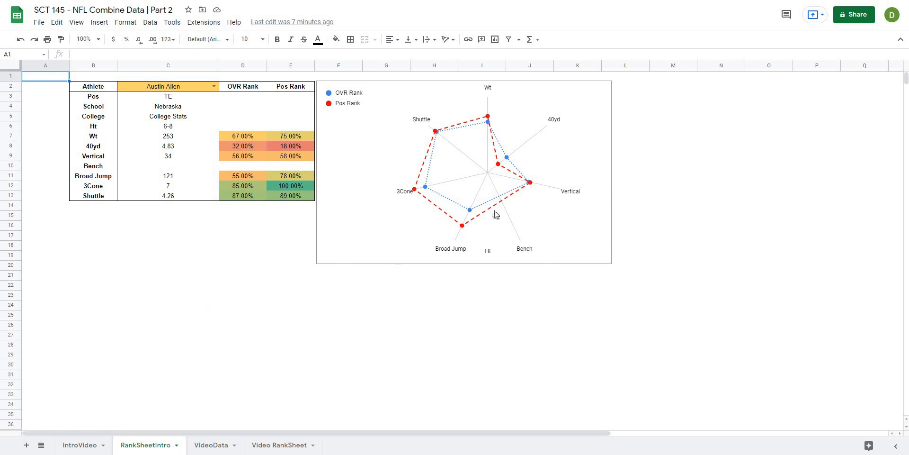
mouse_move(256, 151)
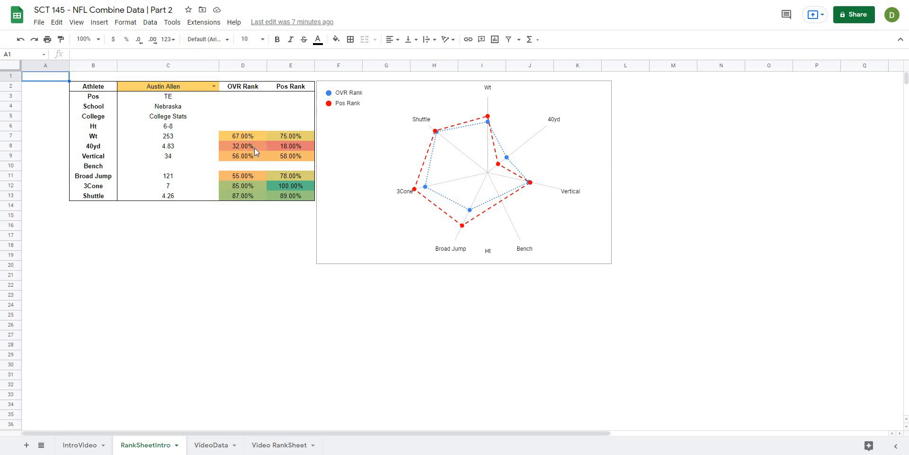
mouse_move(258, 149)
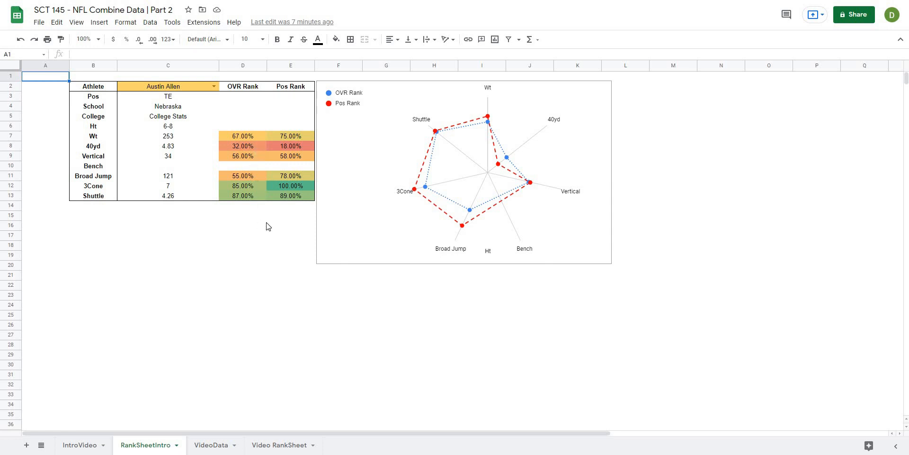
mouse_move(268, 227)
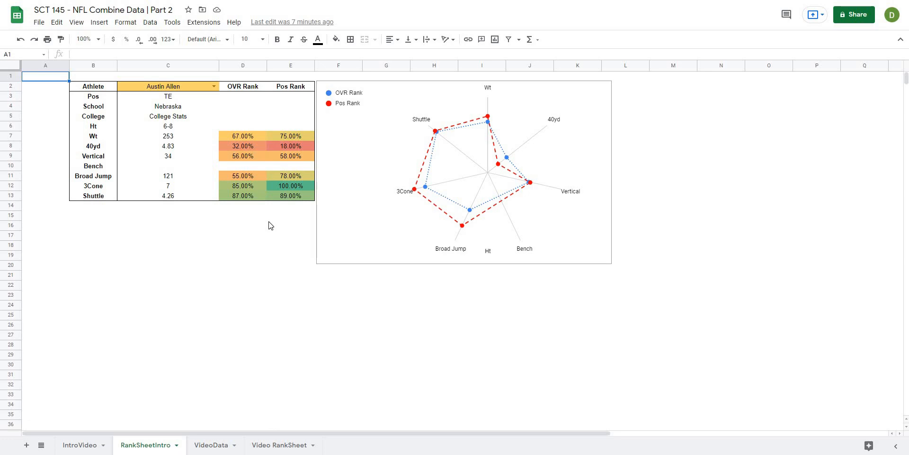
Review the VideoData sheet's 2022 combine data, then return to Austin Allen's Video RankSheet.
click(279, 445)
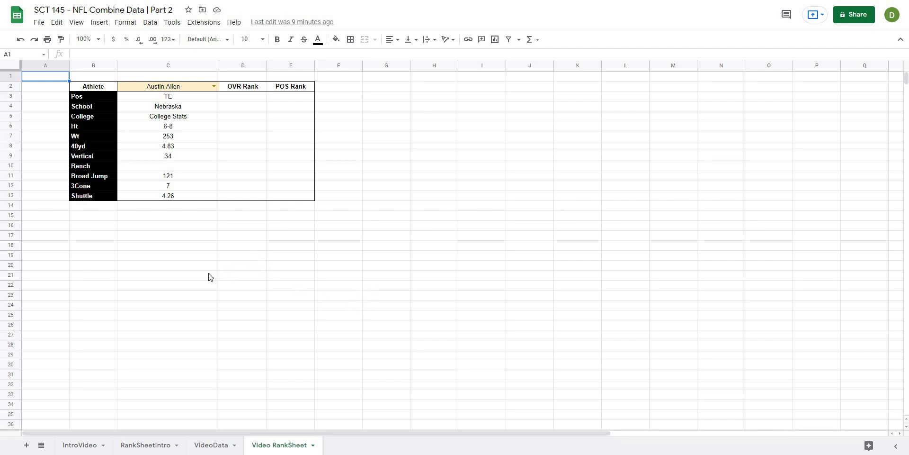
click(168, 275)
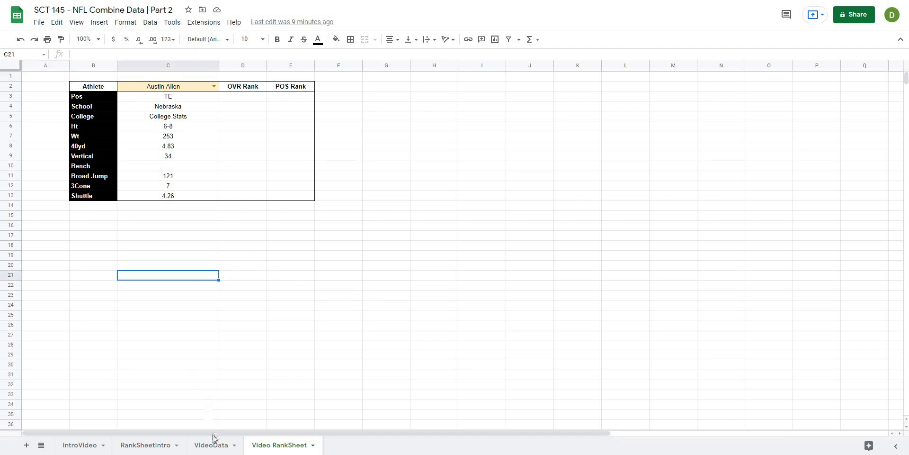
click(212, 445)
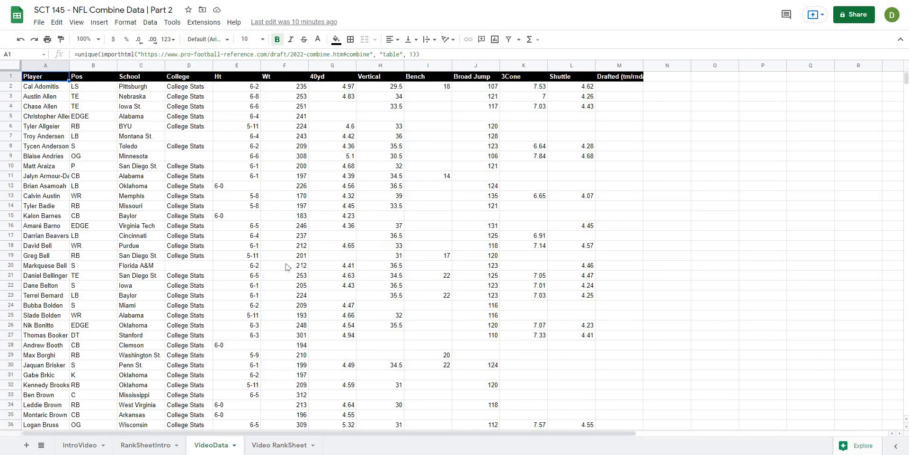
scroll(down, 3)
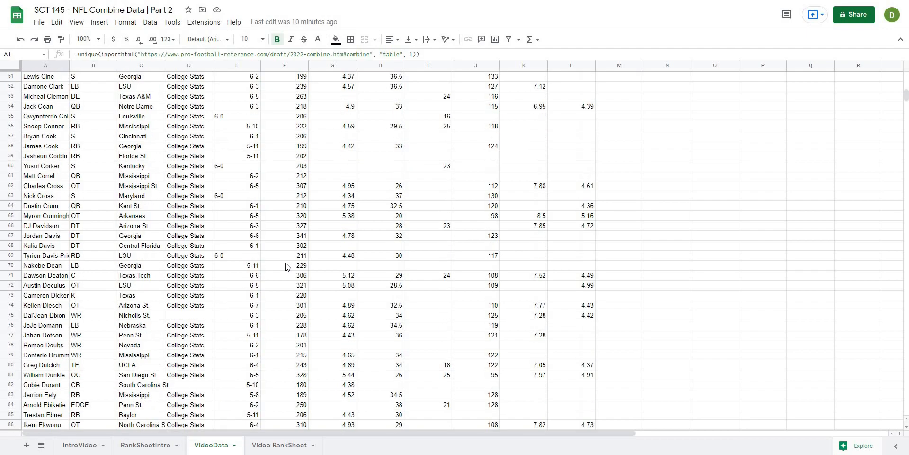
scroll(down, 3)
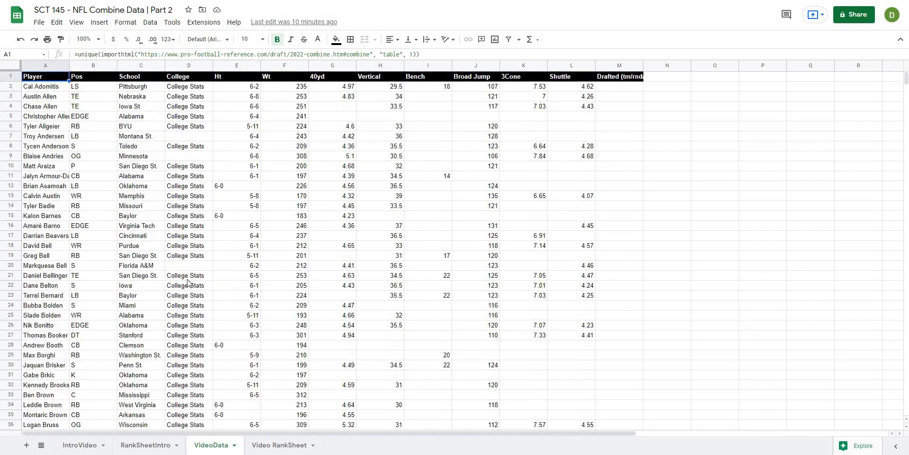
mouse_move(176, 261)
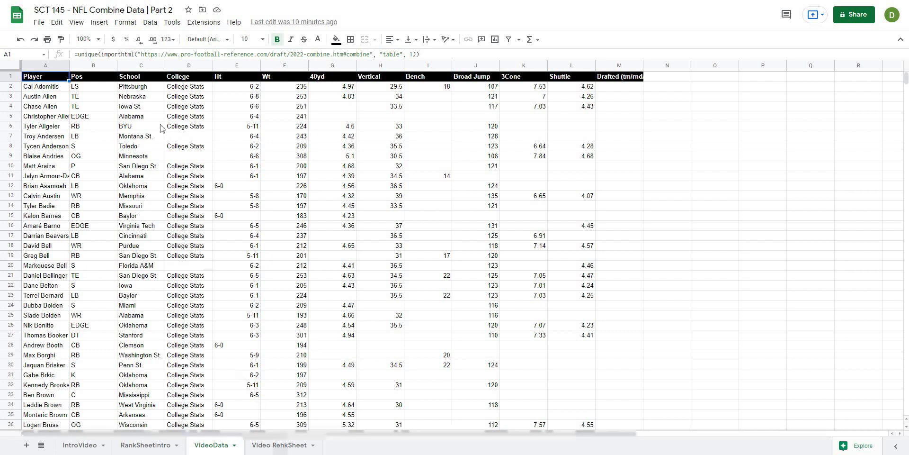
click(278, 445)
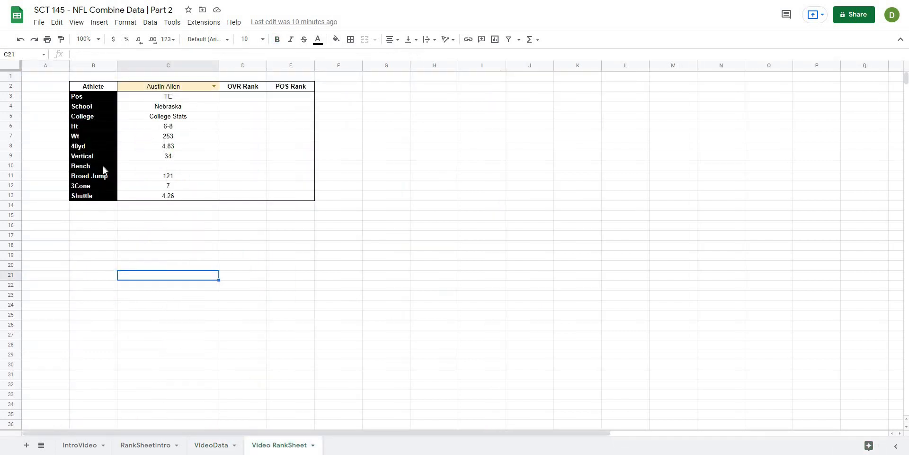
mouse_move(193, 107)
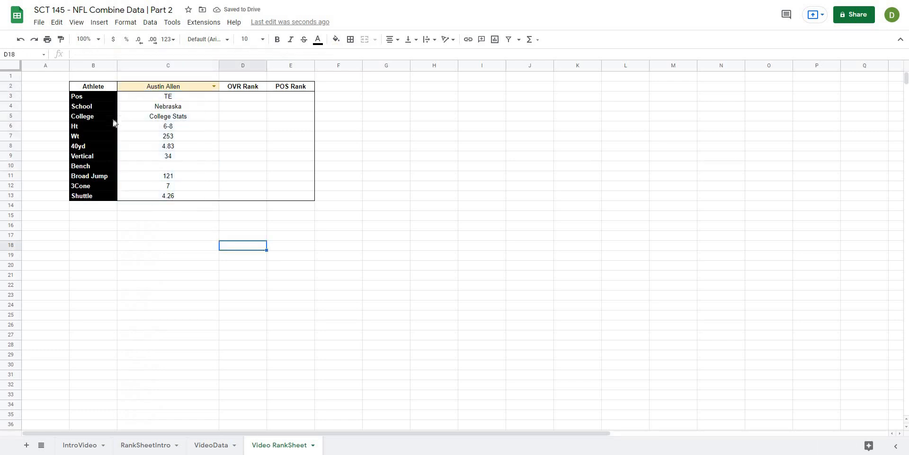
mouse_move(411, 270)
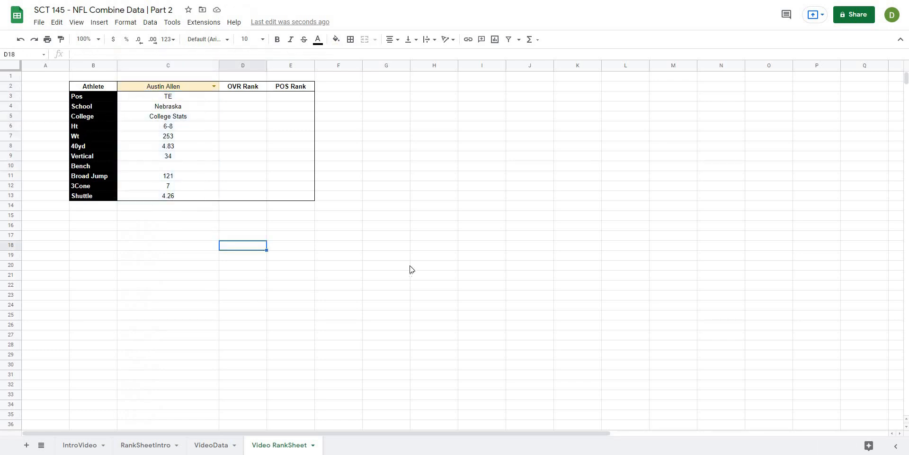
click(385, 265)
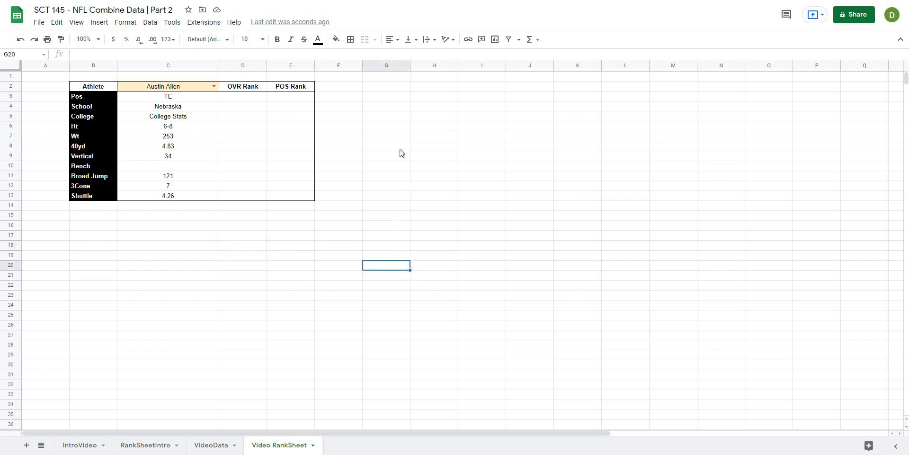
mouse_move(357, 159)
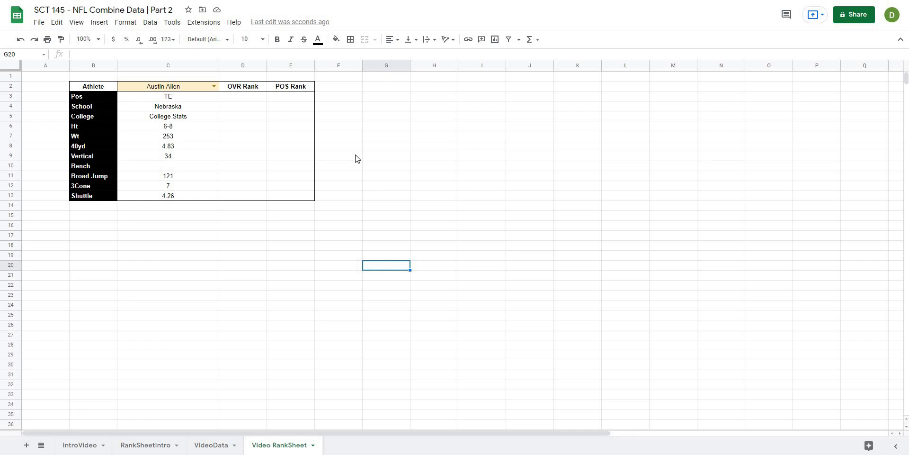
mouse_move(357, 162)
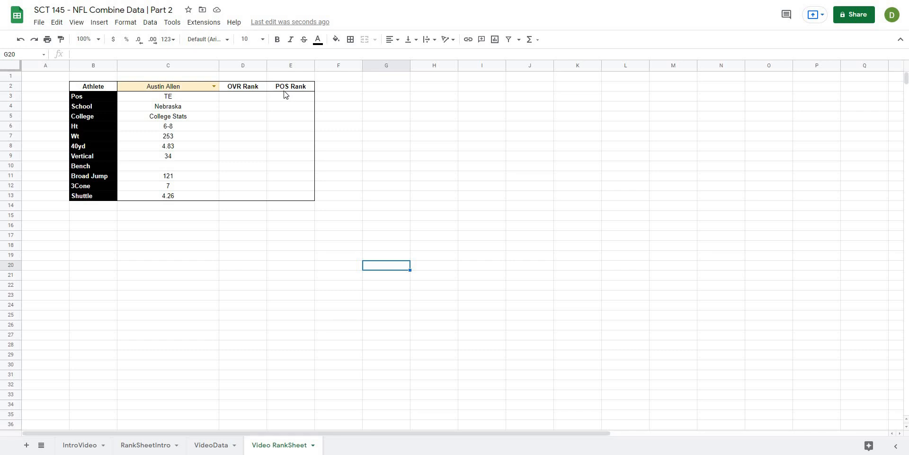
mouse_move(371, 216)
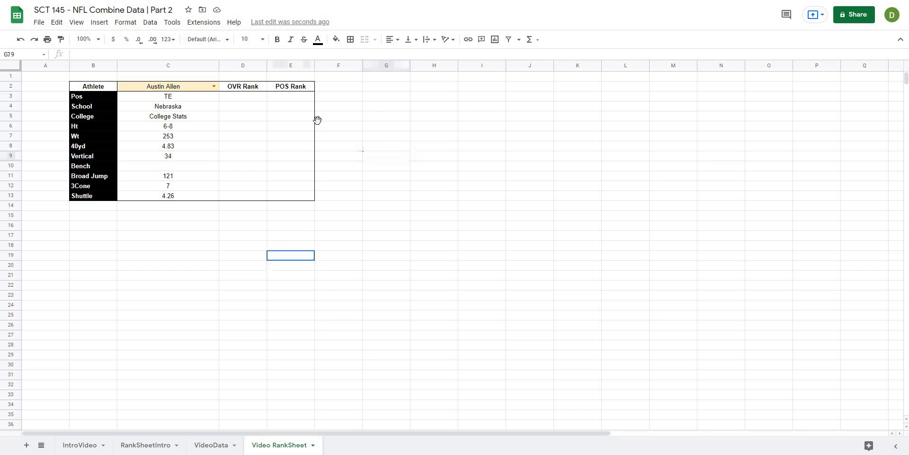
click(385, 126)
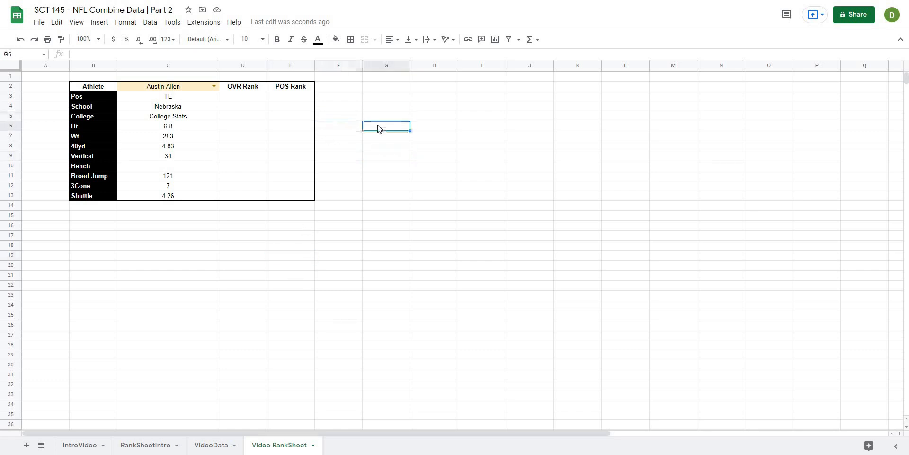
text(=p)
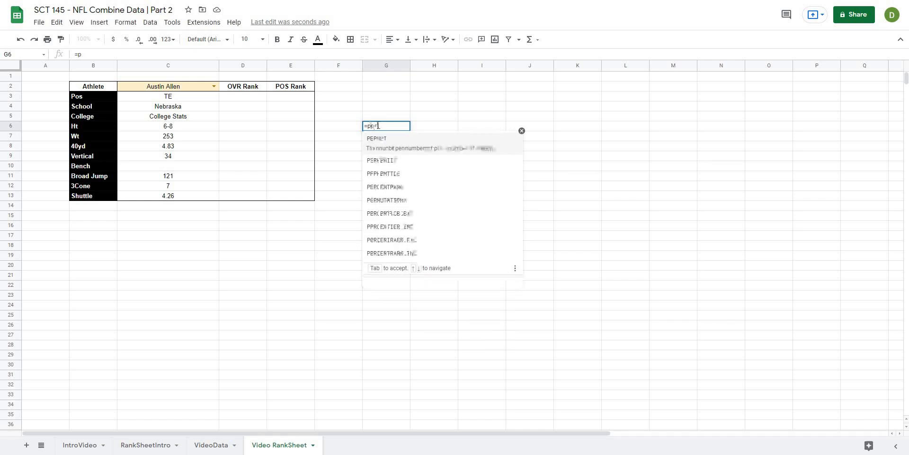
text(ercentrank()
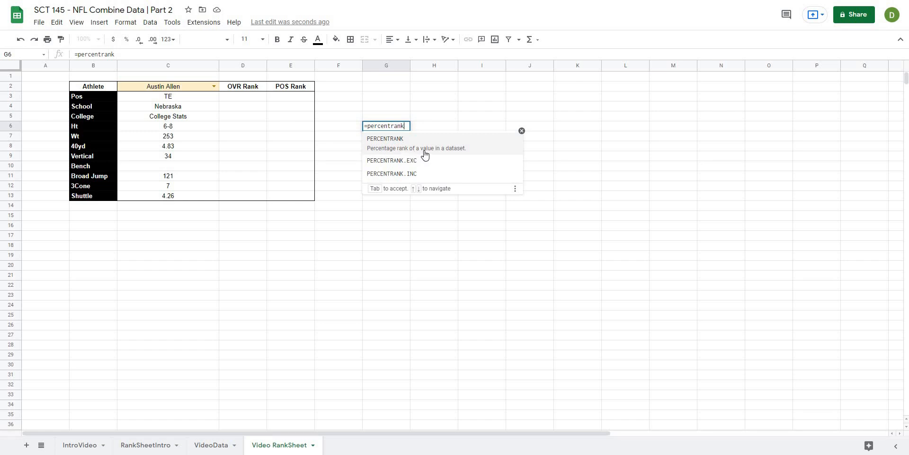
text(()
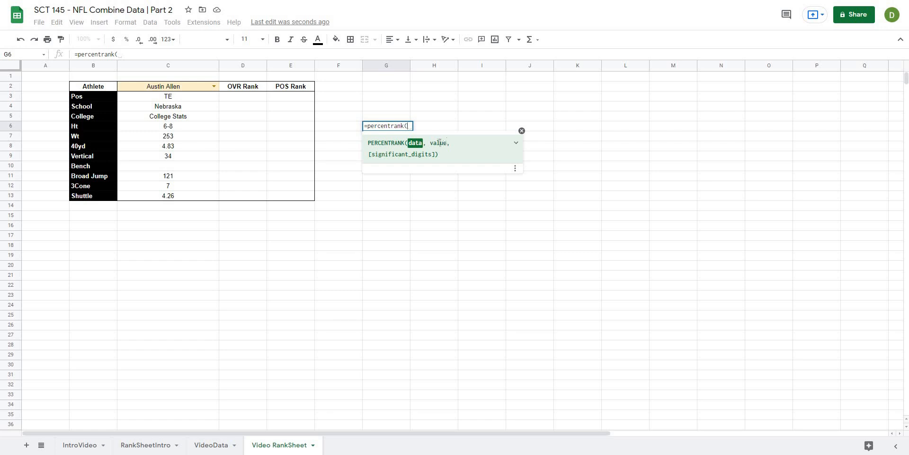
mouse_move(418, 154)
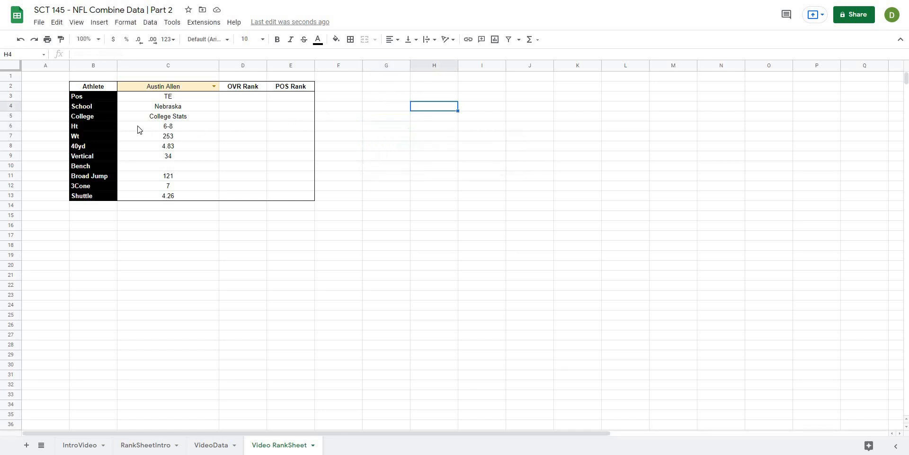
Start a =percentrank( formula in the Wt row's OVR Rank cell D7.
click(93, 126)
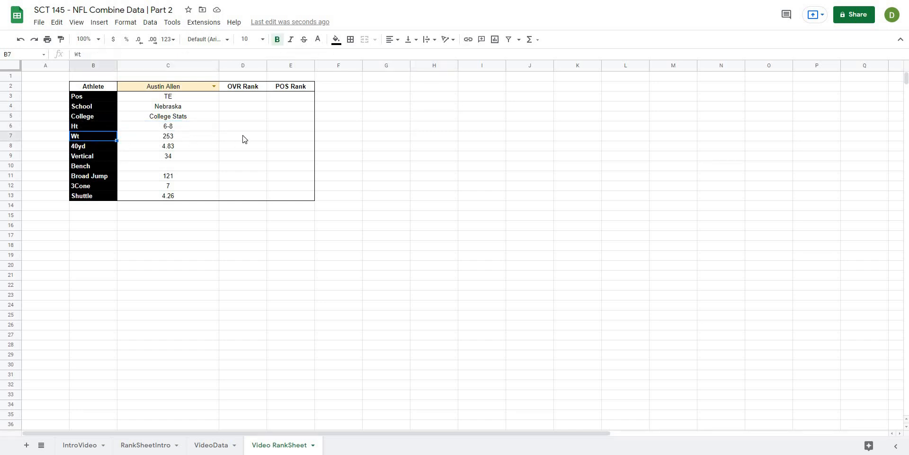
text(=vlookup($C$2, VideoData!$A:$L, match($B7, VideoData!$A$1:$L$1, false), false))
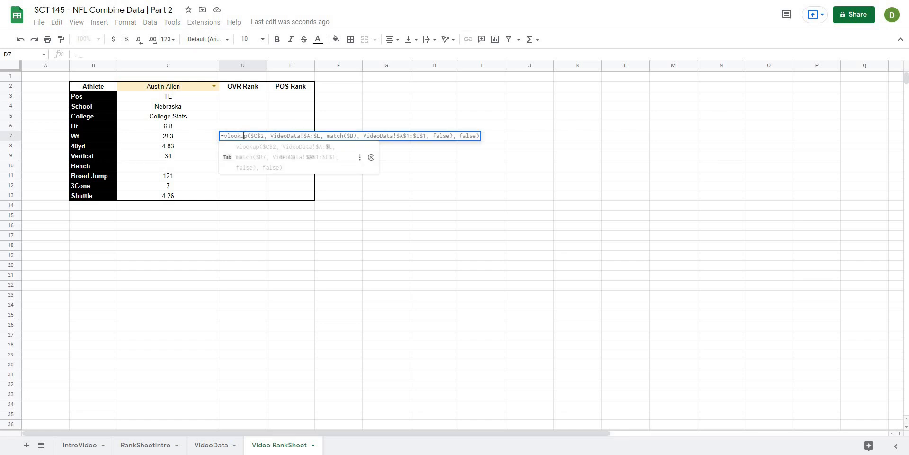
text(=percentrank()
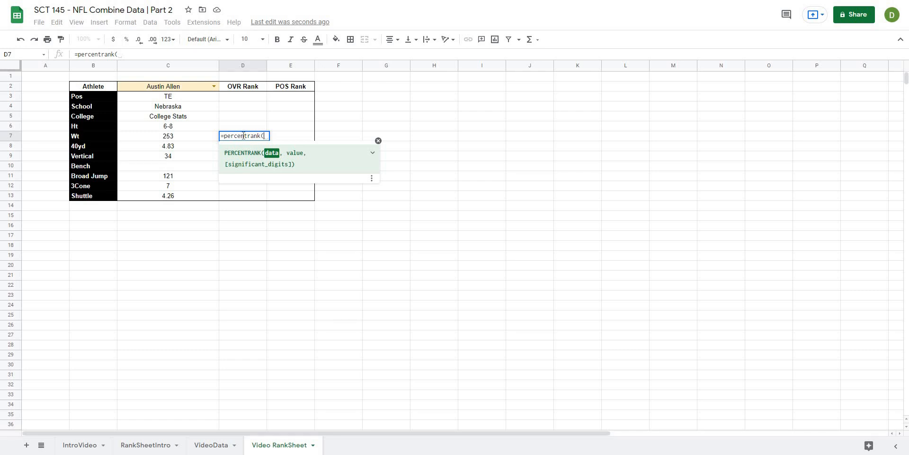
mouse_move(214, 185)
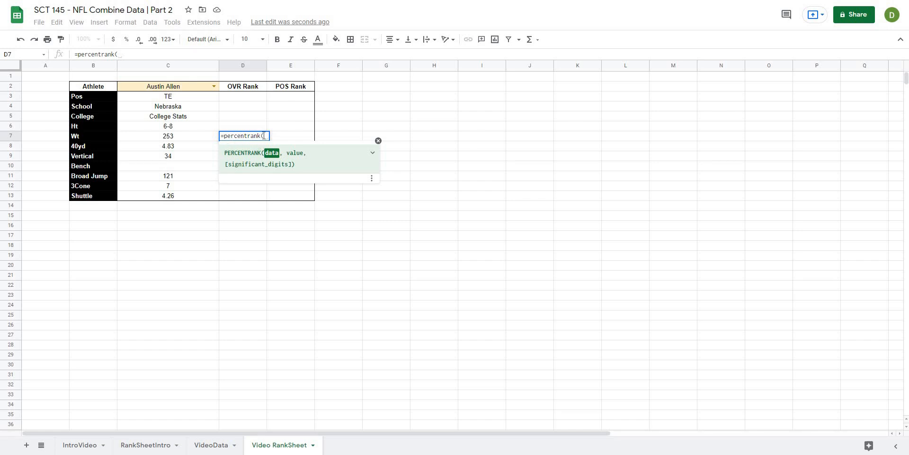
mouse_move(75, 137)
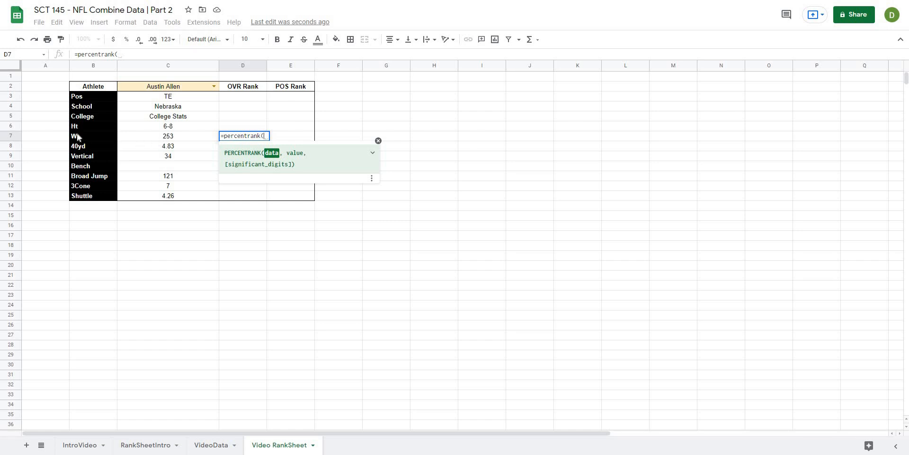
mouse_move(463, 211)
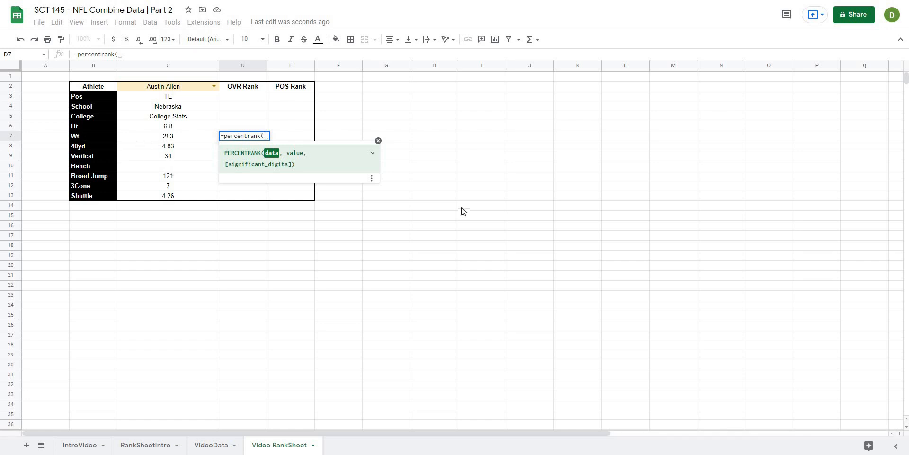
Begin an INDEX formula in helper cell G7 over VideoData!A2:M with the row argument skipped.
click(385, 136)
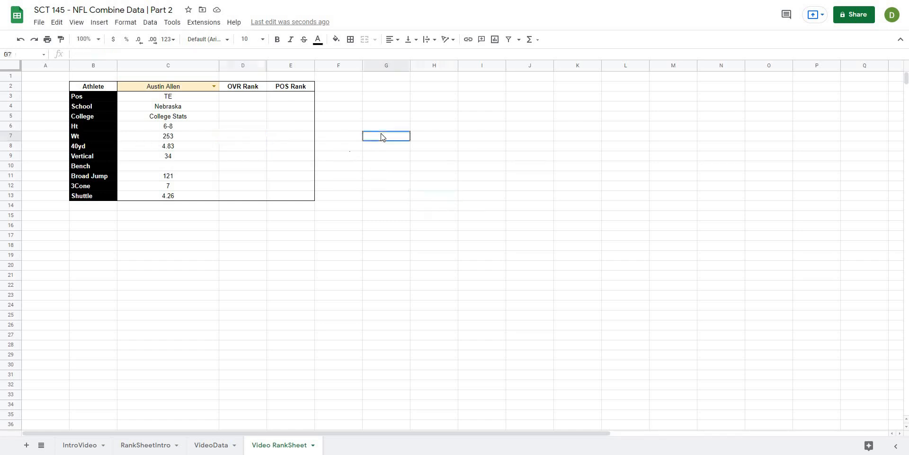
text(=)
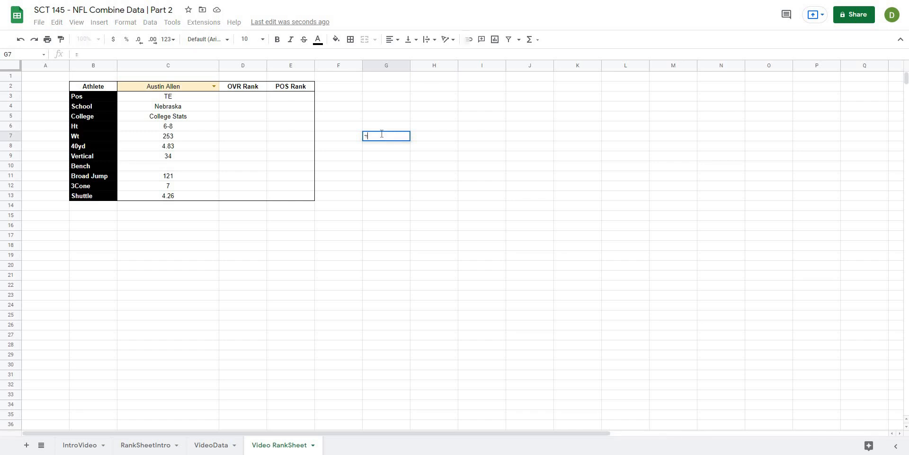
text(index()
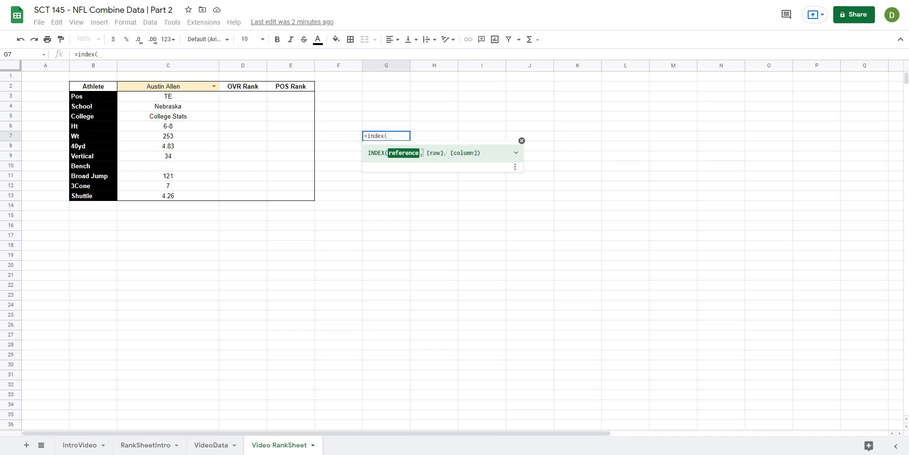
mouse_move(121, 74)
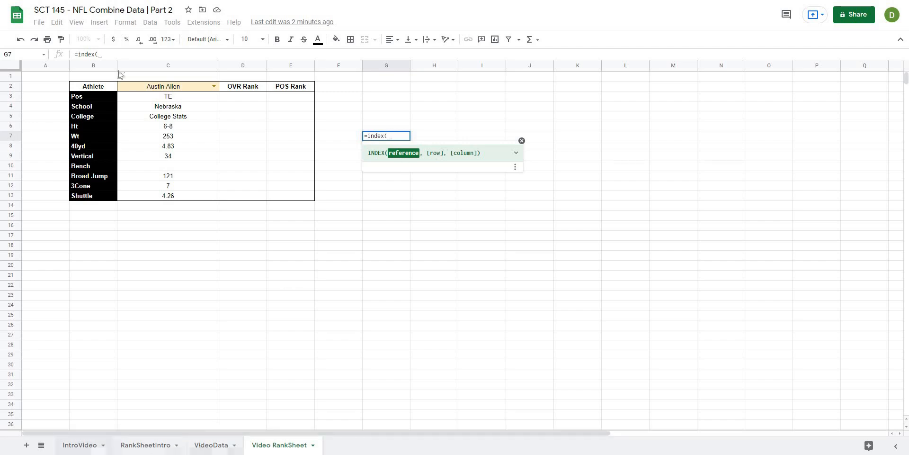
click(210, 445)
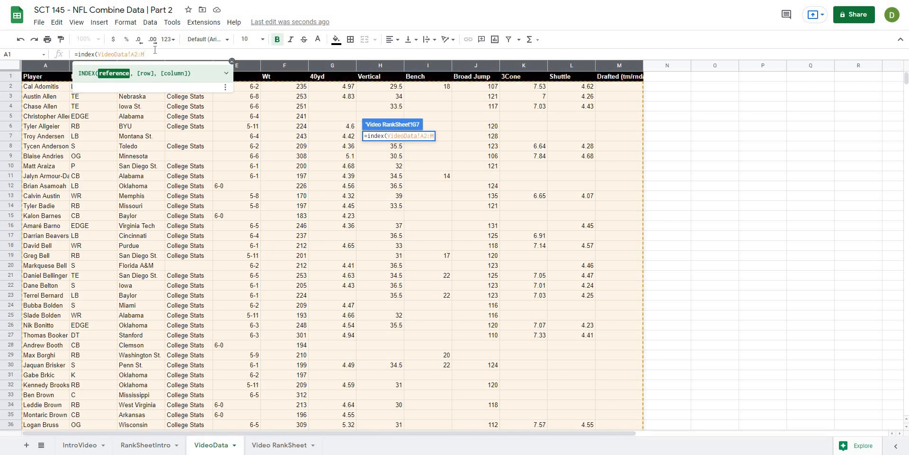
text(,)
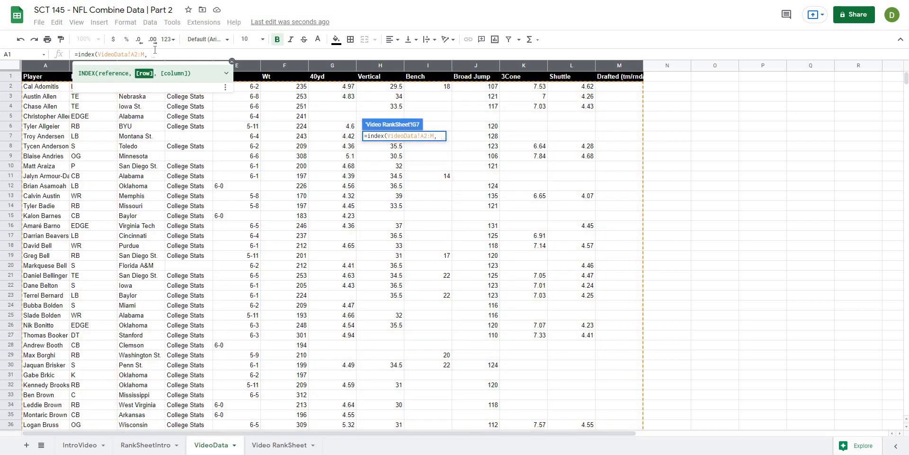
text(,)
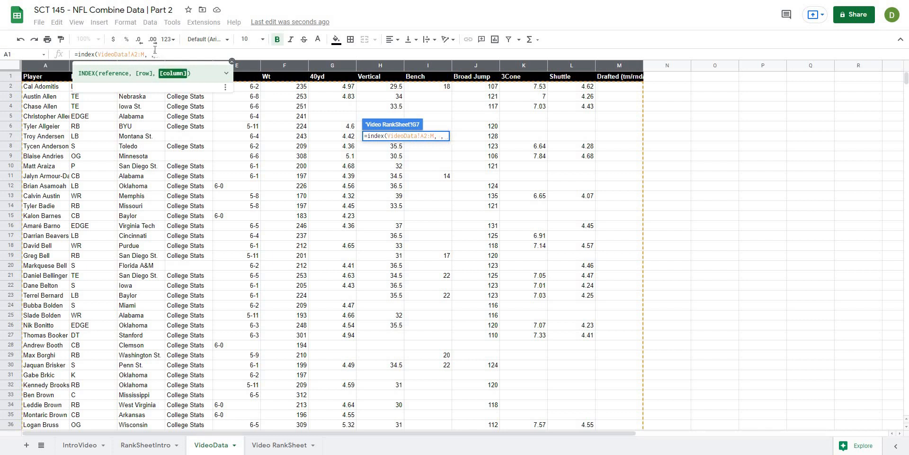
Finish it with MATCH(B7, VideoData!1:1, false) so G7 returns every athlete's Wt value.
text(match()
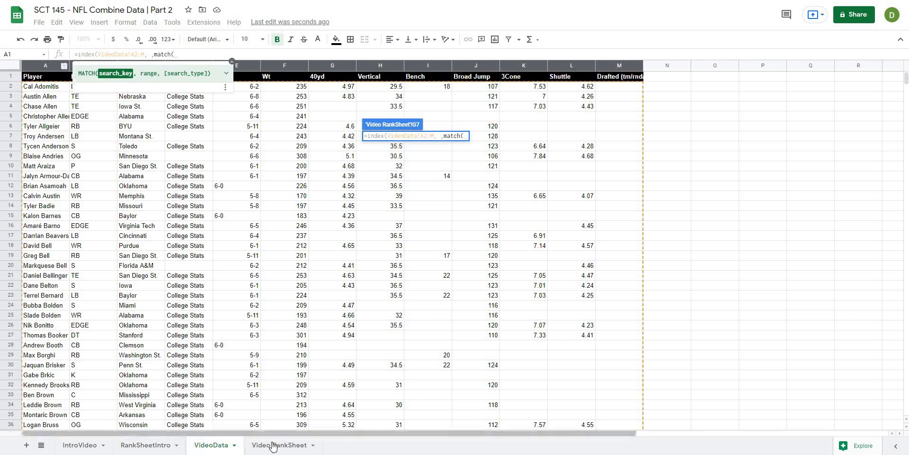
click(278, 445)
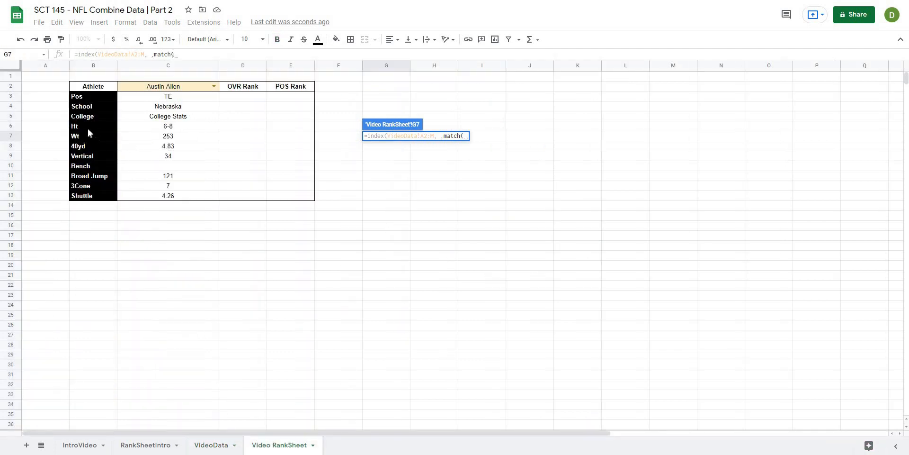
click(93, 135)
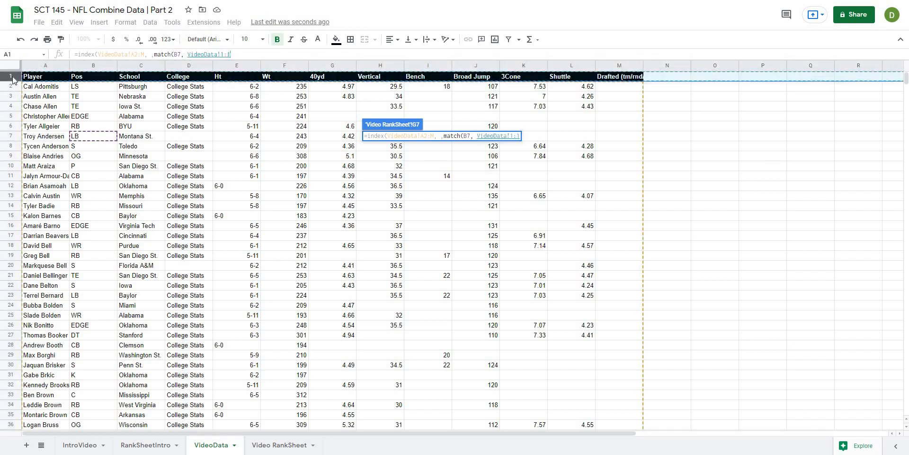
text(, false)
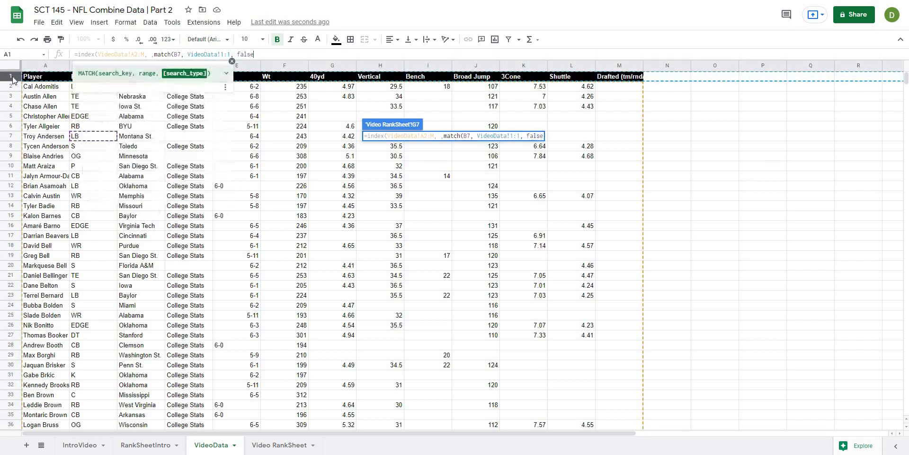
text()))
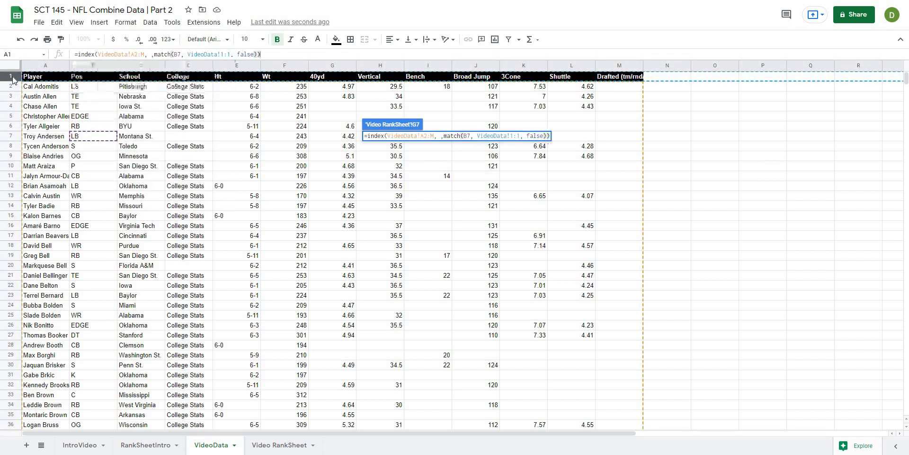
click(279, 445)
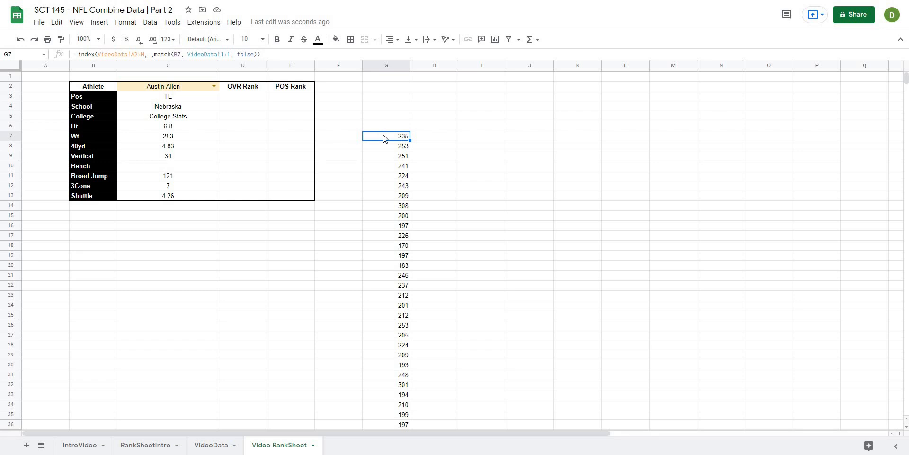
double_click(386, 136)
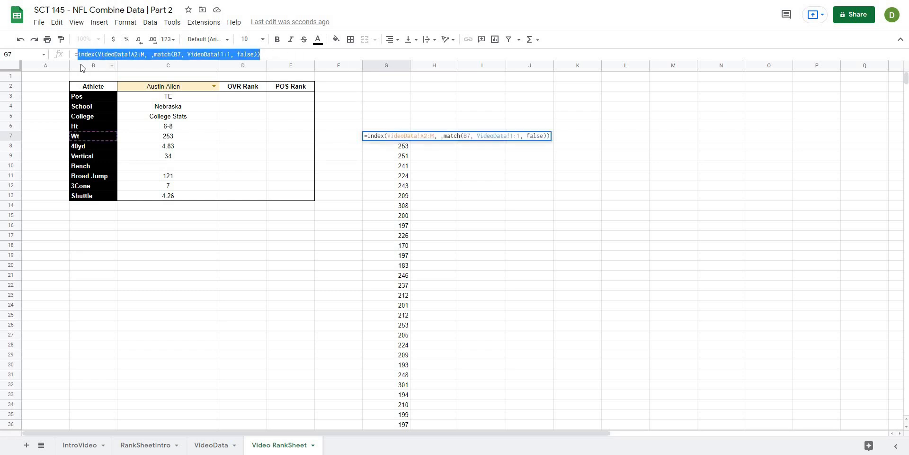
key(Enter)
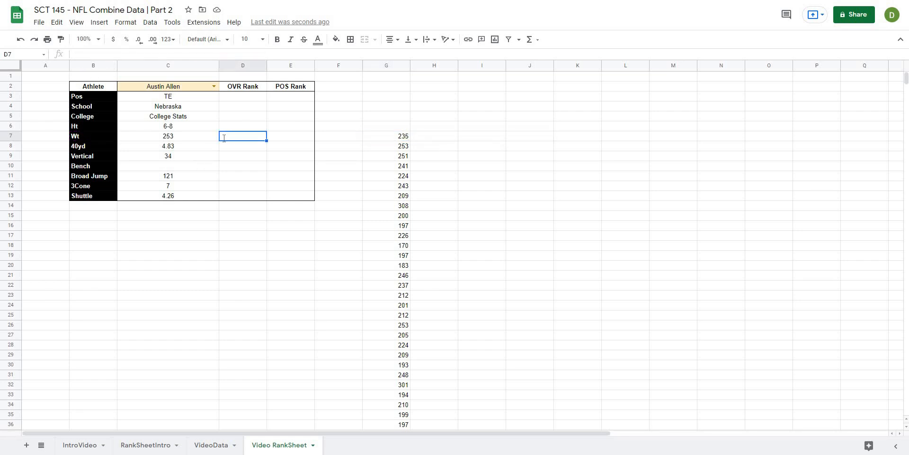
text(=percentrank()
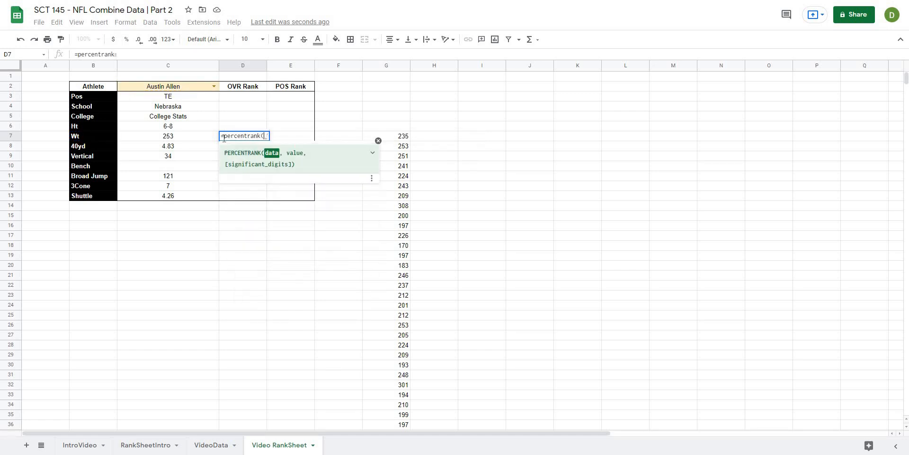
Complete D7 as PERCENTRANK of the INDEX-MATCH weights against C7 with 2 digits, giving 67.00%.
text(index(VideoData!A2:M, ,match(B7, VideoData!1:1, false)),)
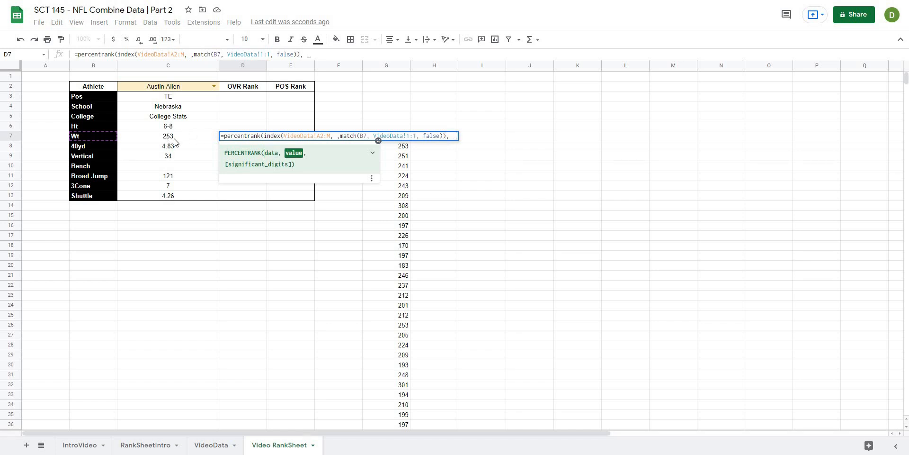
click(167, 135)
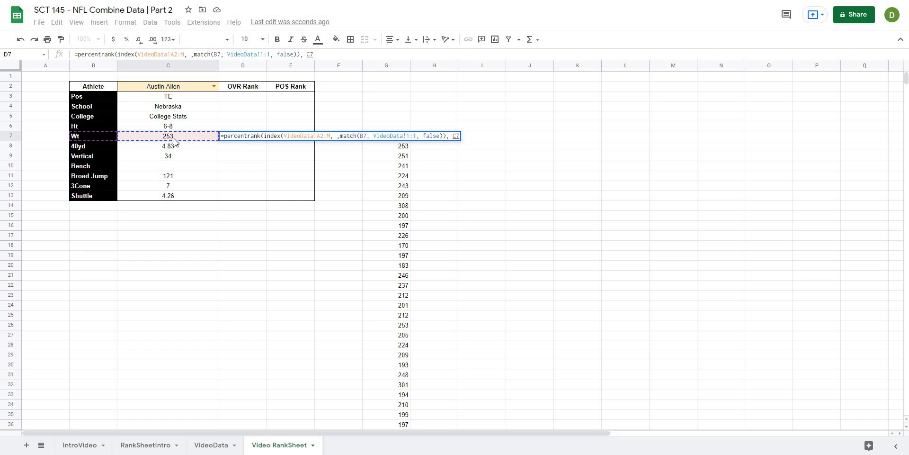
text(,)
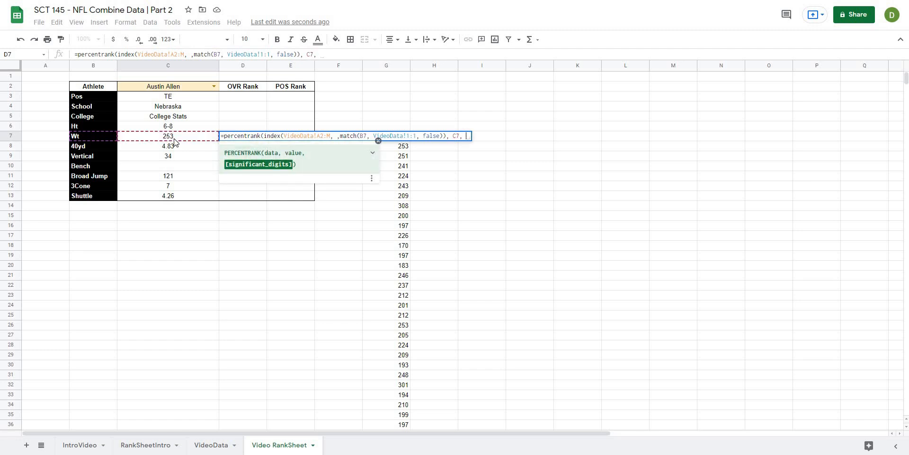
text(2))
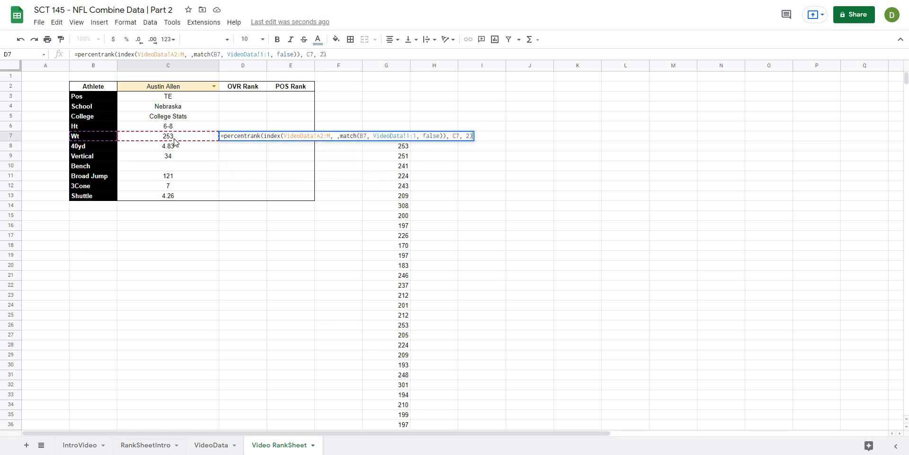
key(Enter)
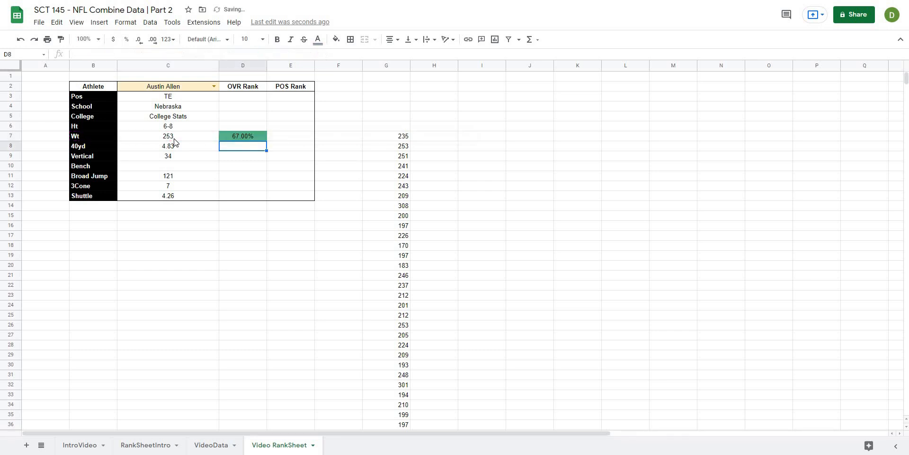
Clear formatting from rank cells D3:E13 and reapply an outer border around table B2:E13.
click(243, 136)
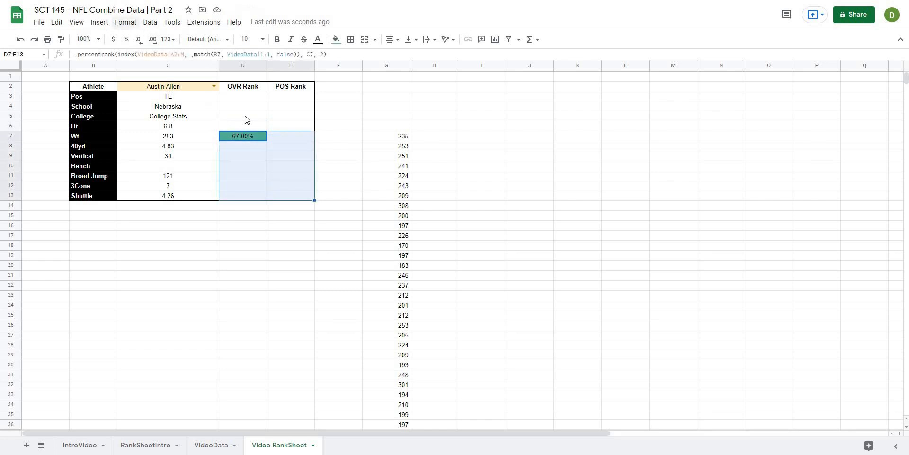
click(243, 95)
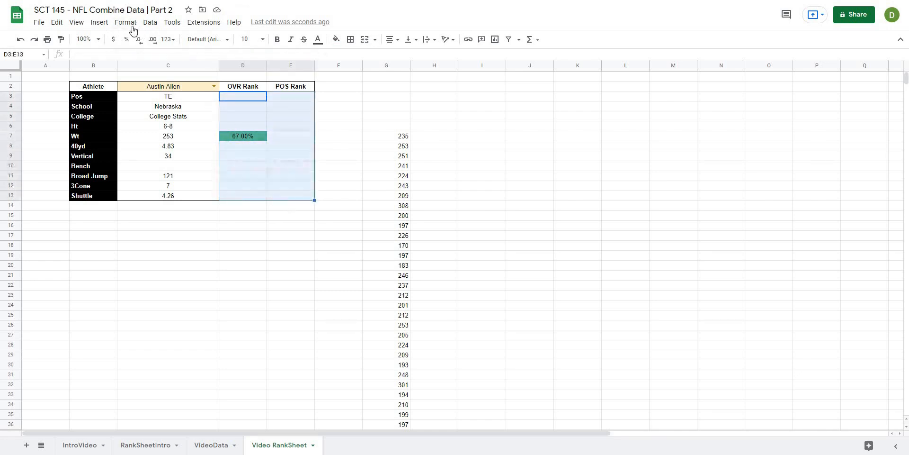
click(125, 21)
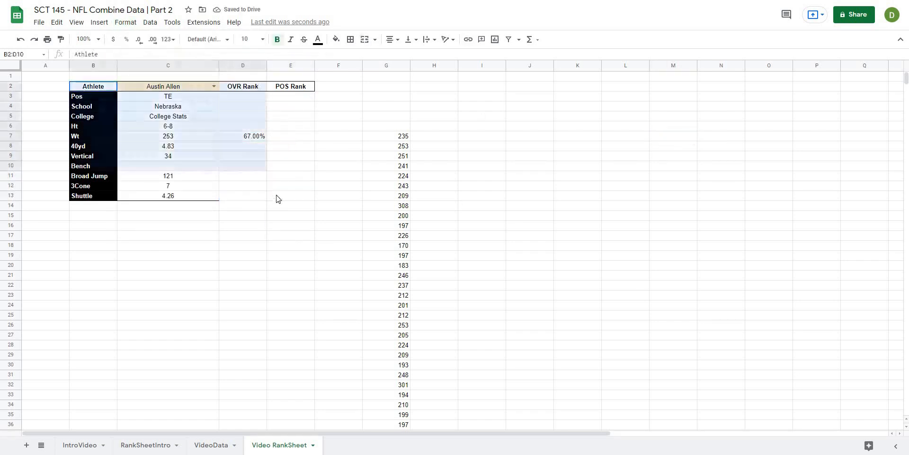
click(349, 39)
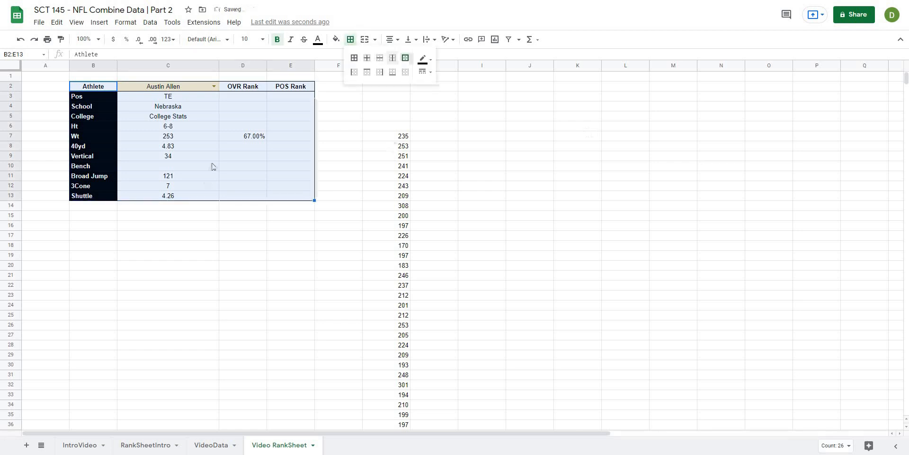
click(242, 136)
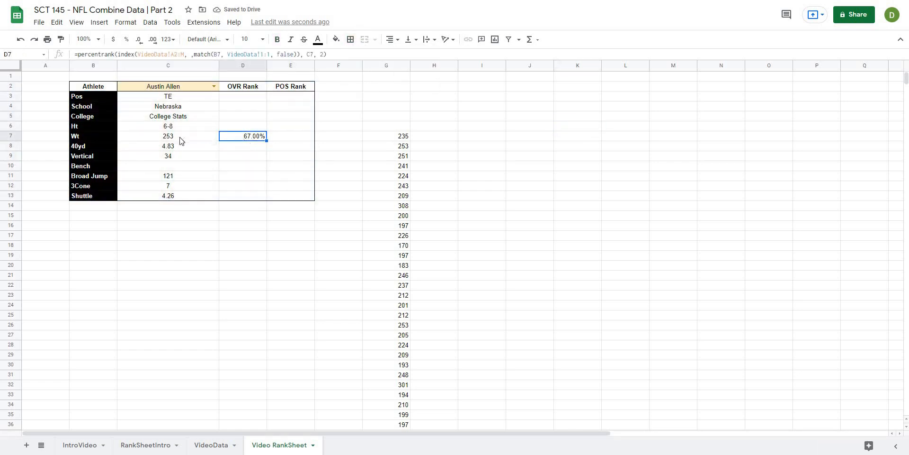
mouse_move(241, 141)
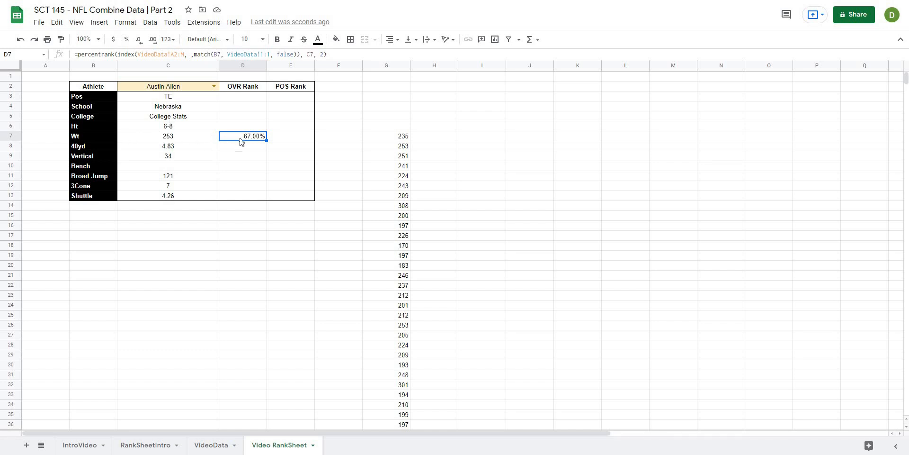
mouse_move(254, 141)
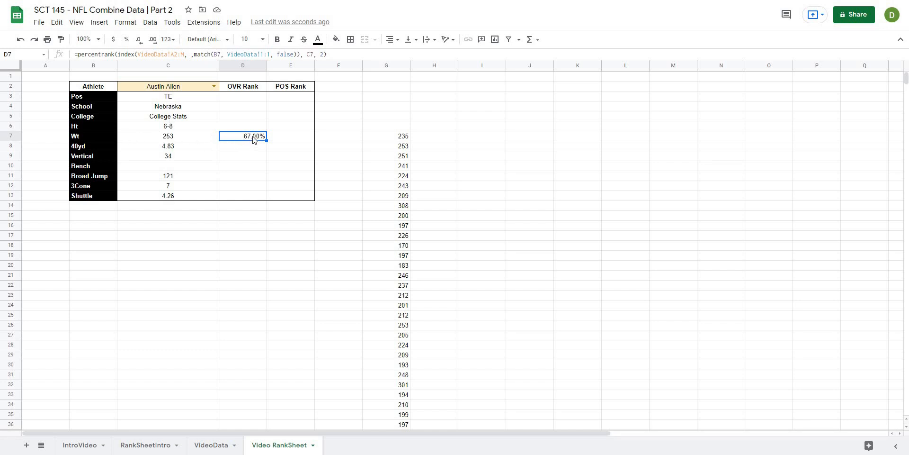
click(168, 136)
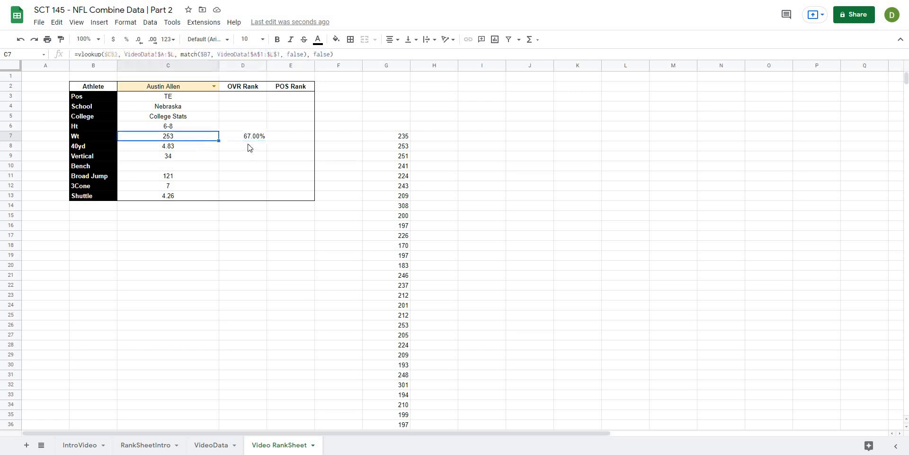
Fill the OVR Rank formula down D7:D13 with absolute VideoData references; Bench shows #N/A.
click(243, 135)
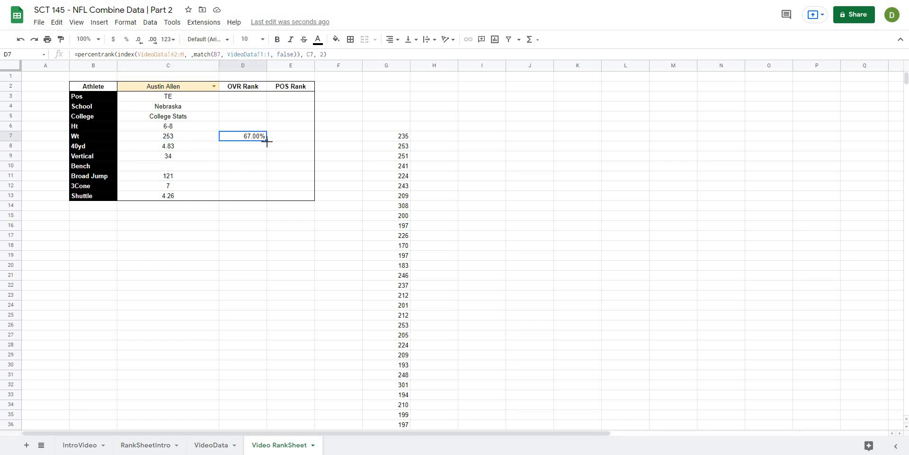
drag(267, 141, 267, 195)
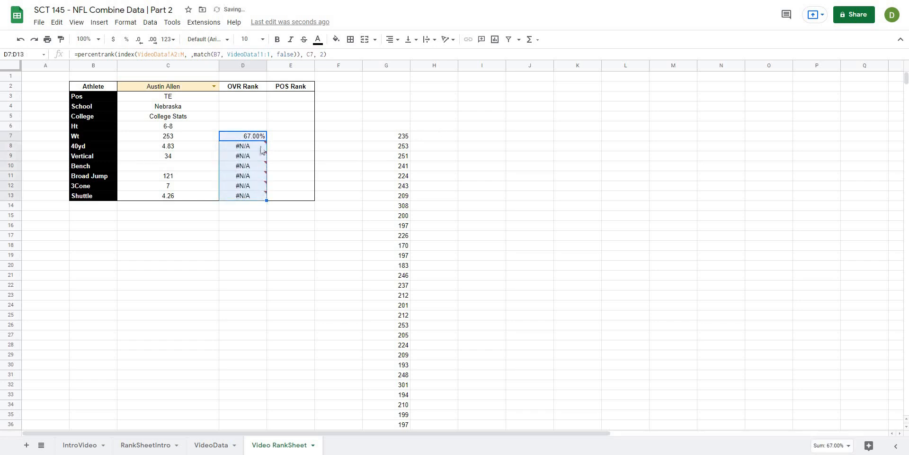
click(242, 136)
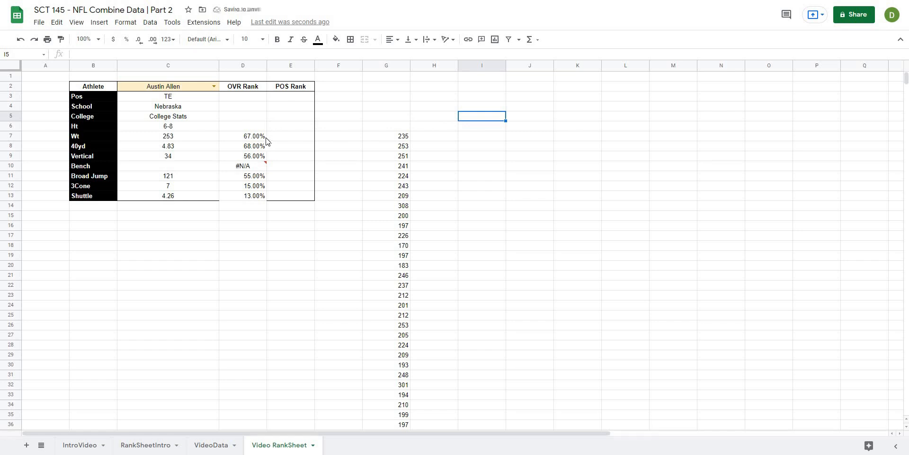
click(242, 136)
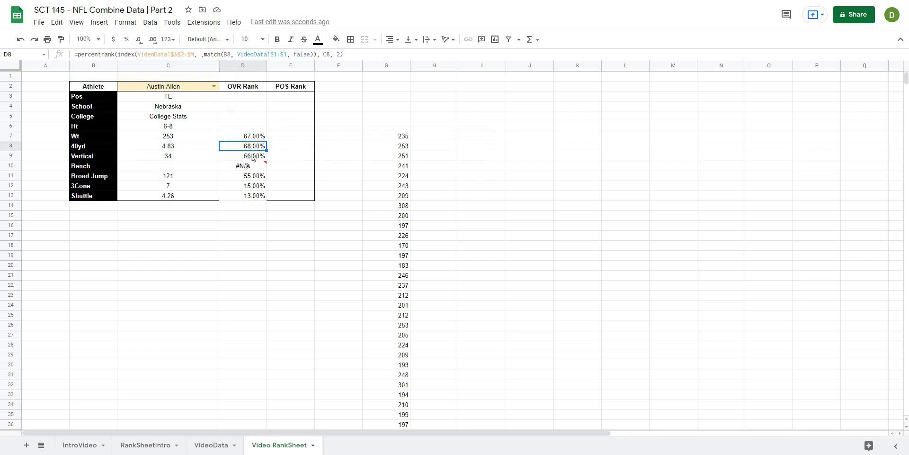
click(243, 165)
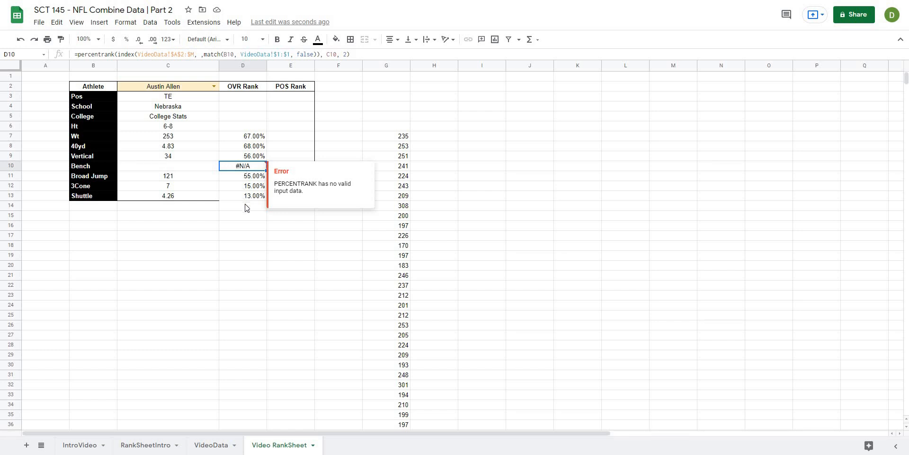
mouse_move(240, 140)
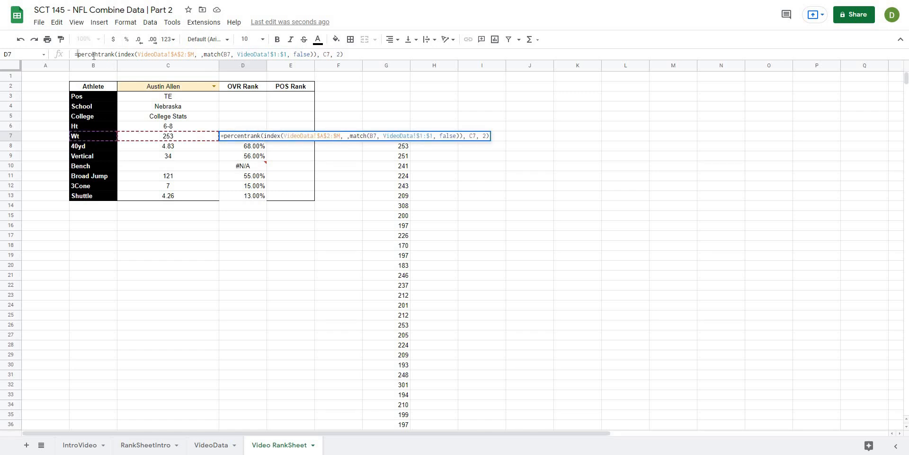
Wrap the D7 rank formula in IFERROR(..., "") and fill it down to D13 so Bench shows blank.
text(iferror()
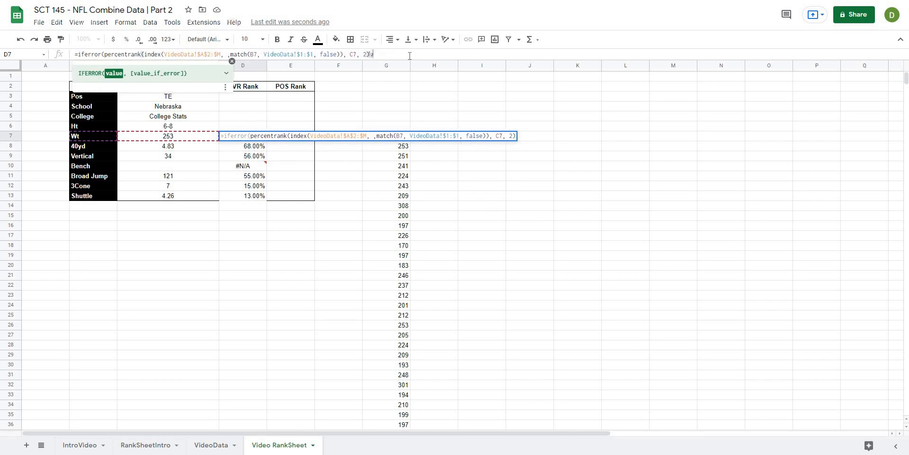
text(""))
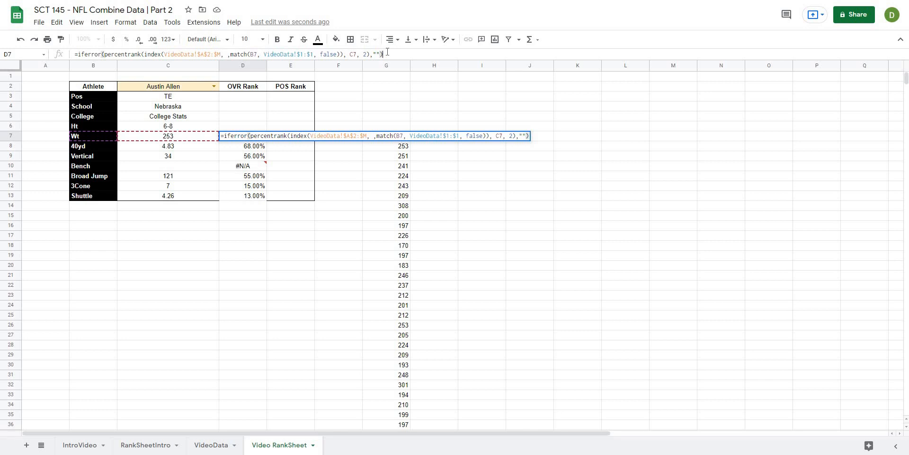
key(enter)
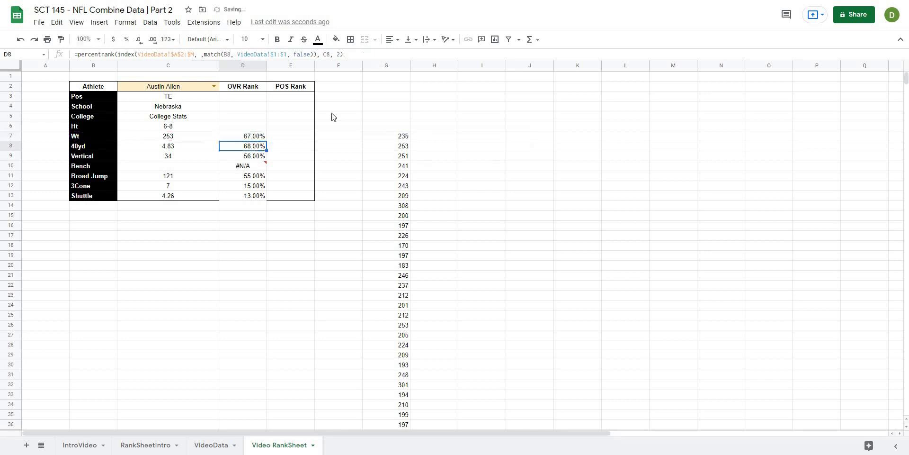
click(243, 136)
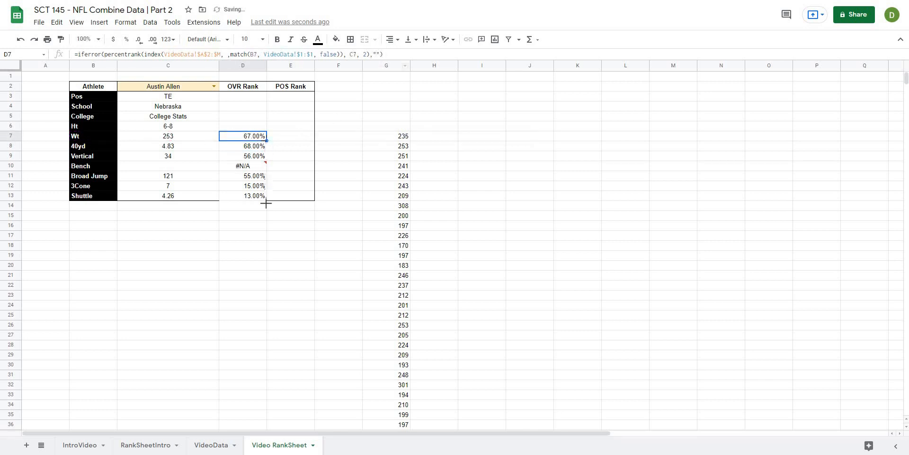
click(291, 244)
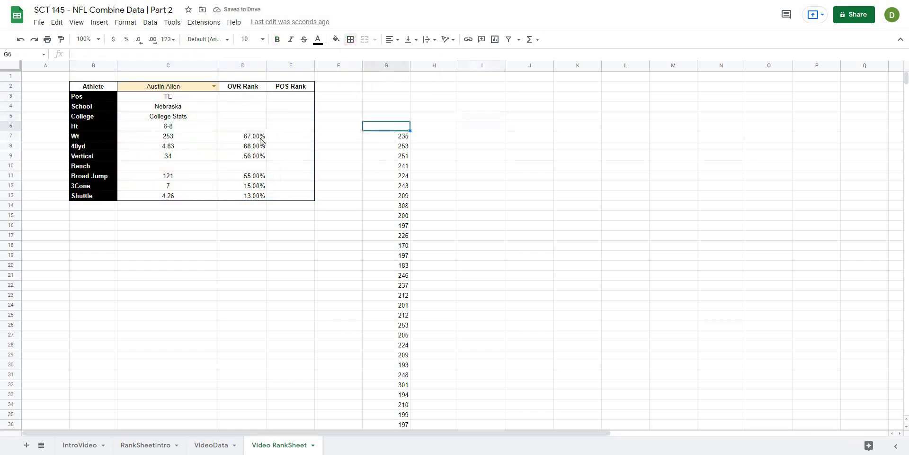
Check the updated rank formula, the C3 position lookup and the G7 helper weights column.
click(243, 135)
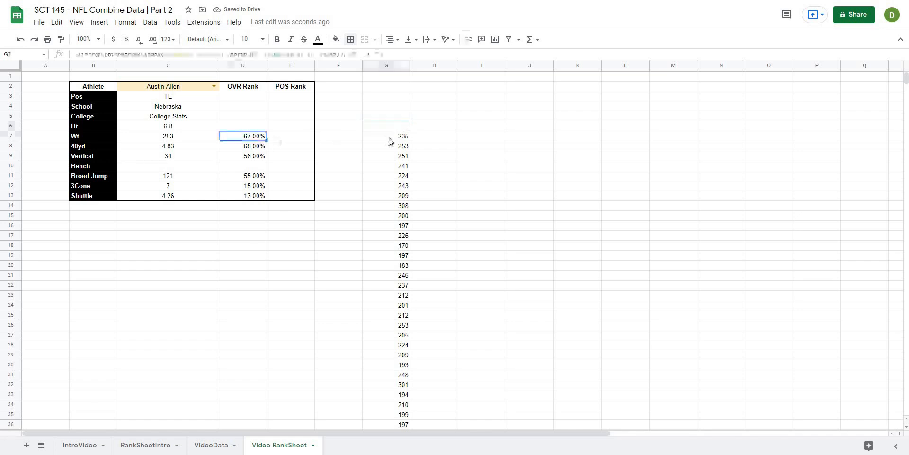
click(385, 136)
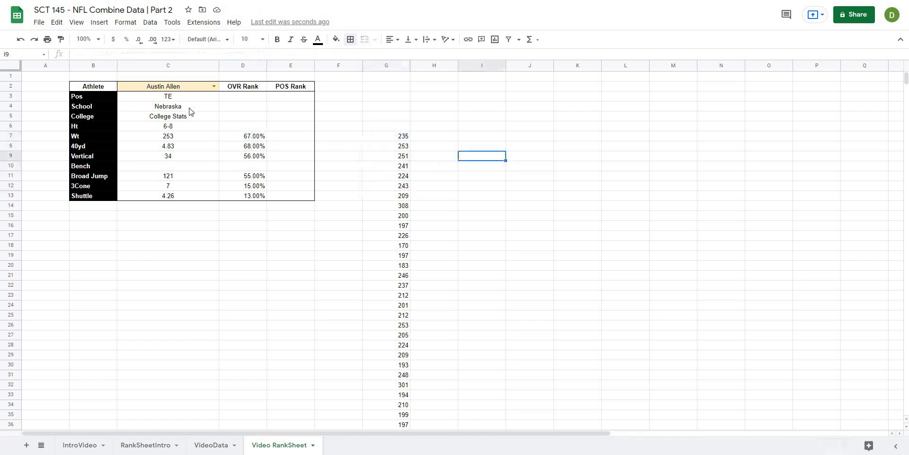
click(168, 95)
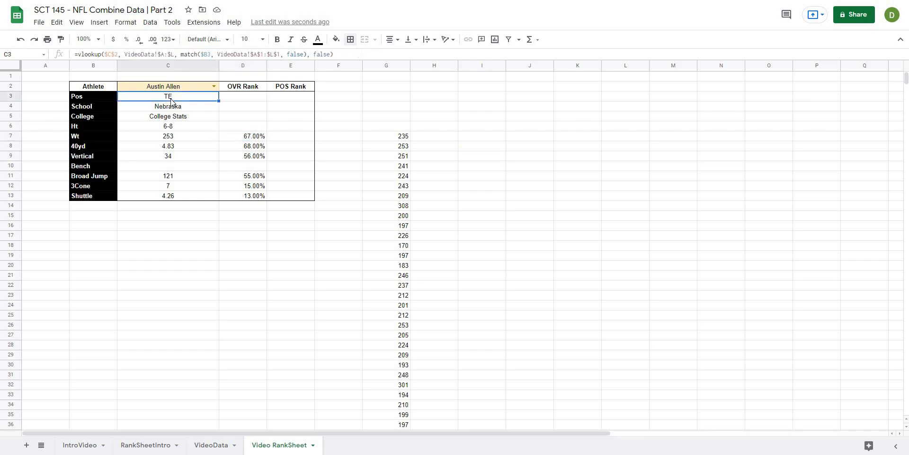
click(386, 146)
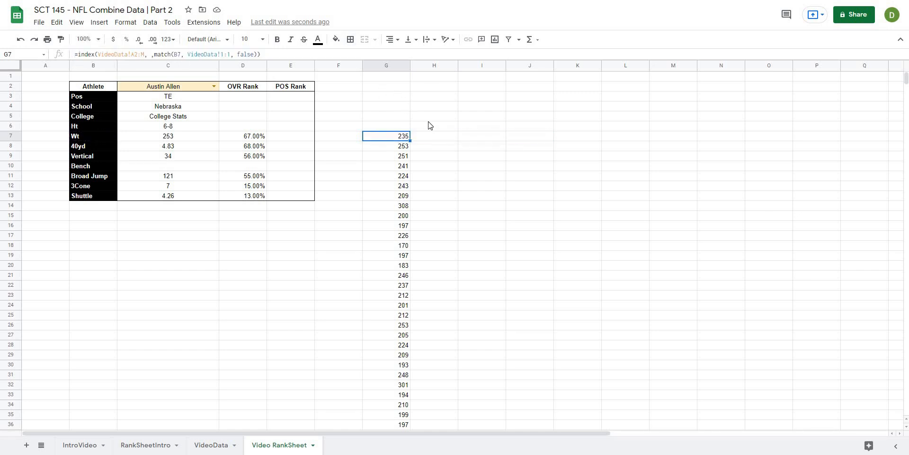
Enter in H7 a FILTER of the INDEX-MATCH weights where the position column equals $C$3 (TE).
click(432, 135)
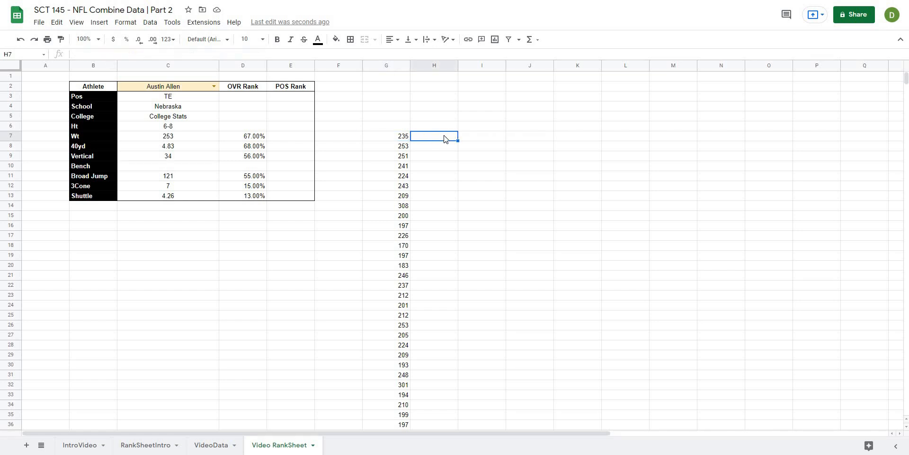
text(=)
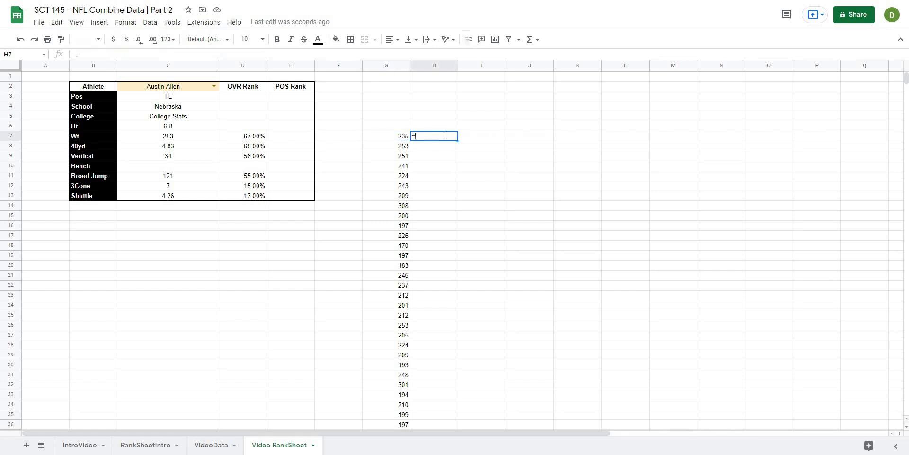
text(filter()
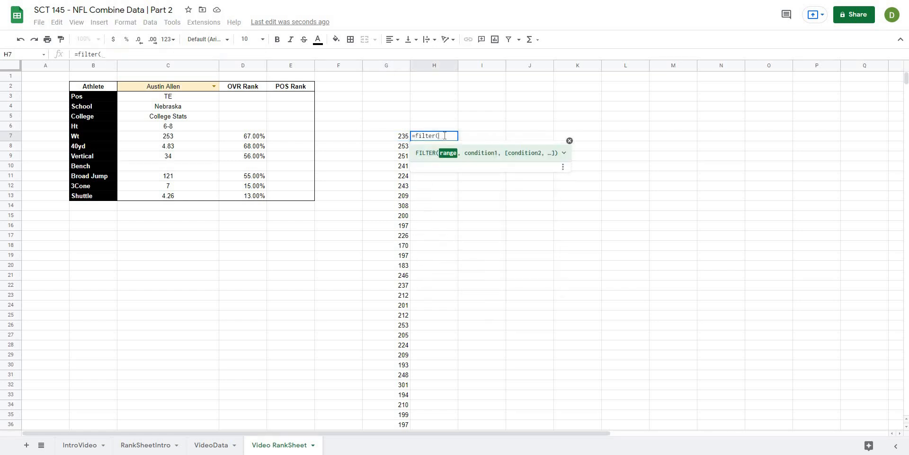
text(index(VideoData!A2:M, ,match(B7, VideoData!1:1, false)))
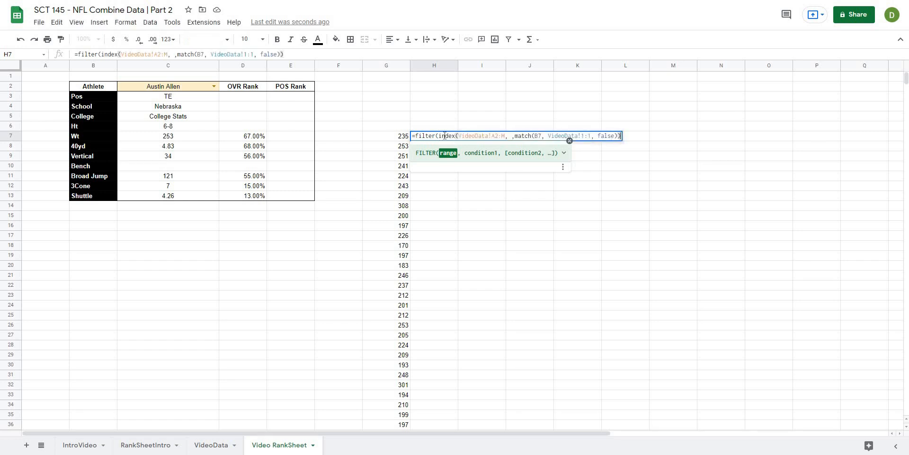
text(,)
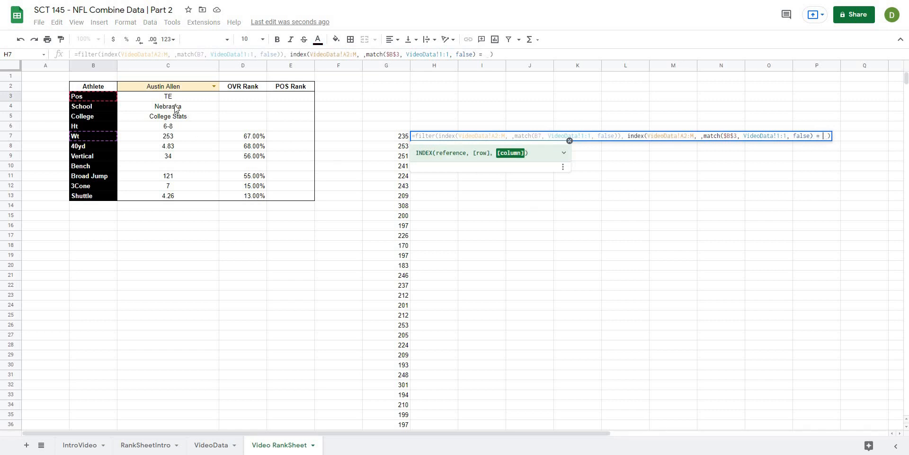
click(168, 95)
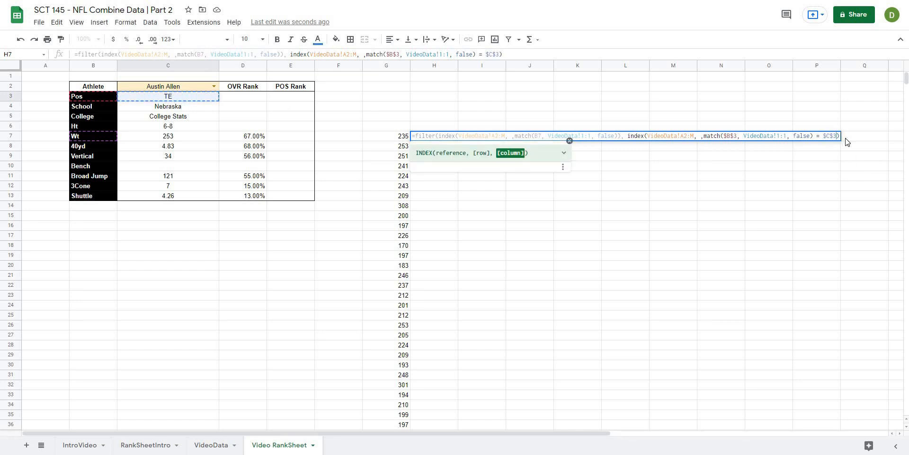
key(enter)
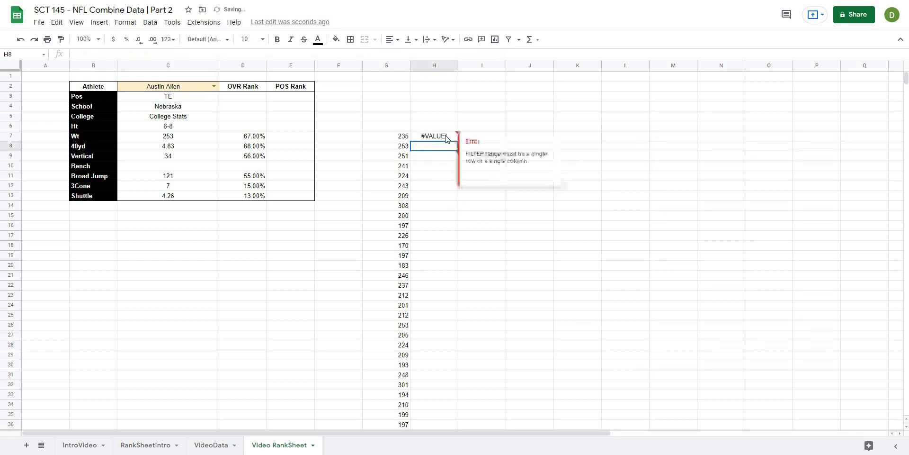
Fix the FILTER parentheses after #VALUE! so column H lists tight-end weights only.
click(433, 135)
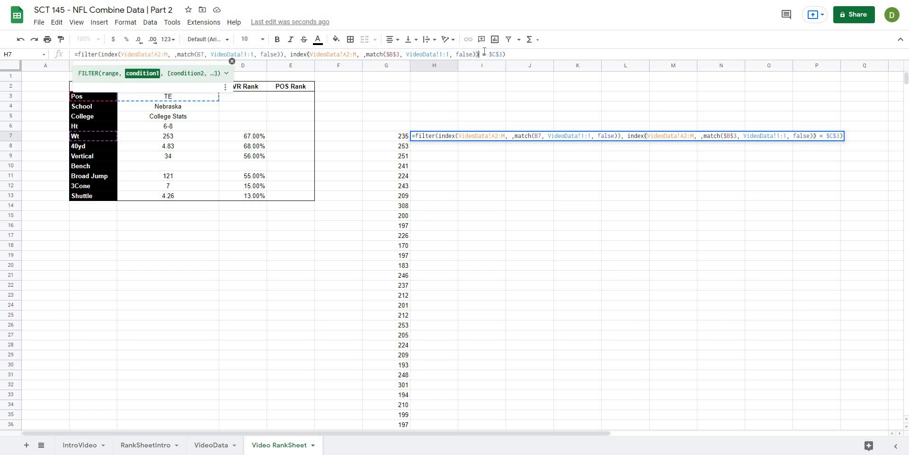
key(enter)
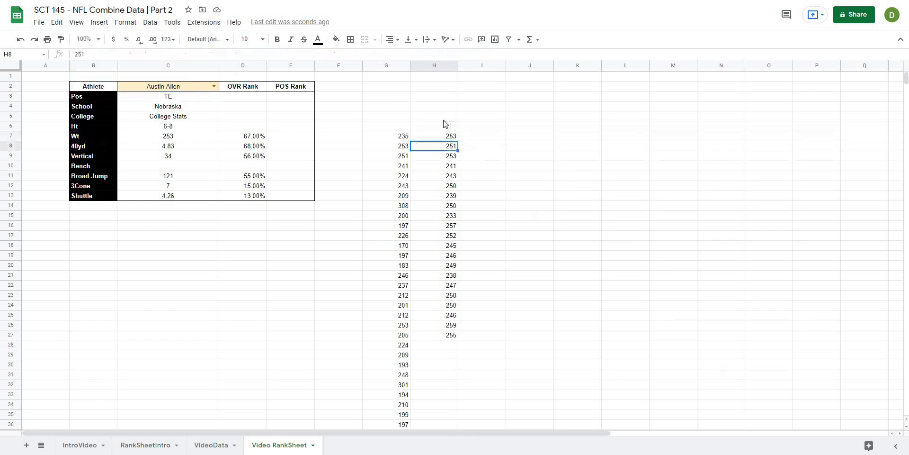
click(433, 135)
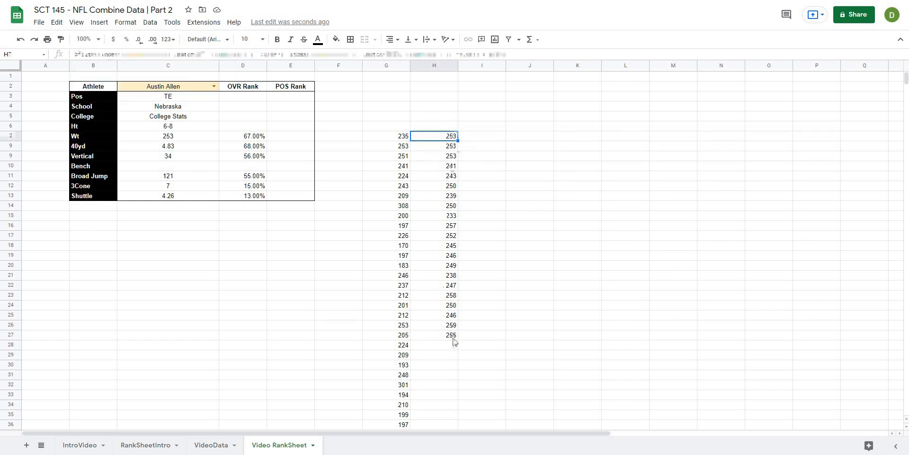
drag(434, 136, 434, 334)
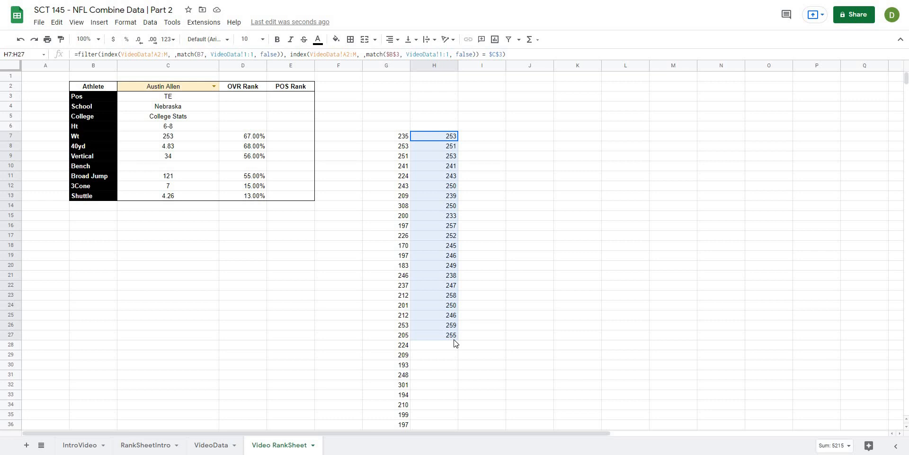
click(481, 195)
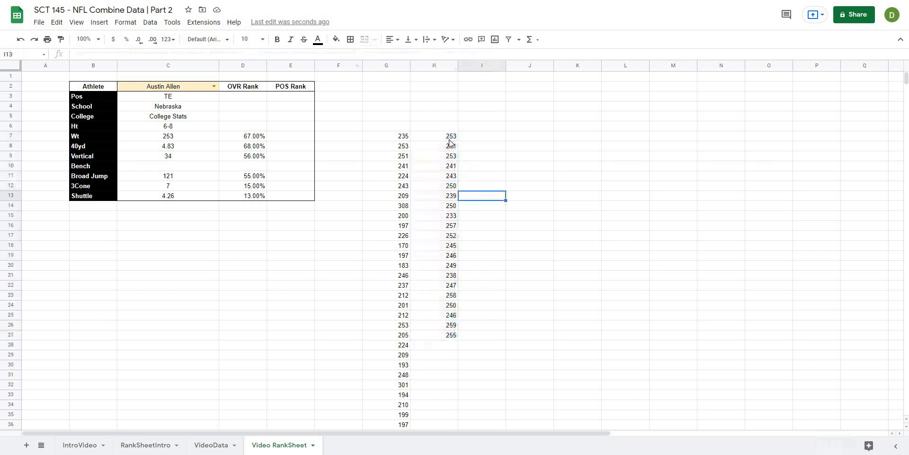
click(243, 136)
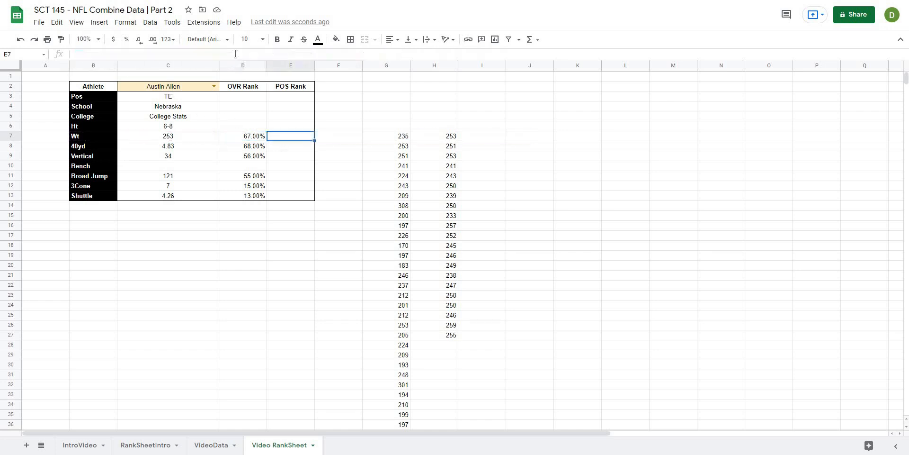
Make E7 a PERCENTRANK over the FILTER same-position weights, giving a Wt POS Rank of 75.00%.
text(67.00%)
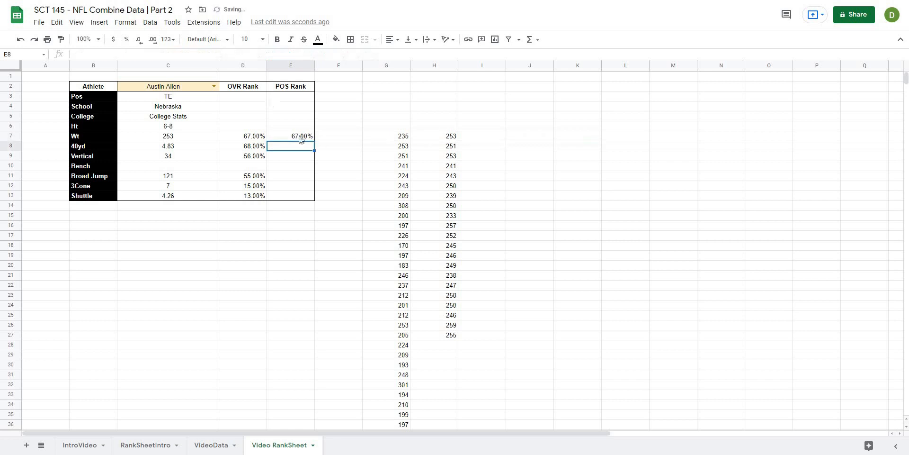
click(291, 136)
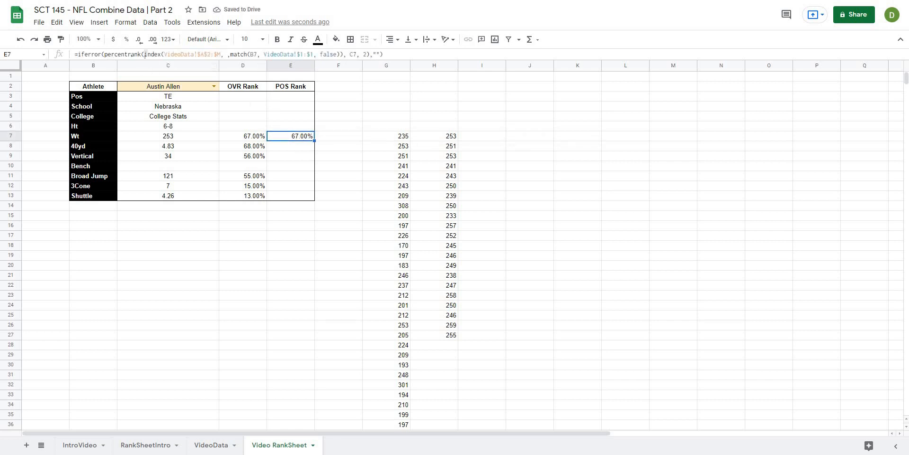
double_click(291, 136)
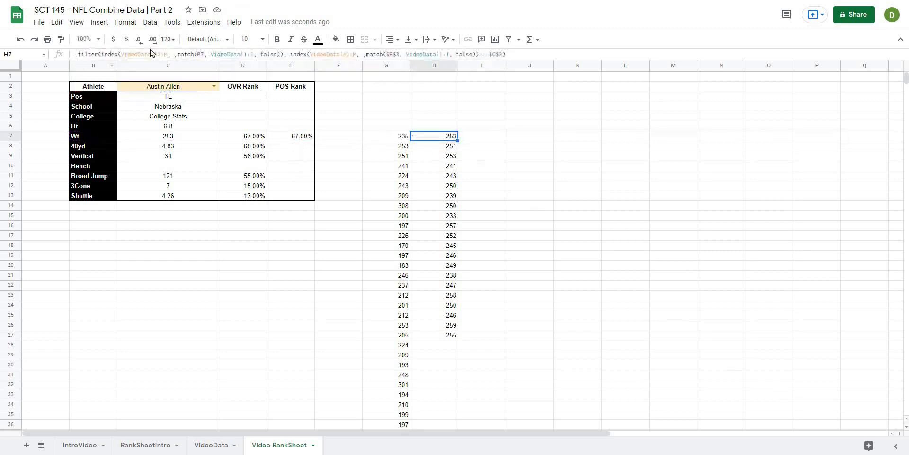
click(290, 136)
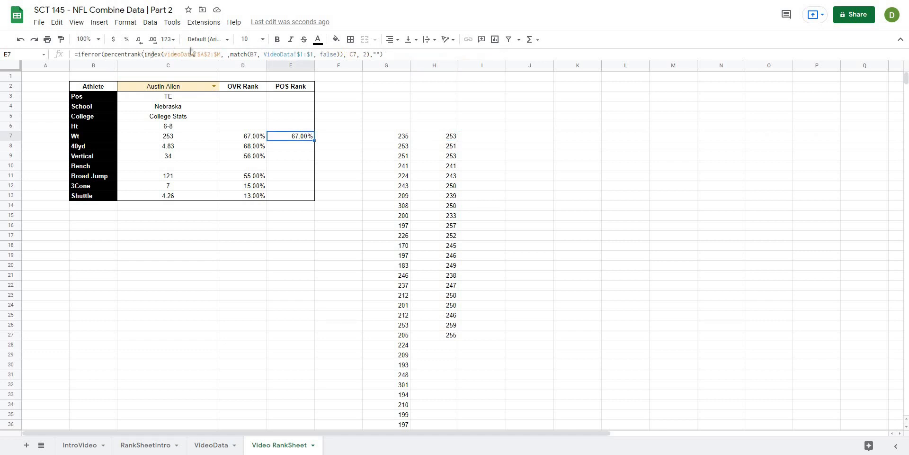
double_click(290, 135)
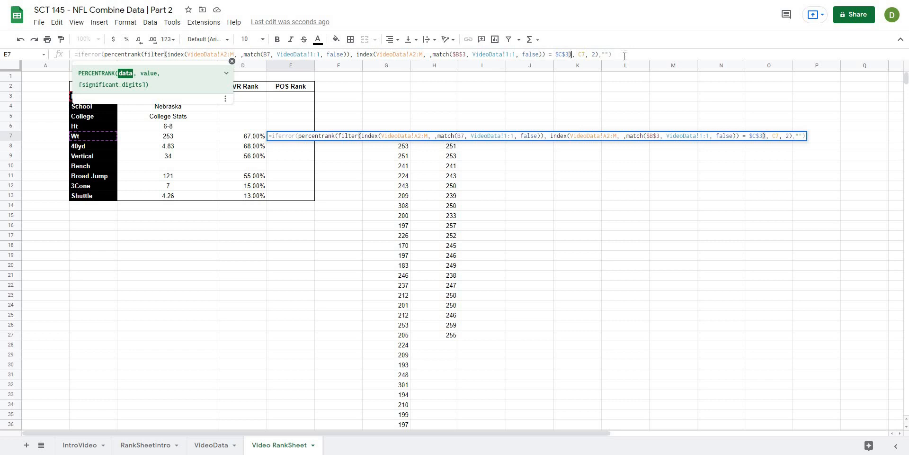
key(Enter)
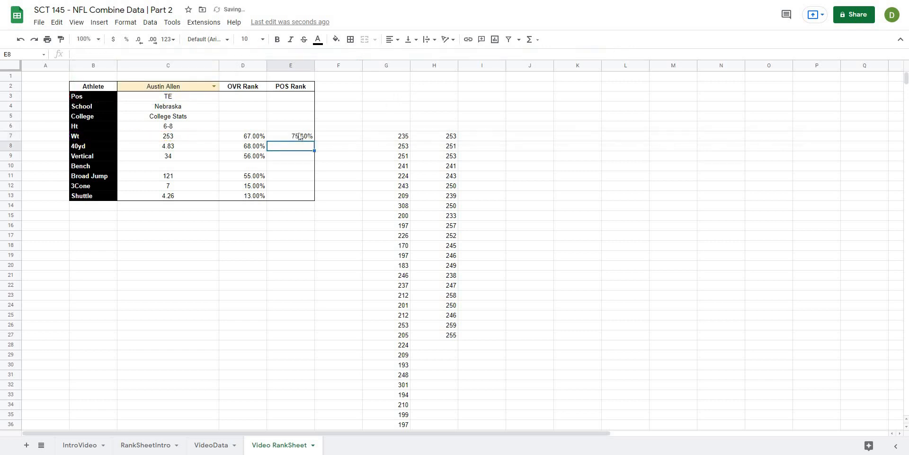
click(291, 135)
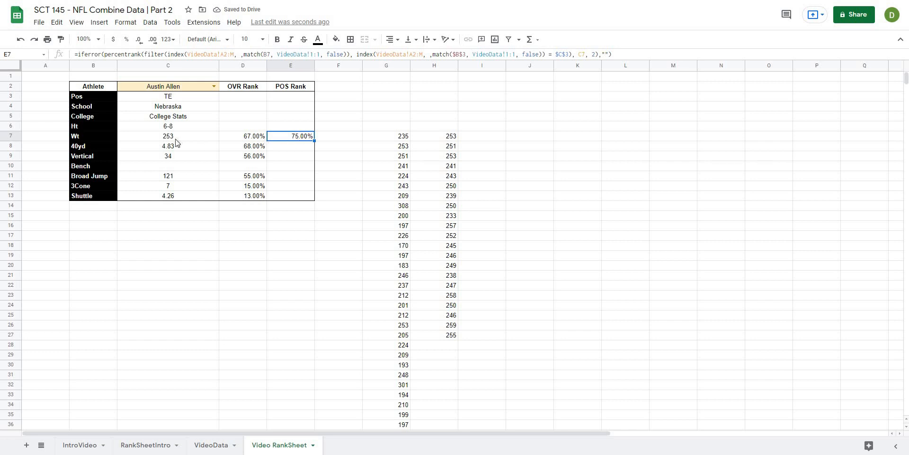
click(434, 135)
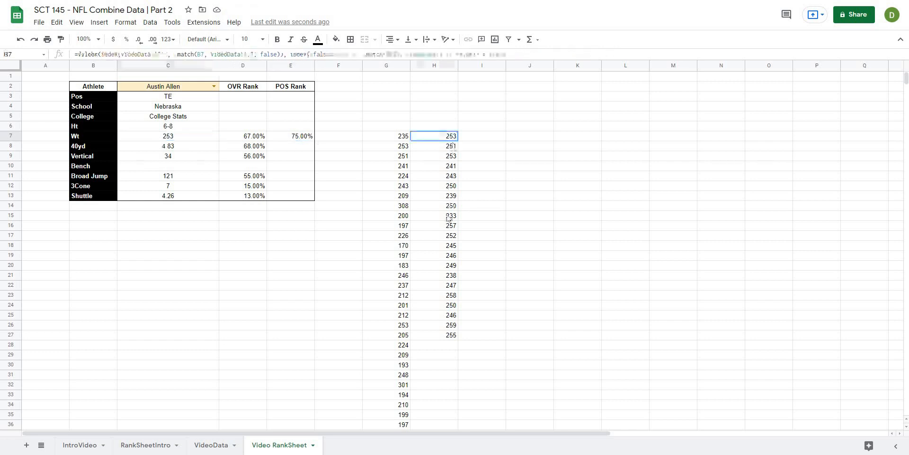
Make E7's references absolute and fill POS Rank down E8:E13, e.g. 82.00% for 40yd, Bench blank.
drag(434, 135, 434, 334)
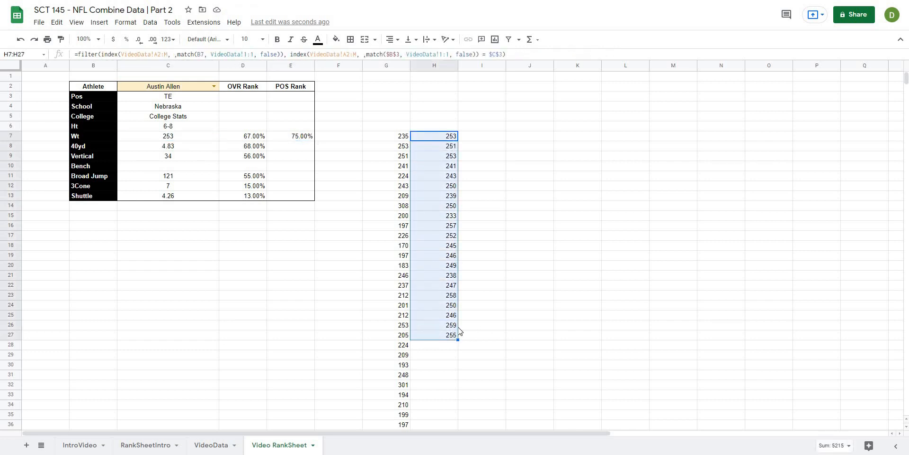
click(434, 325)
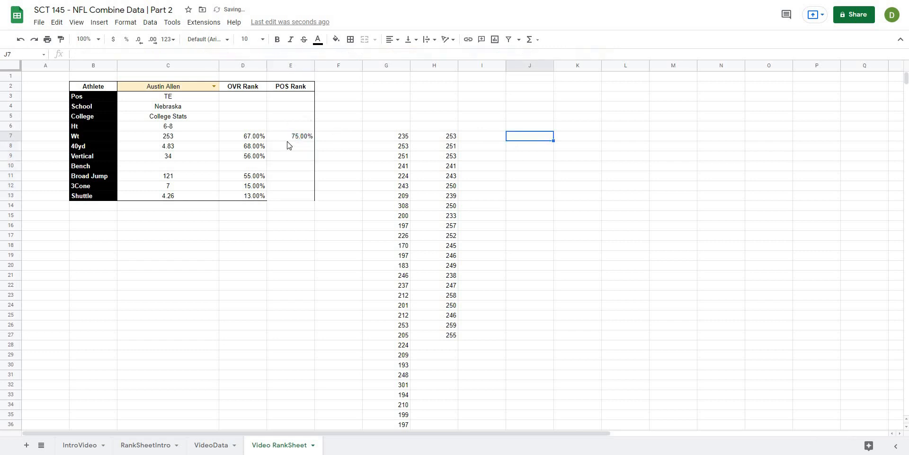
click(290, 146)
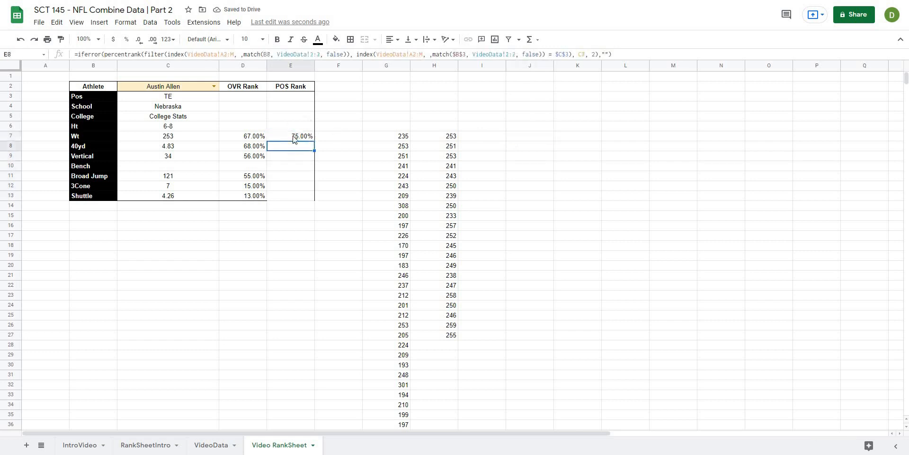
click(291, 135)
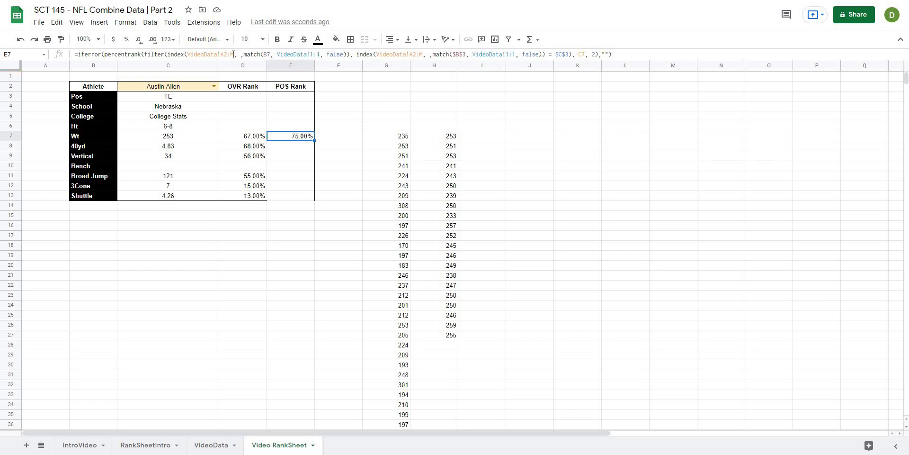
double_click(291, 136)
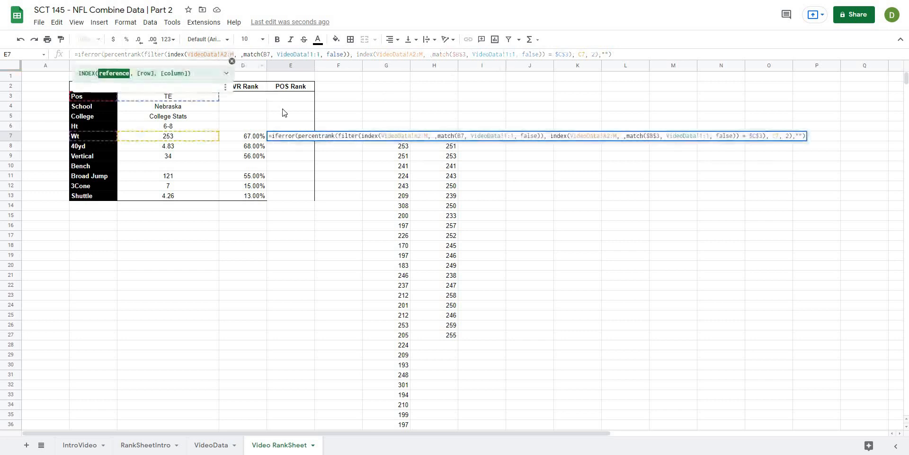
key(enter)
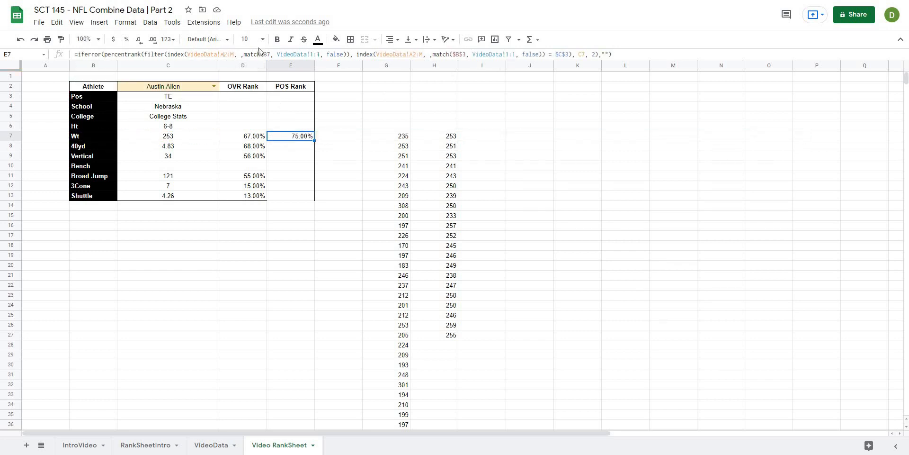
double_click(289, 135)
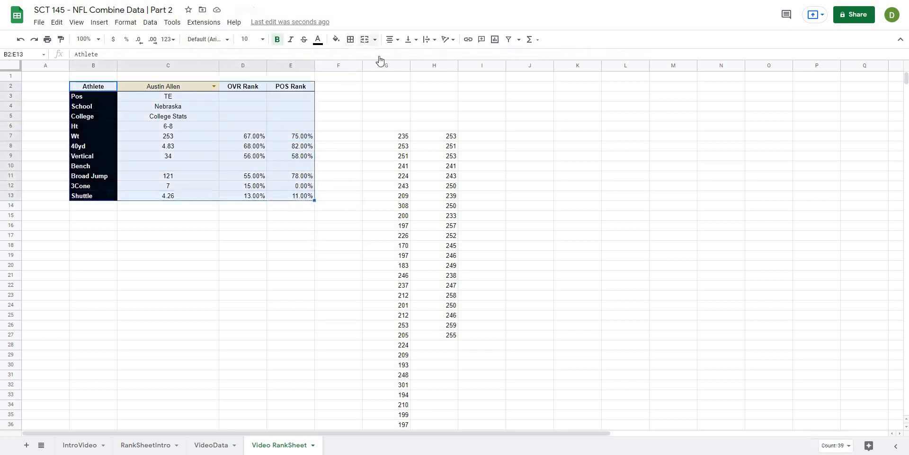
Invert the 40yd OVR and POS ranks with 1-PERCENTRANK so faster times rank higher (32.00% / 18.00%).
click(289, 274)
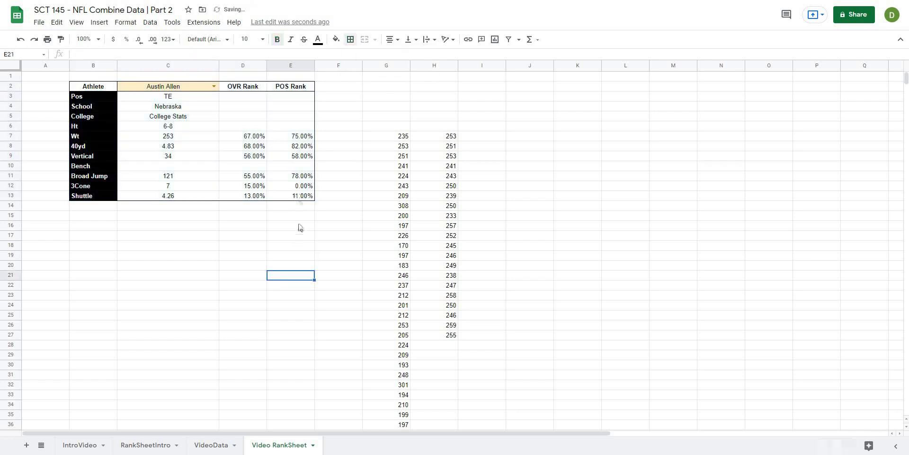
click(168, 195)
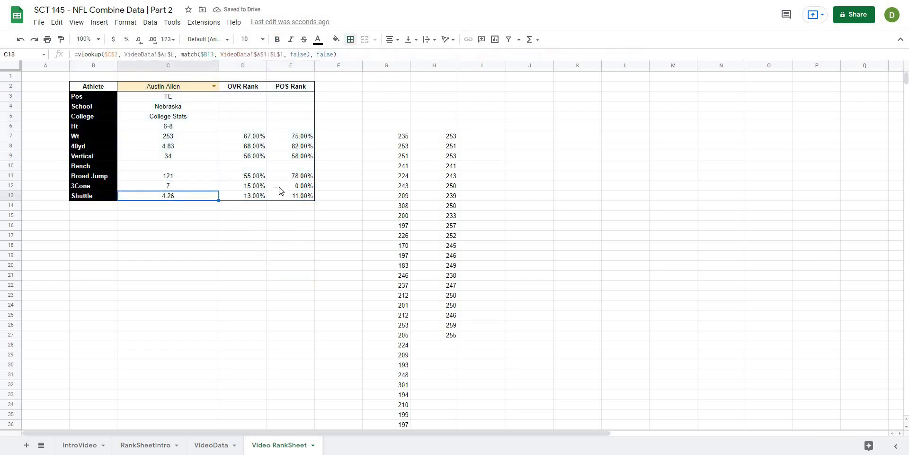
click(168, 185)
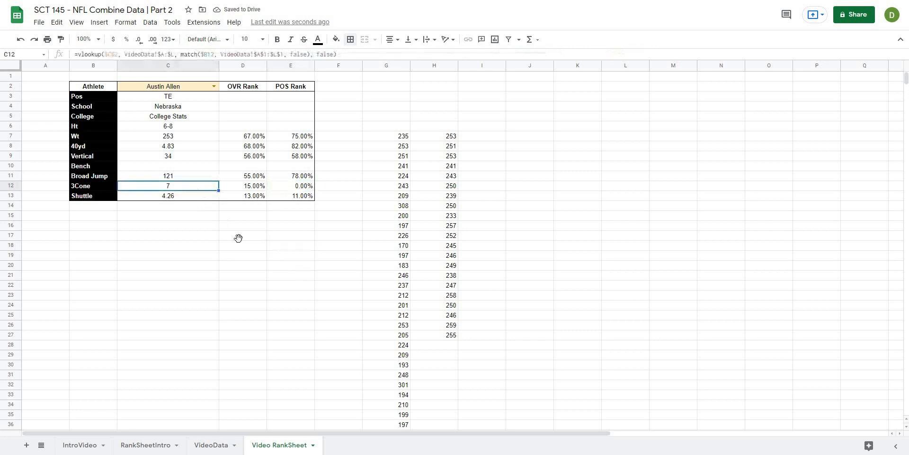
click(93, 156)
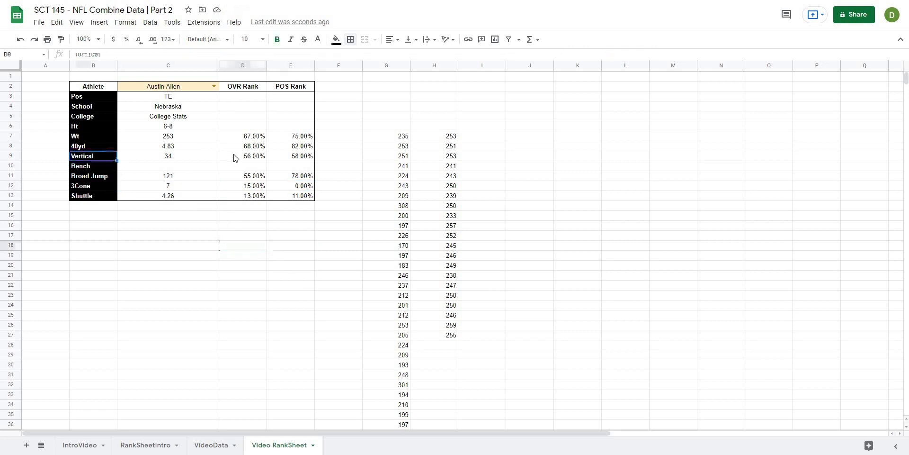
click(242, 156)
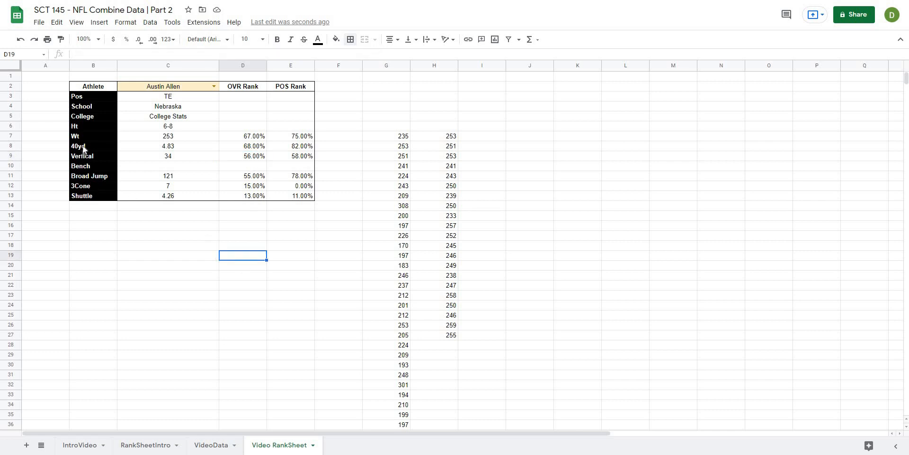
click(243, 146)
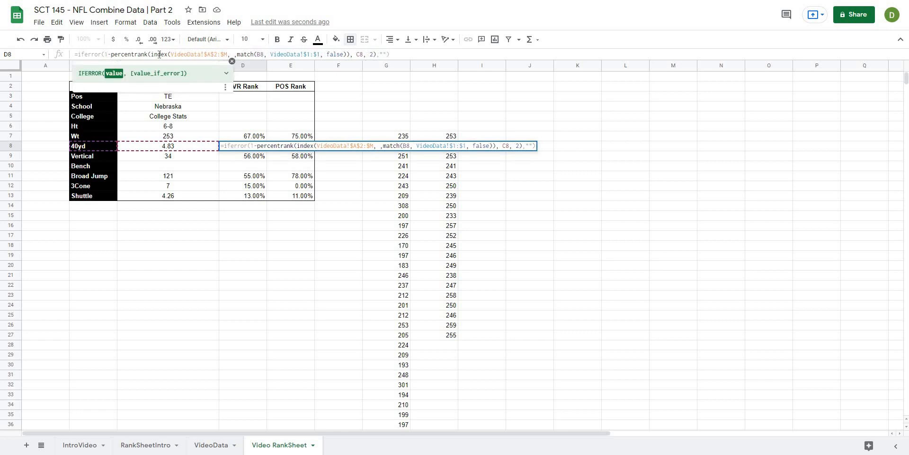
key(enter)
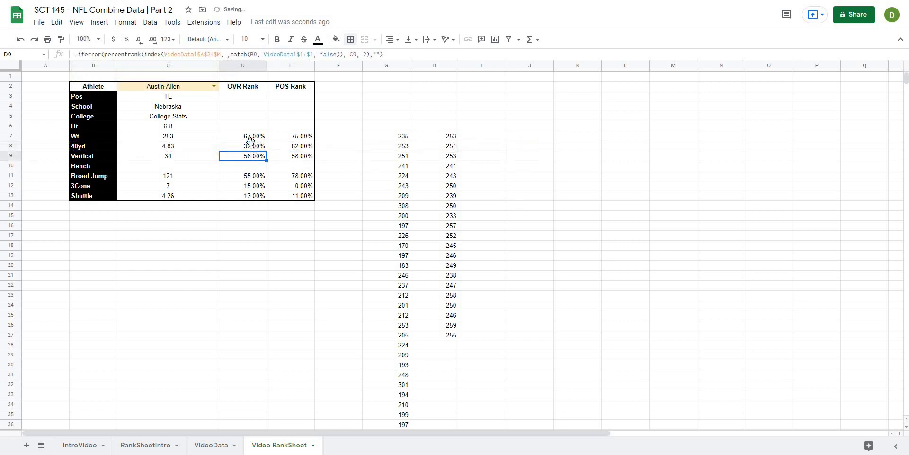
click(290, 146)
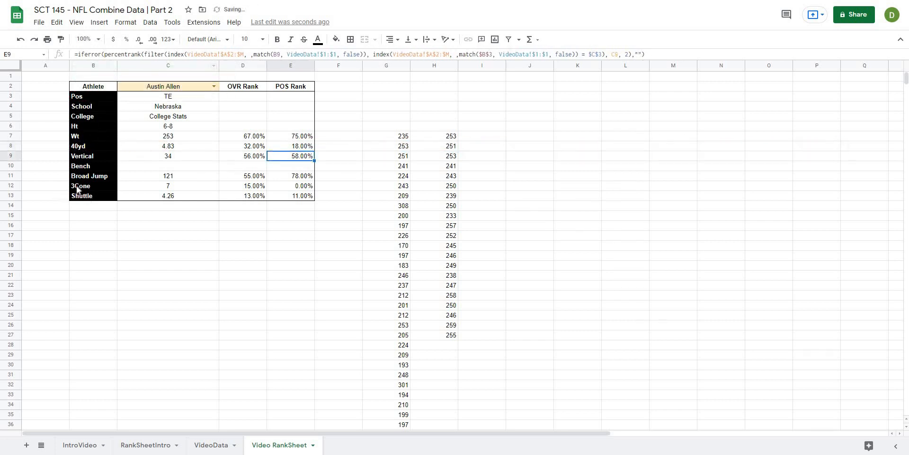
Invert the 3Cone and Shuttle OVR and POS rank formulas the same way.
click(242, 186)
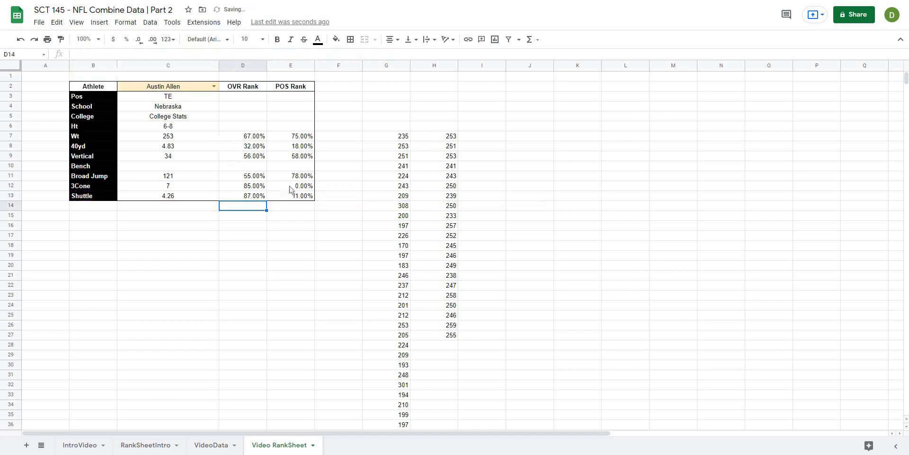
double_click(291, 185)
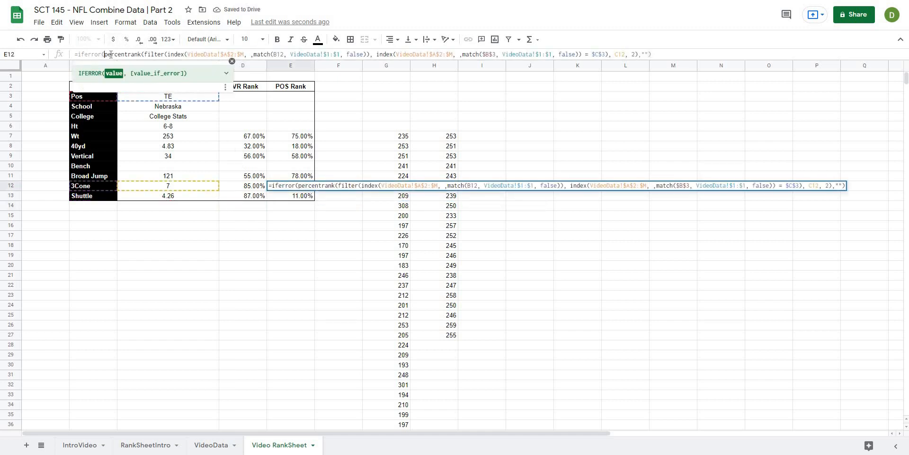
key(enter)
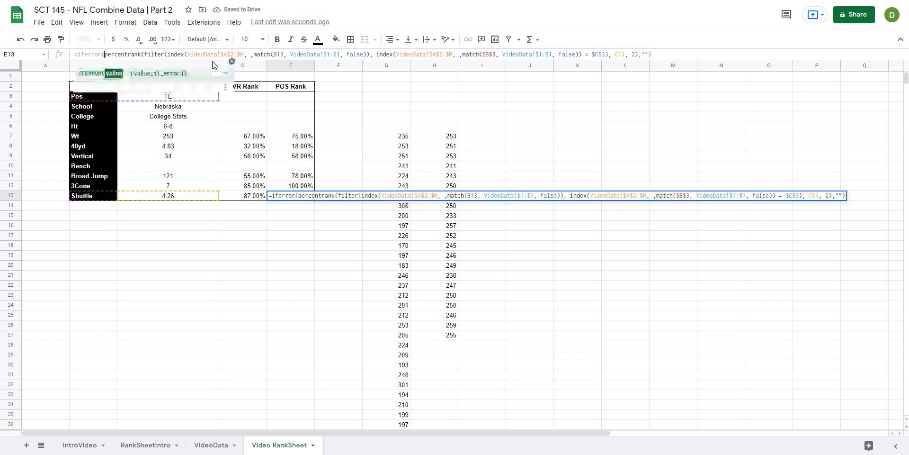
key(enter)
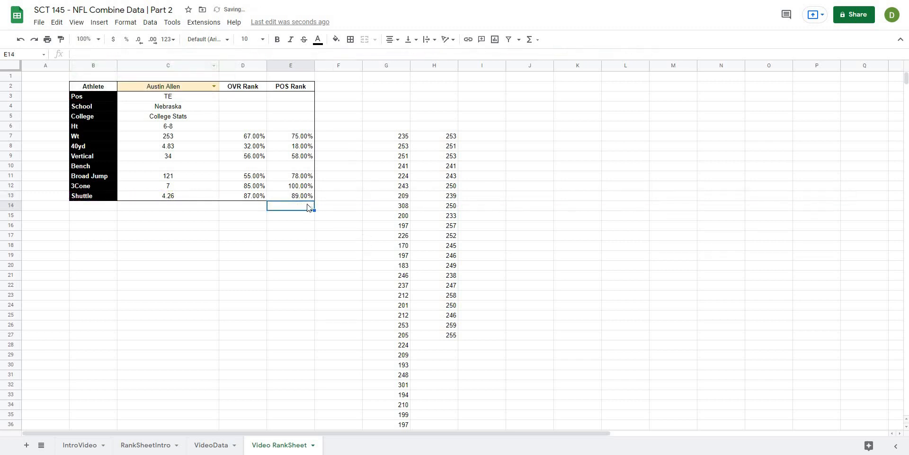
click(289, 195)
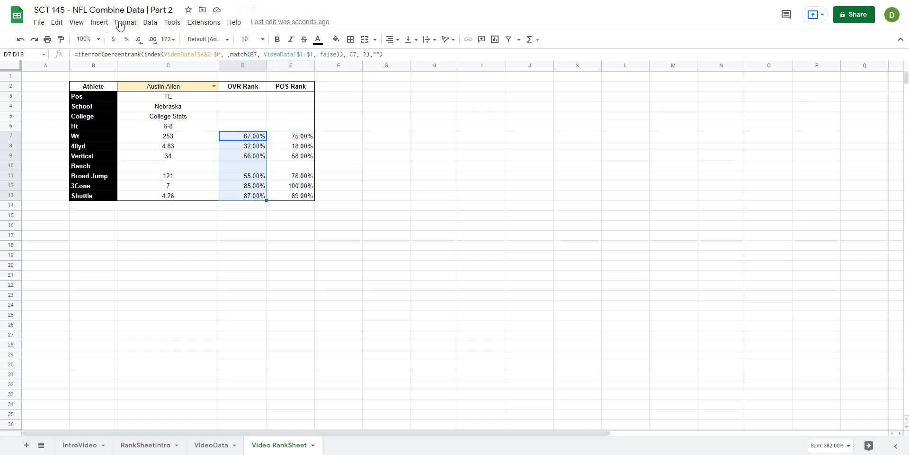
Add a conditional colour-scale rule on the OVR Rank cells D7:D13 using a preset scale.
click(125, 22)
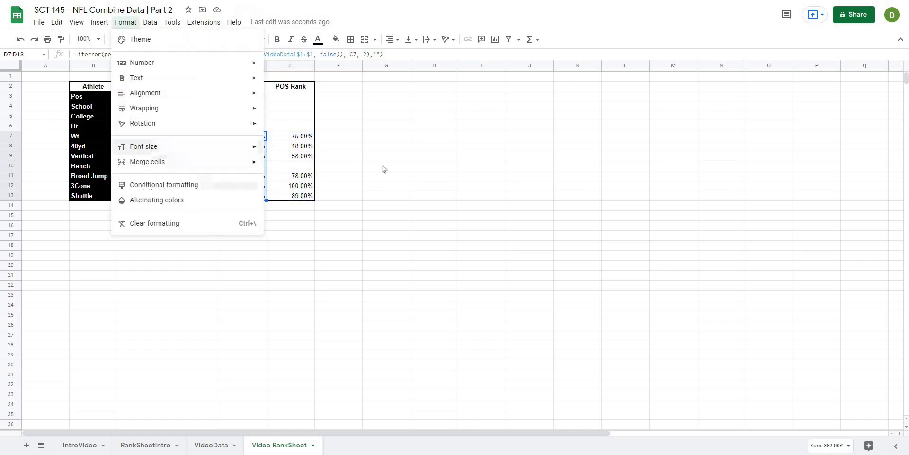
click(163, 184)
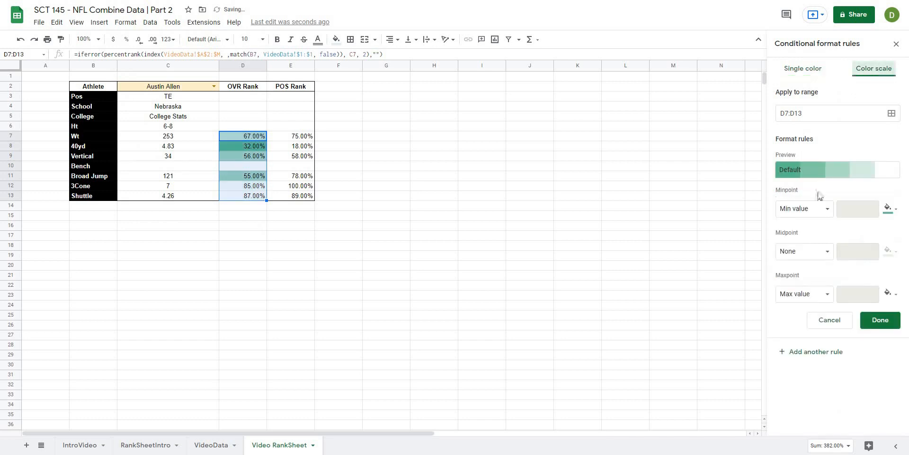
click(799, 169)
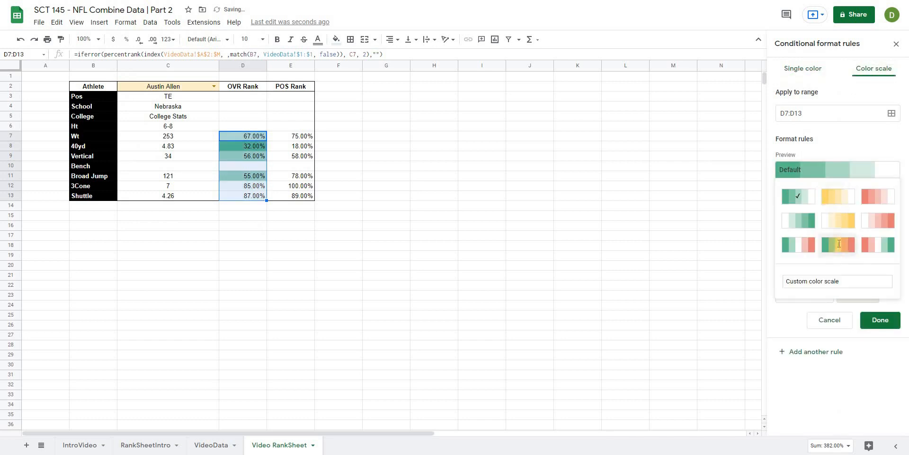
click(838, 243)
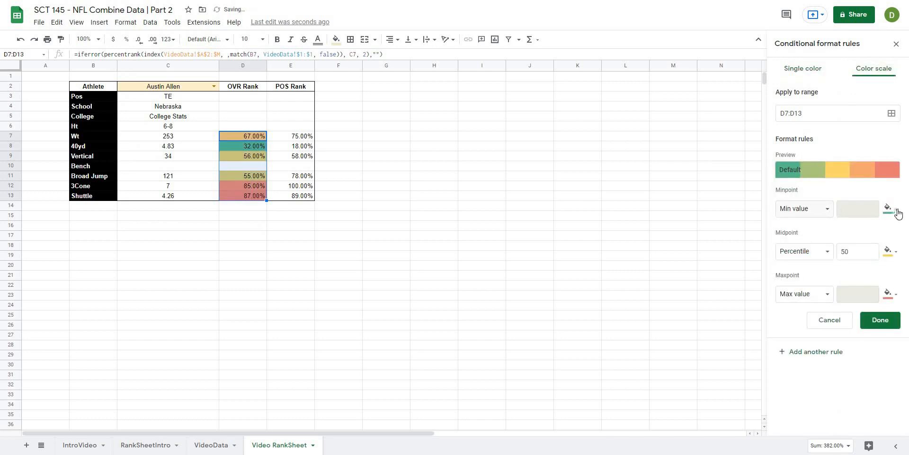
Set the scale's maxpoint colour to green and its minpoint colour to red.
click(890, 208)
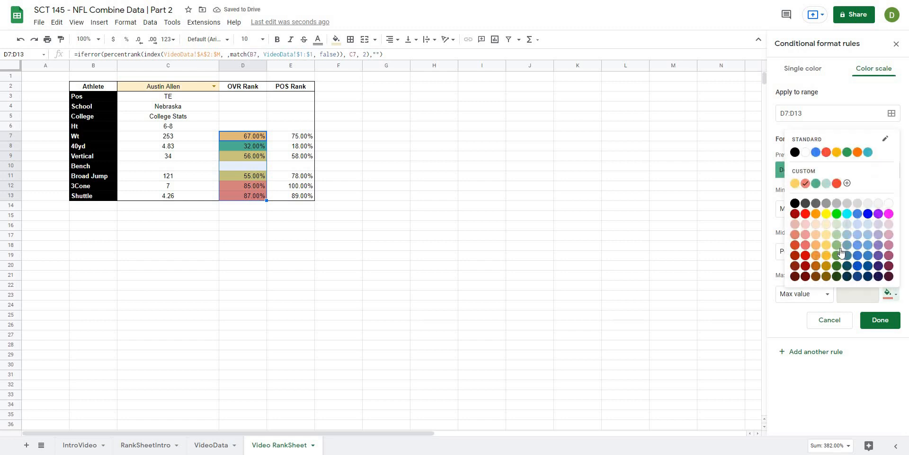
mouse_move(836, 244)
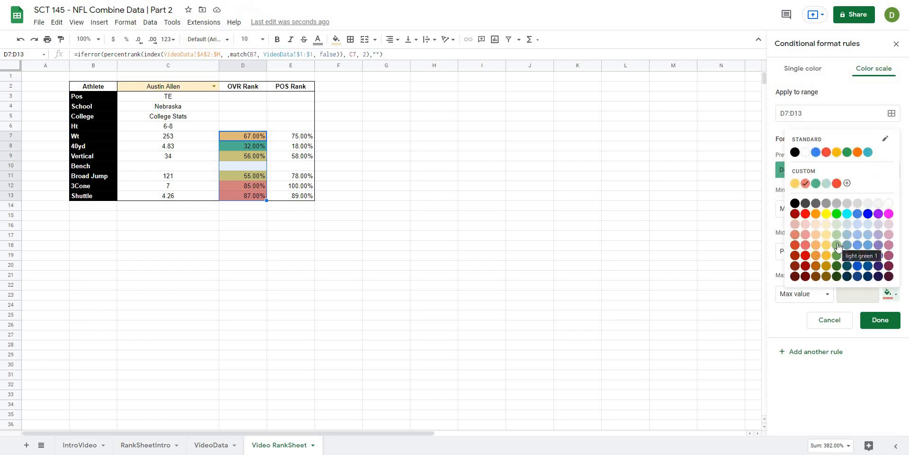
click(835, 245)
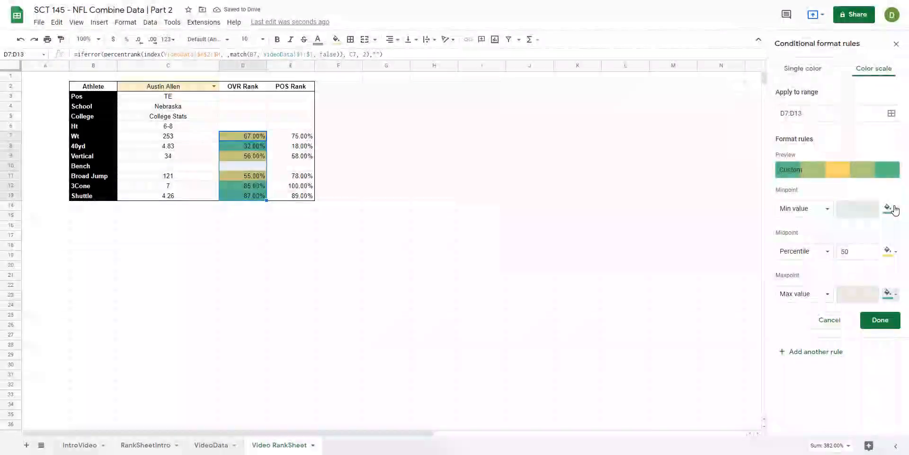
click(889, 208)
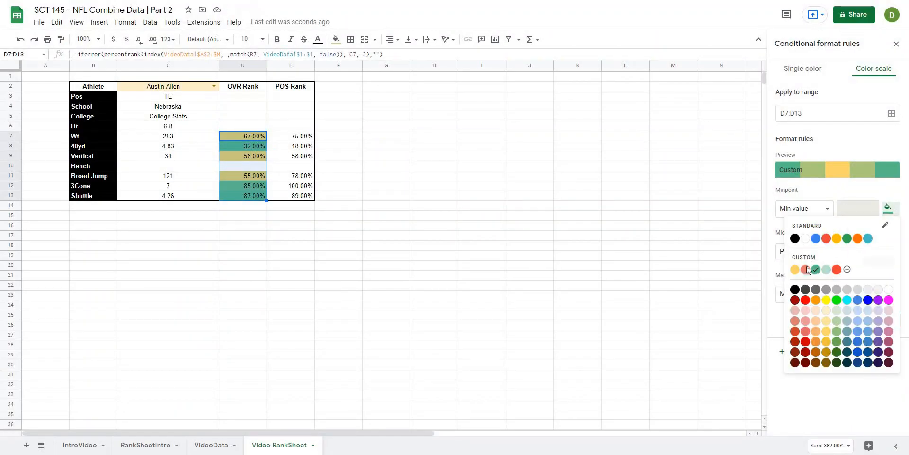
click(805, 269)
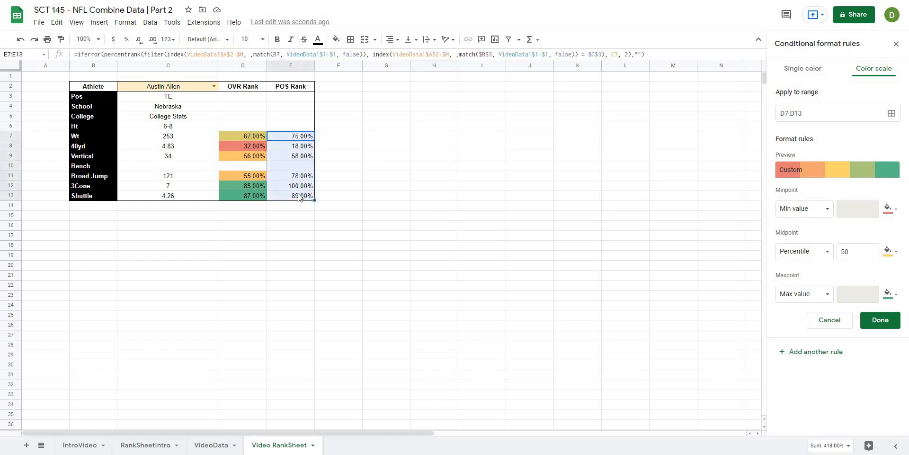
mouse_move(418, 193)
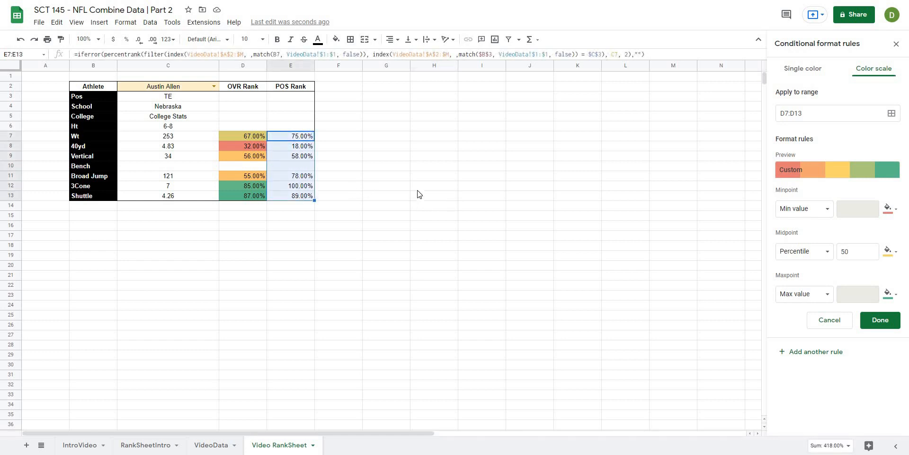
Set Maxpoint to Percentile 75 and Minpoint to Percentile 25, then save the rule.
click(804, 294)
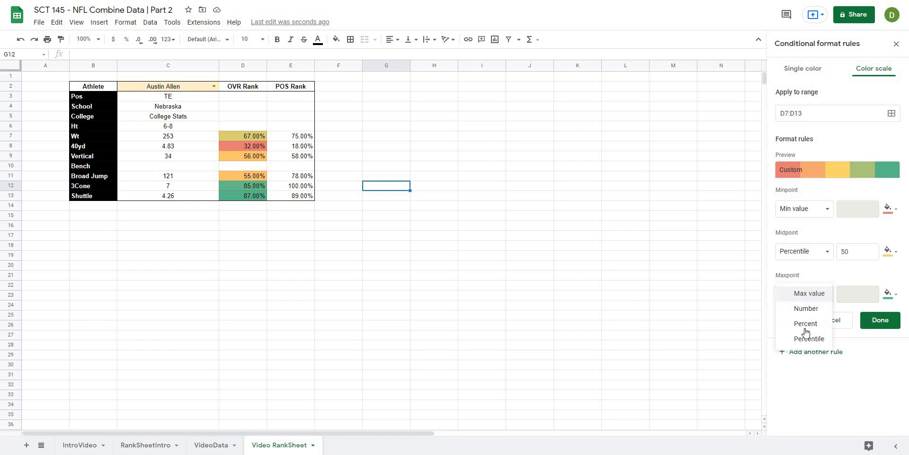
mouse_move(808, 339)
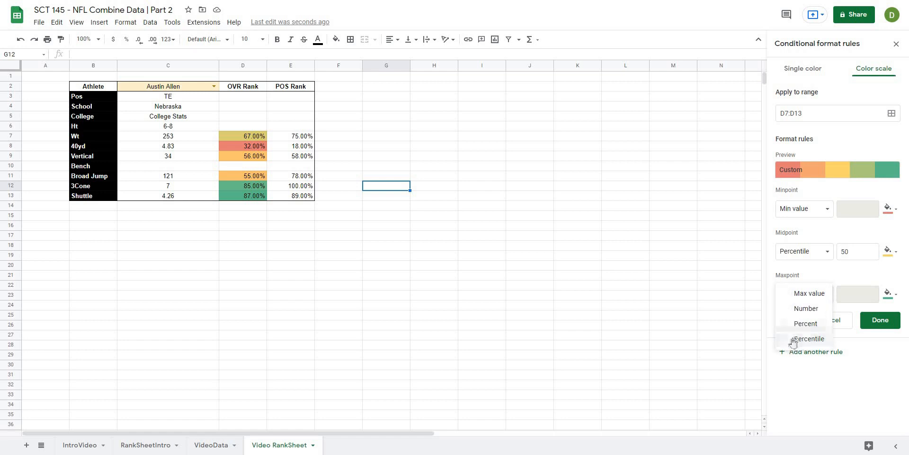
click(808, 338)
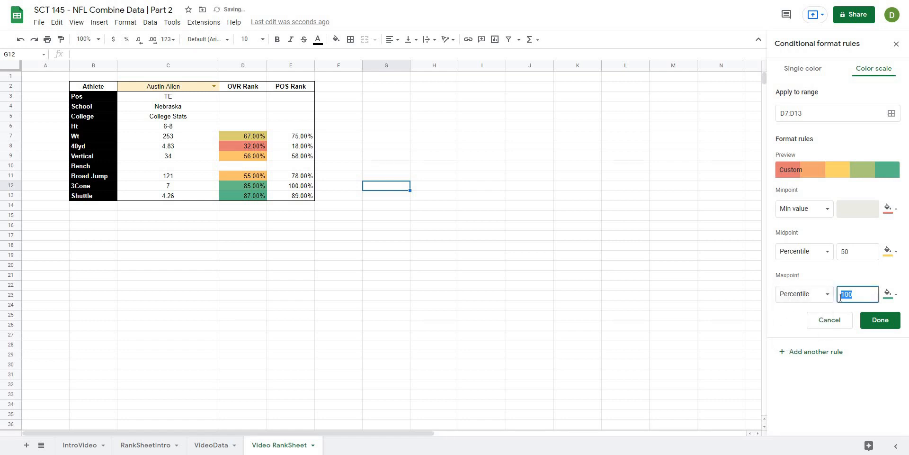
text(75)
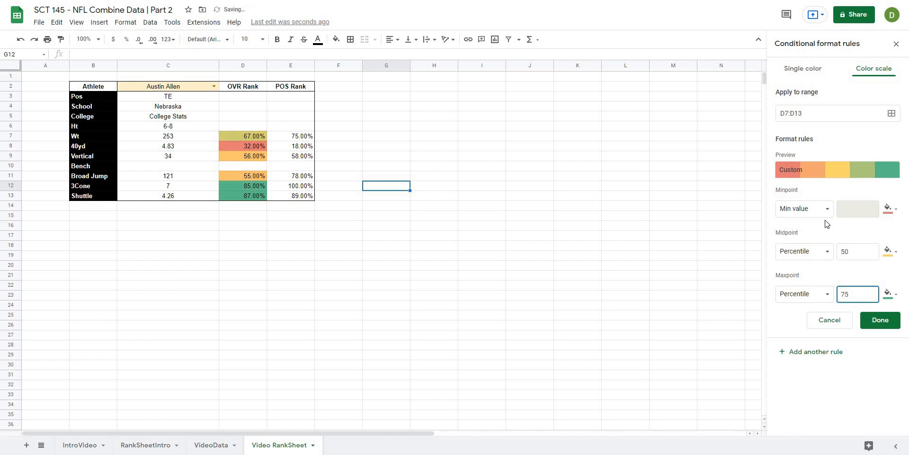
click(803, 208)
text(25)
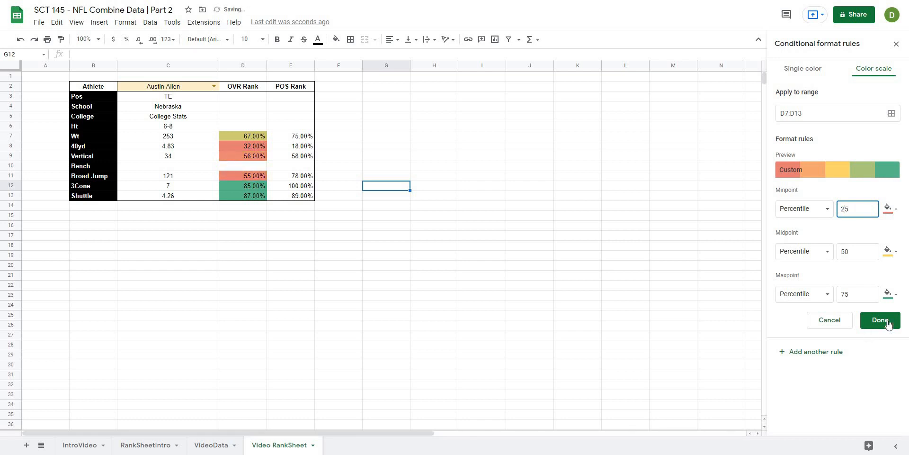
click(879, 320)
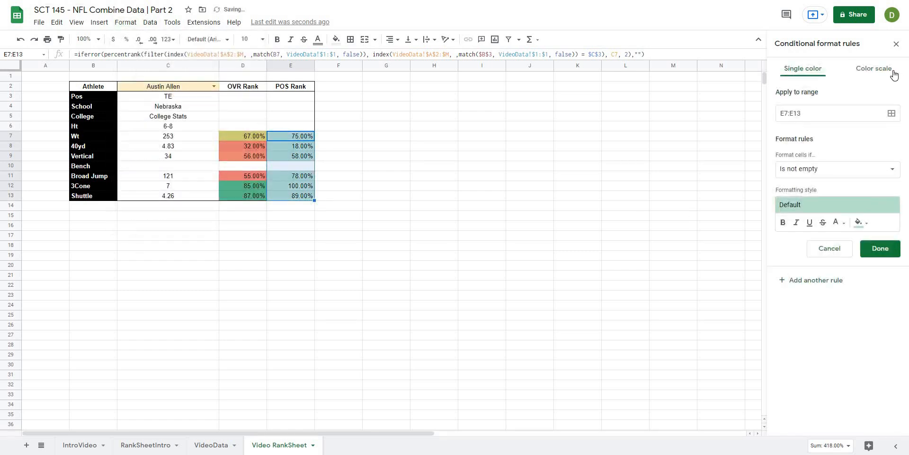
Make the new E7:E13 POS Rank rule a colour scale with percentile-based points.
click(873, 68)
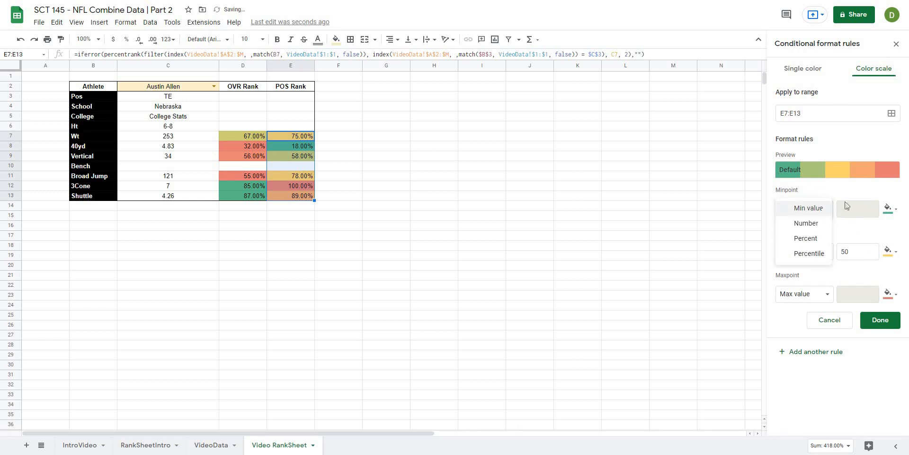
click(888, 208)
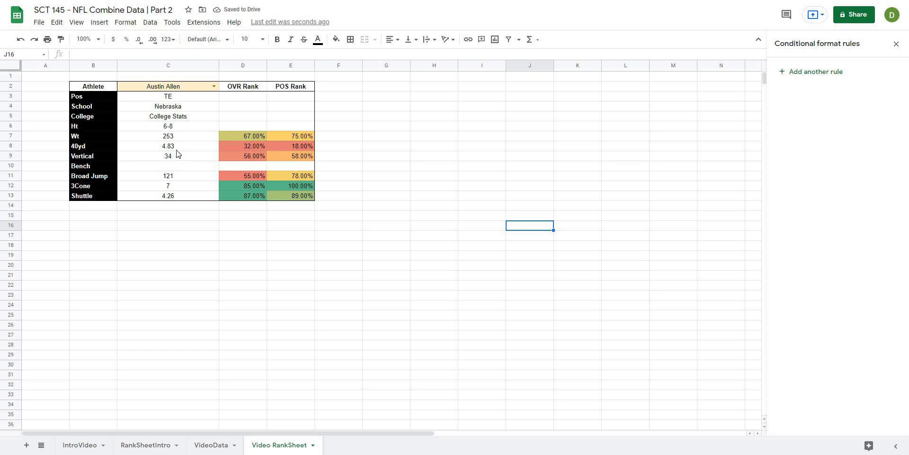
mouse_move(239, 143)
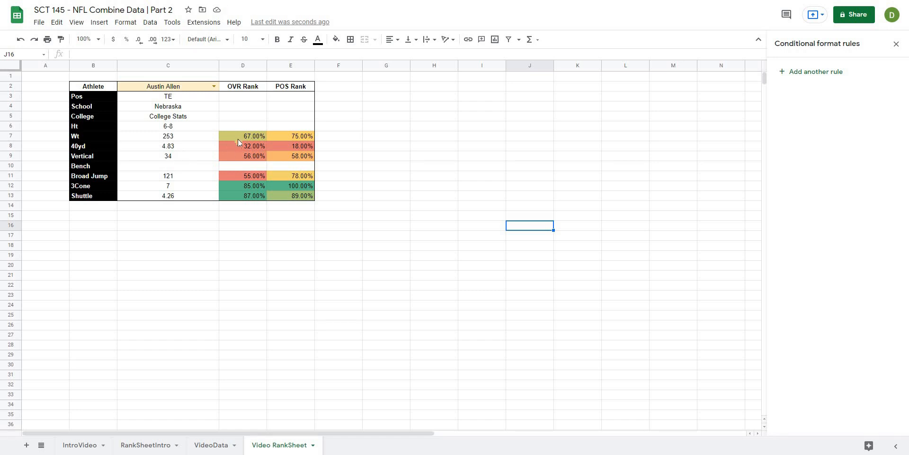
Insert a chart from the OVR Rank and POS Rank columns D2:E13 and remove its title.
click(242, 86)
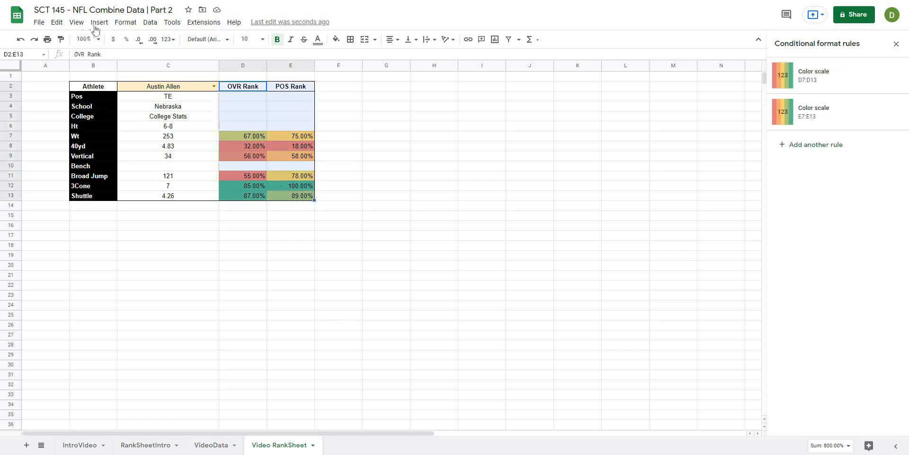
click(99, 22)
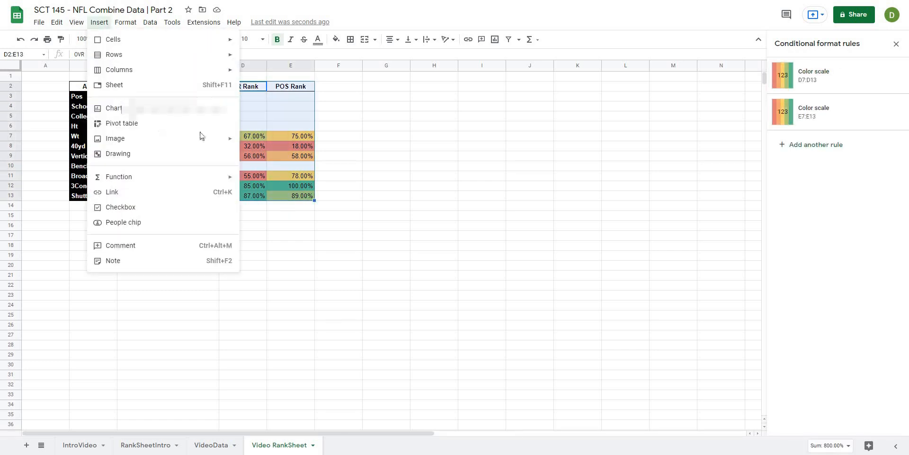
click(113, 108)
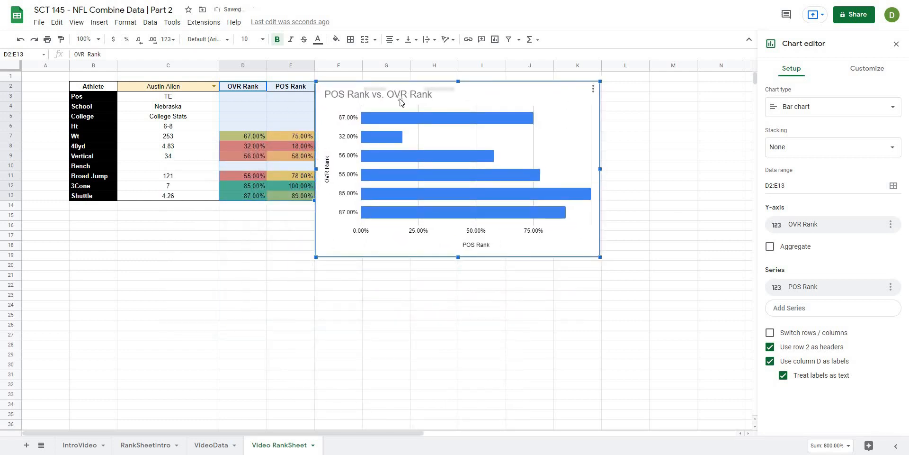
click(866, 69)
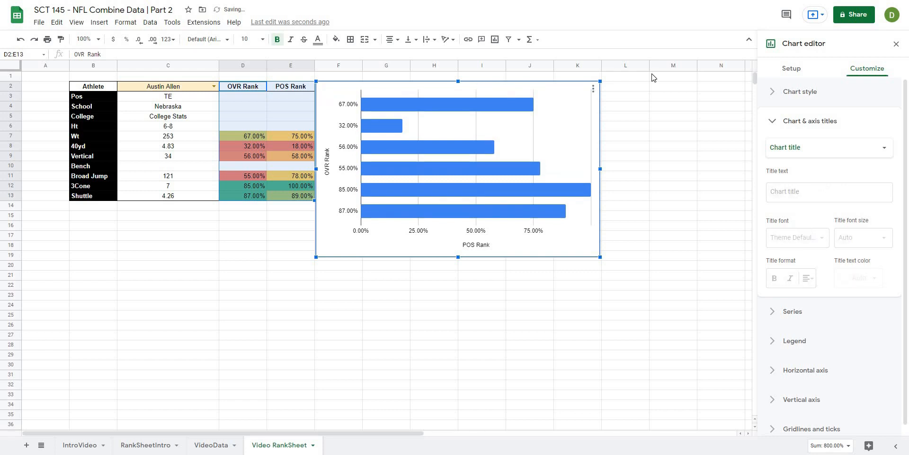
click(790, 69)
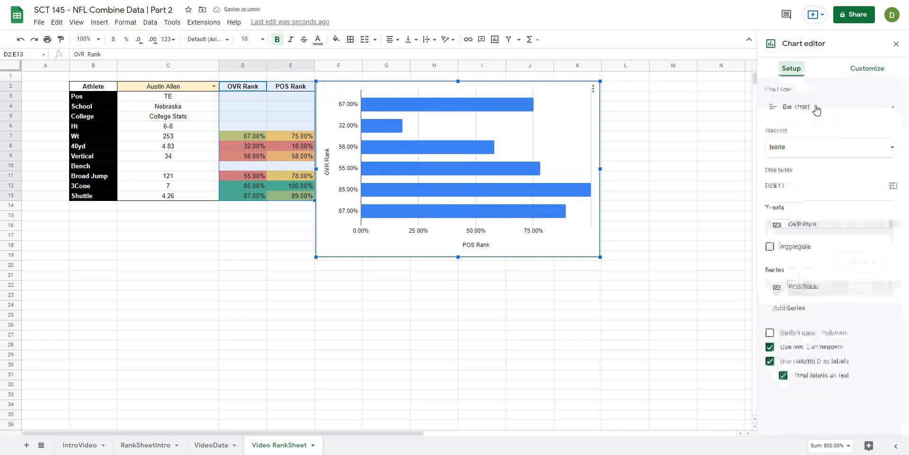
Change the chart type to Radar, add a second series and set B3:B13 drill names as the X-axis.
click(830, 106)
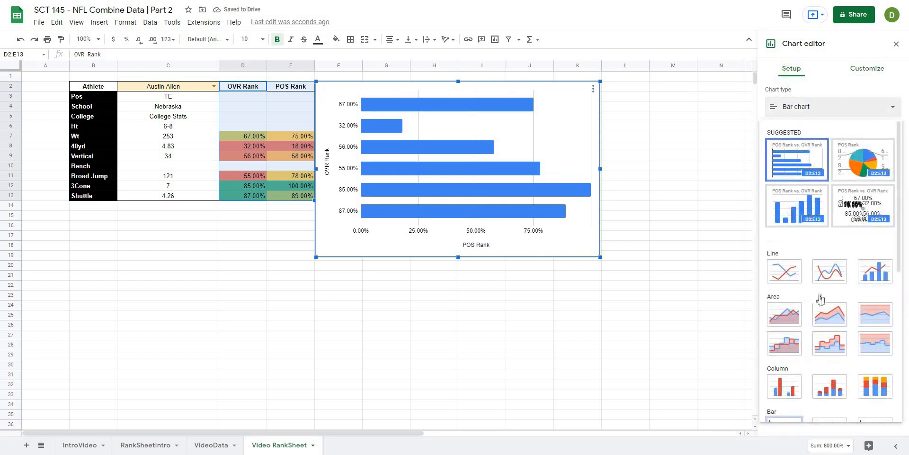
scroll(down, 3)
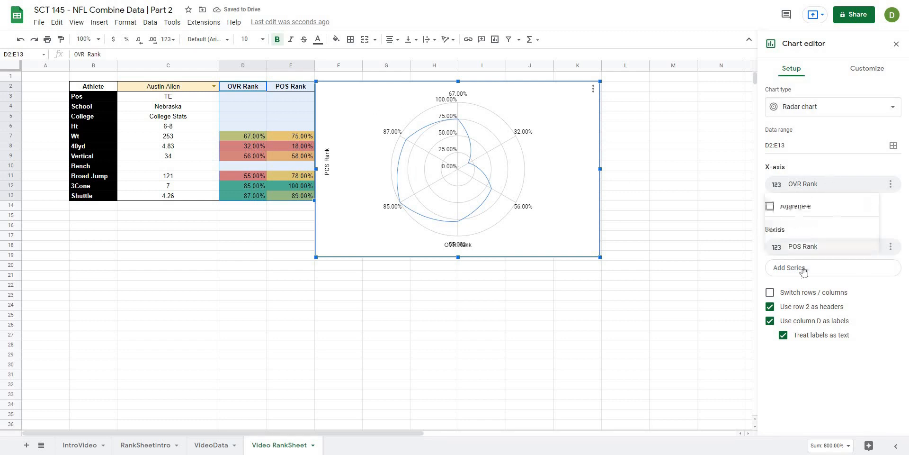
click(787, 267)
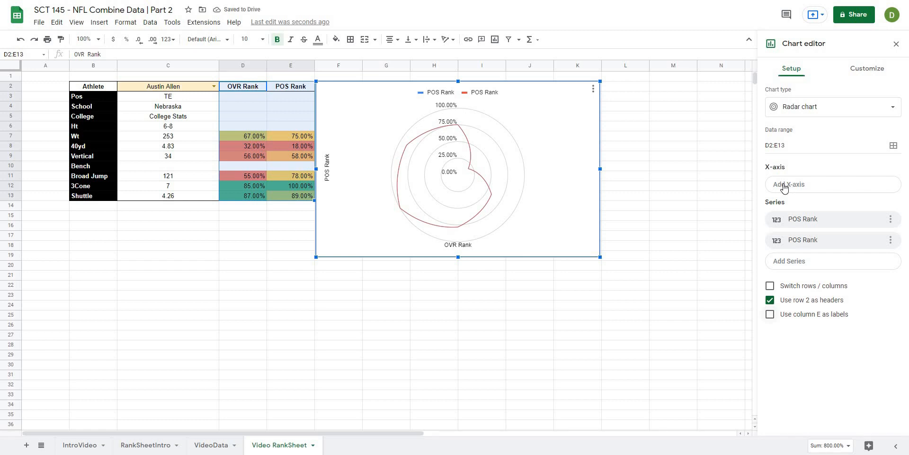
click(832, 183)
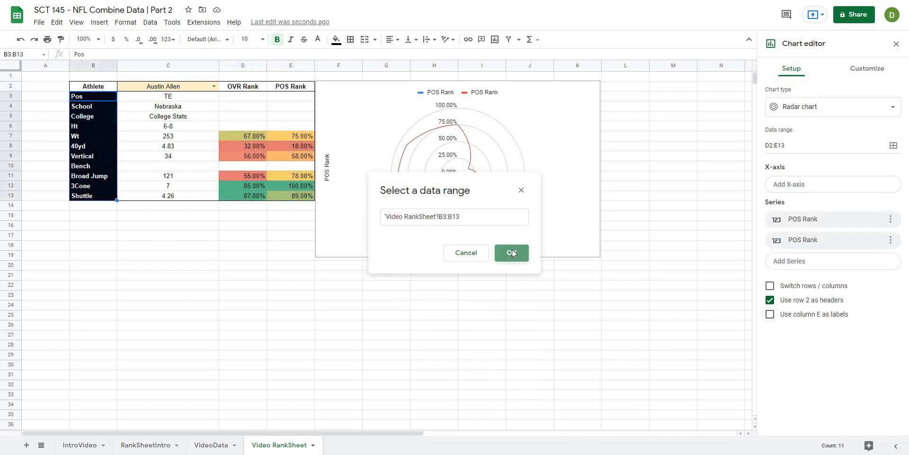
click(510, 252)
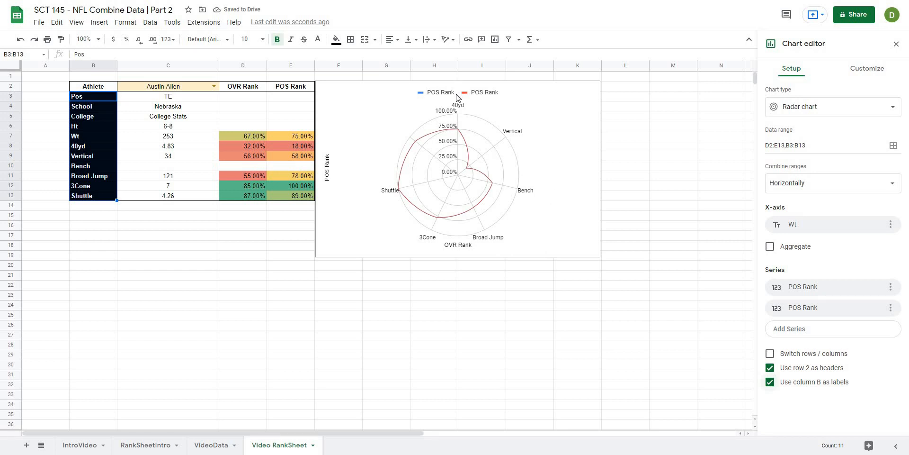
click(867, 69)
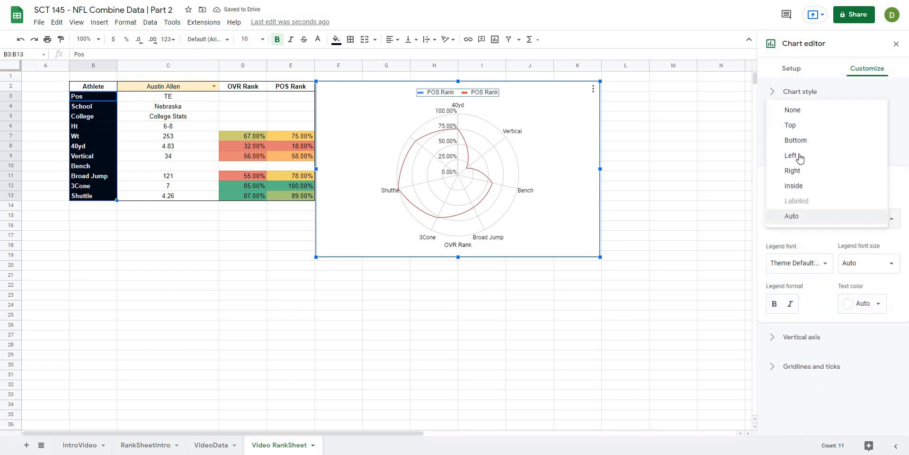
Move the legend to the left and turn off line smoothing in Chart style.
click(792, 156)
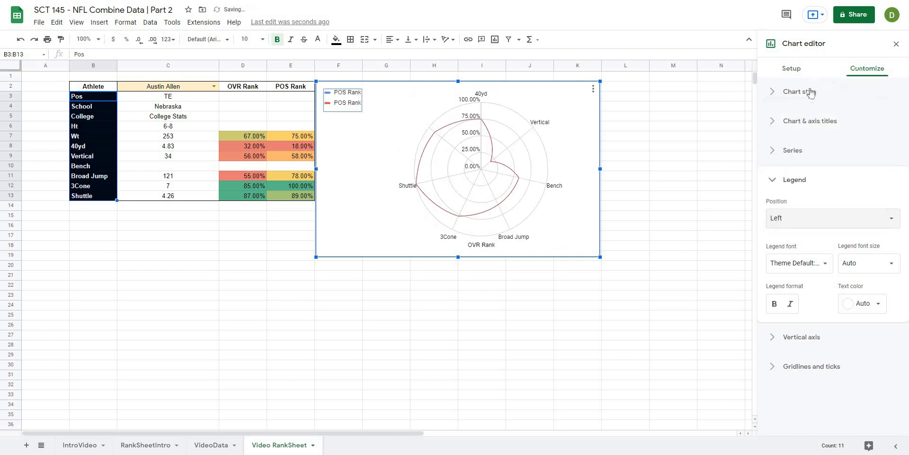
click(799, 92)
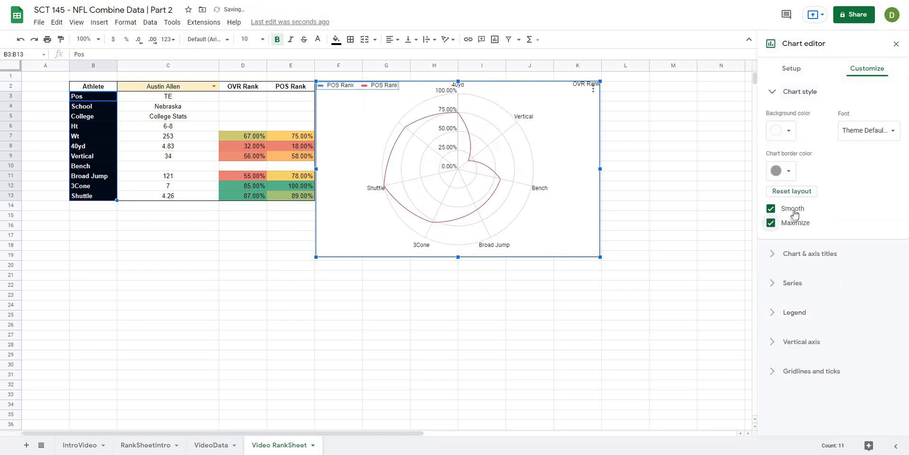
click(771, 208)
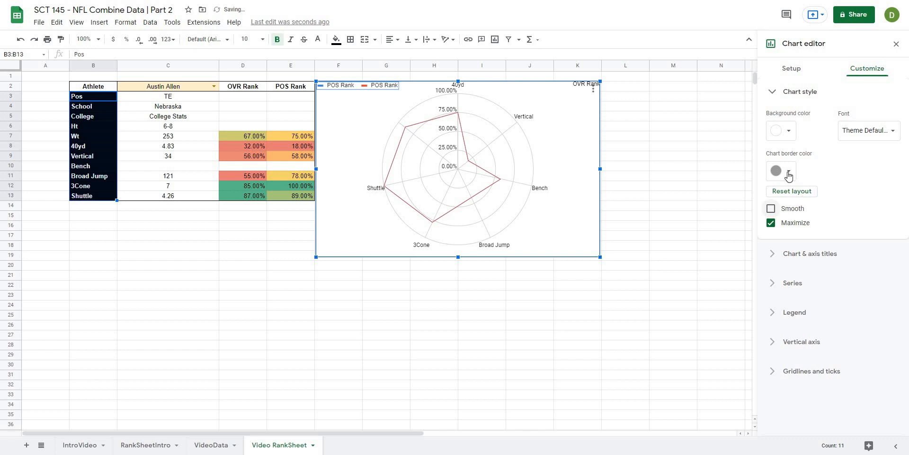
Remove the chart's border colour and move on to the series settings.
click(777, 170)
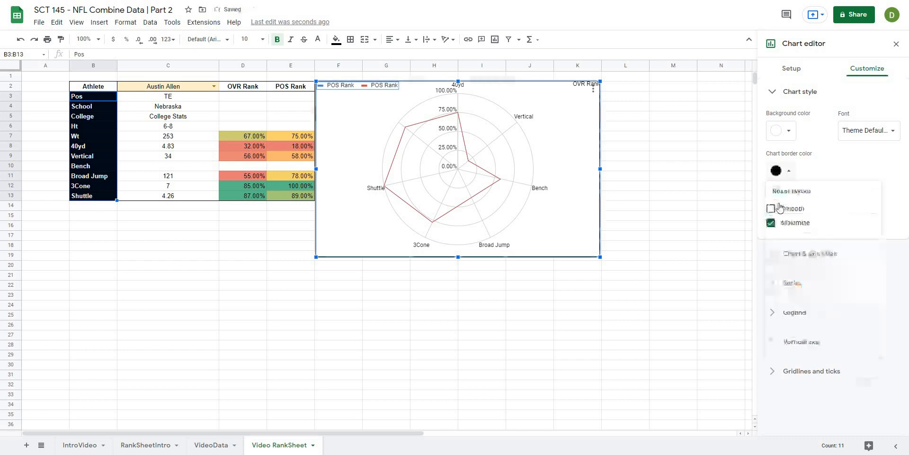
click(776, 170)
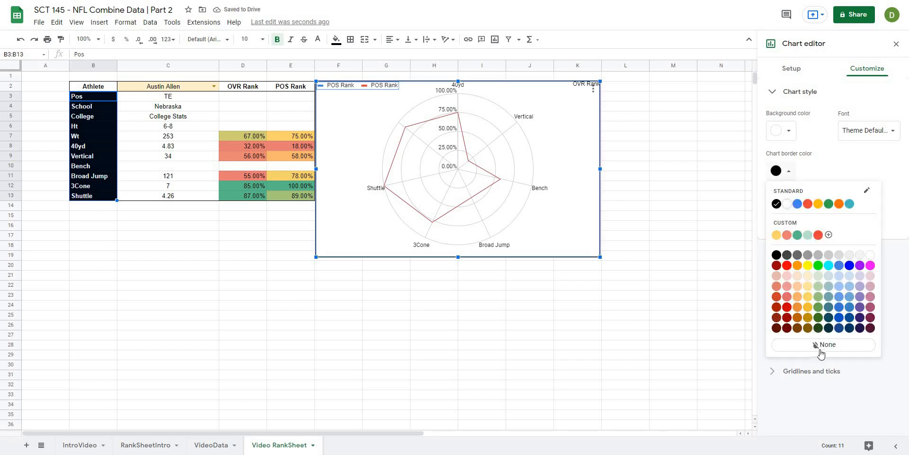
click(823, 344)
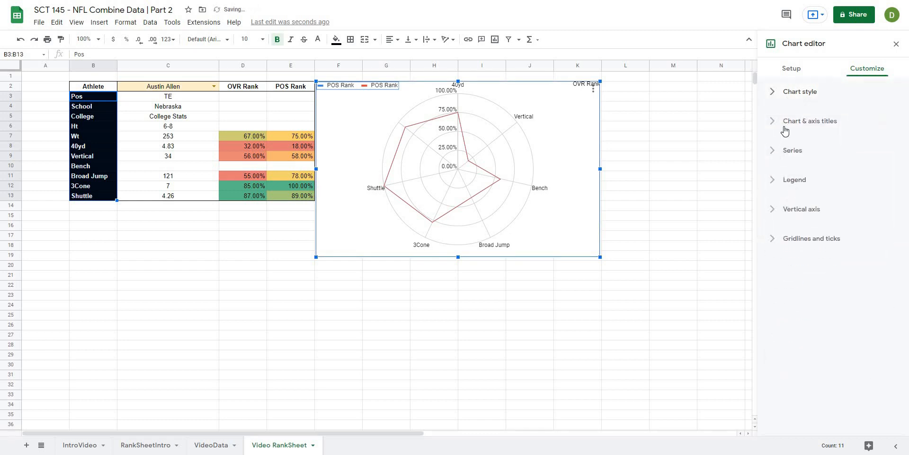
click(810, 120)
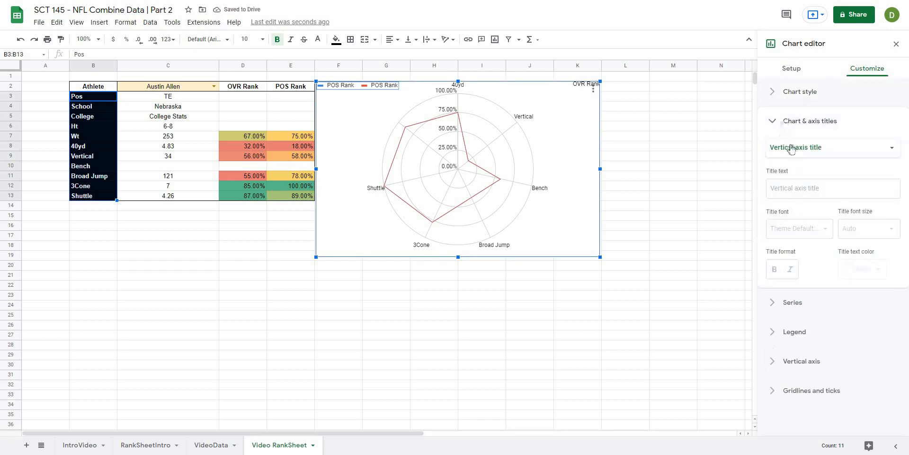
click(810, 121)
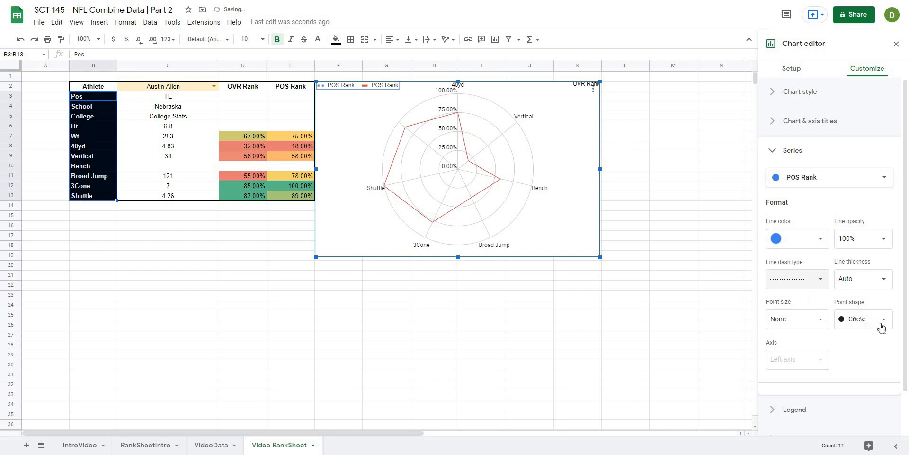
Give the series circular 10px point markers and colour the POS Rank series red.
click(864, 318)
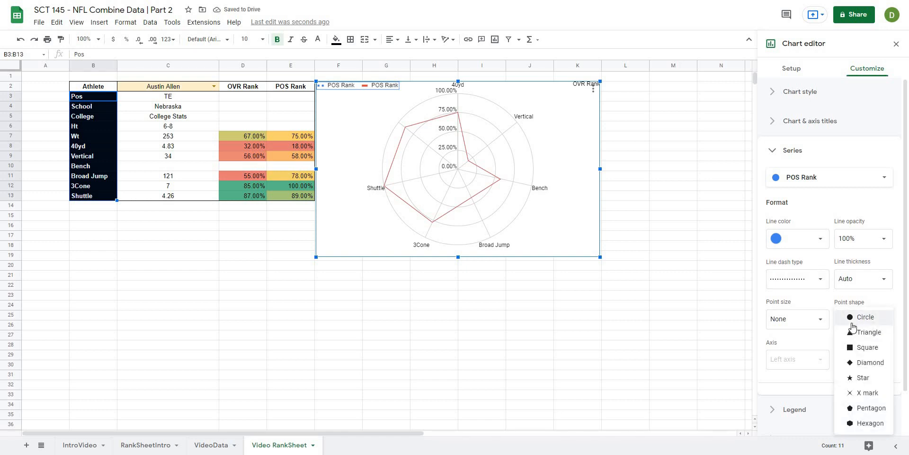
click(865, 316)
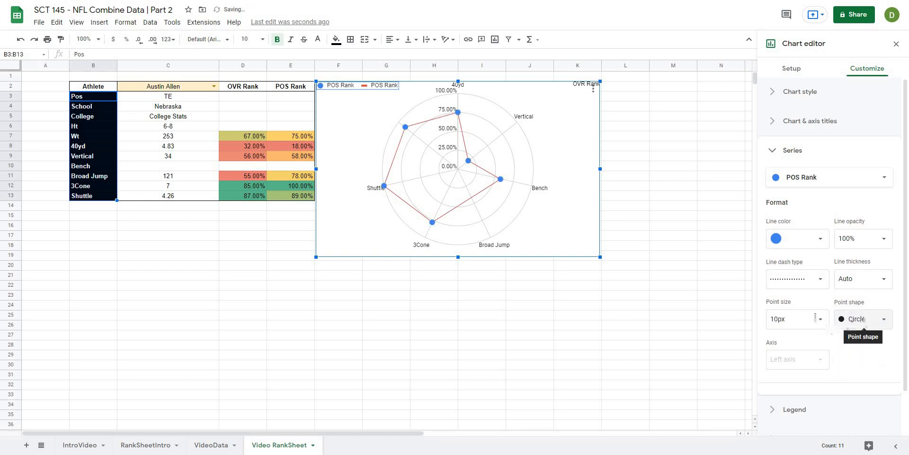
click(797, 239)
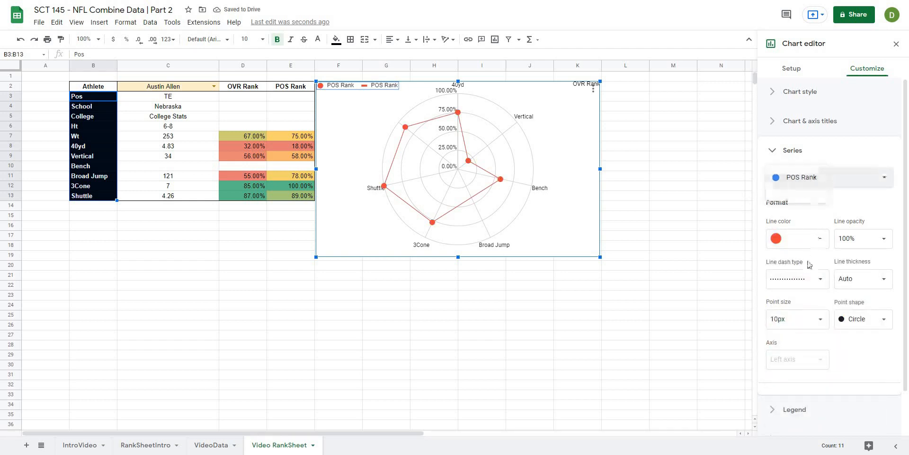
Switch to the other series and make its line dotted.
click(775, 239)
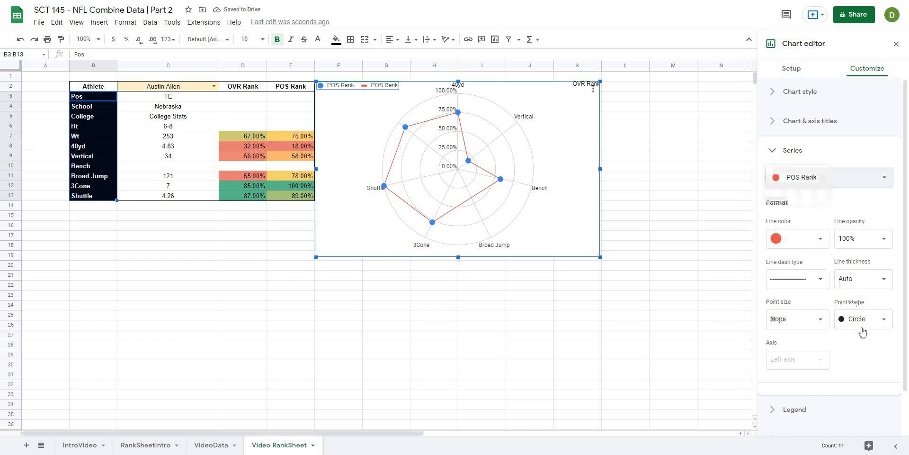
click(797, 279)
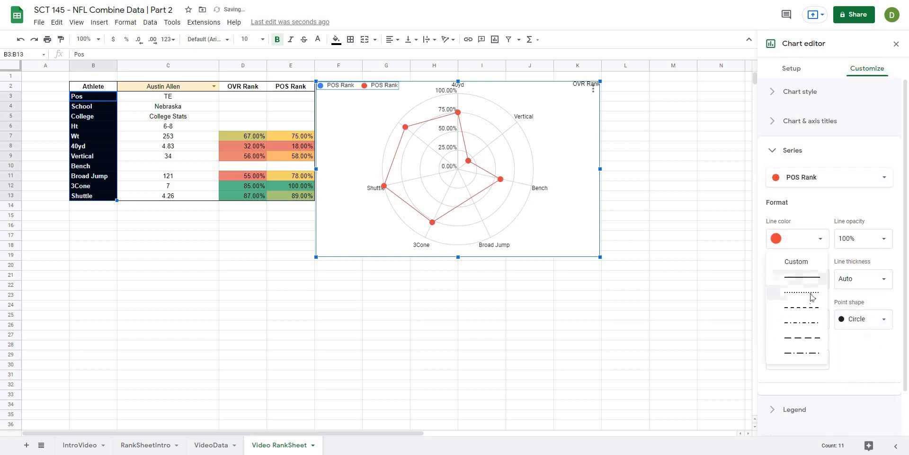
click(802, 292)
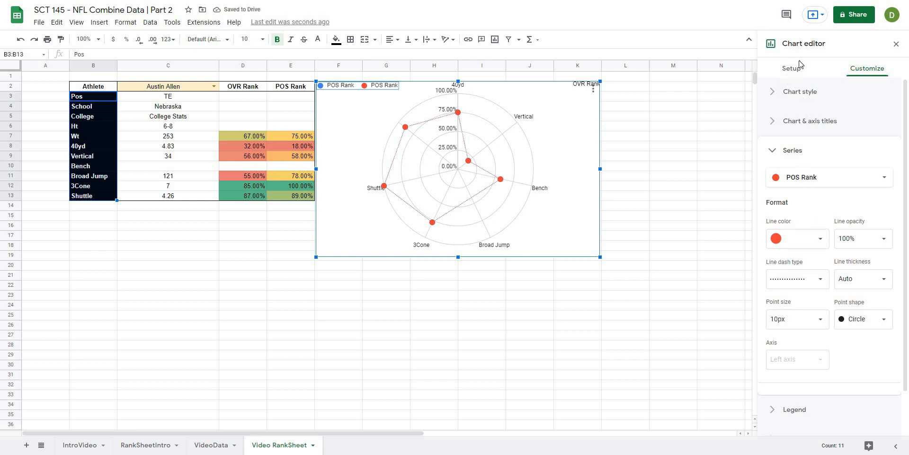
click(791, 68)
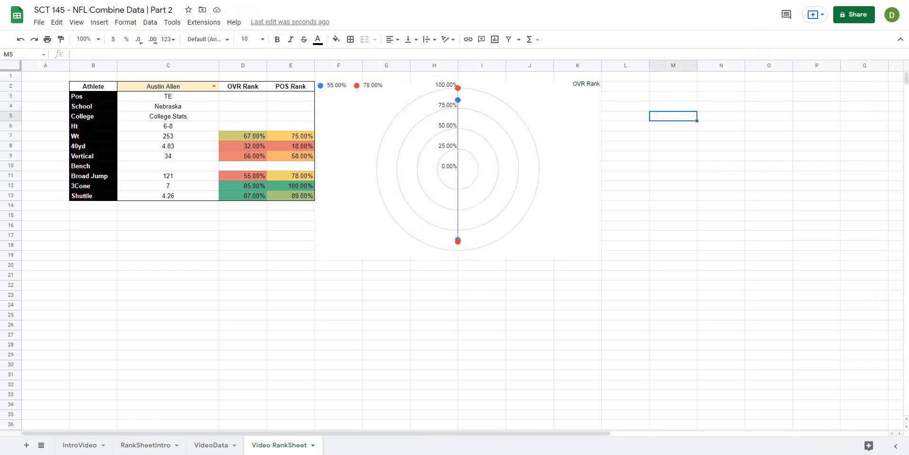
Reopen the chart setup and set the X-axis labels range to B2:B13.
double_click(457, 169)
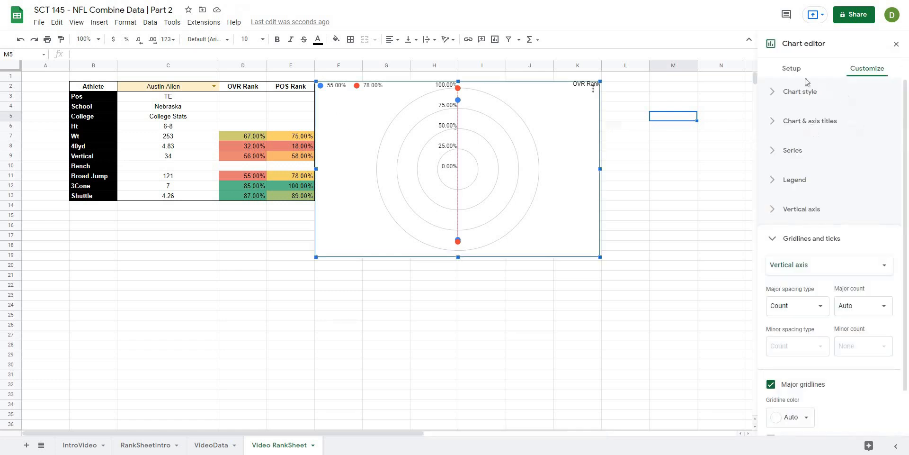
click(790, 68)
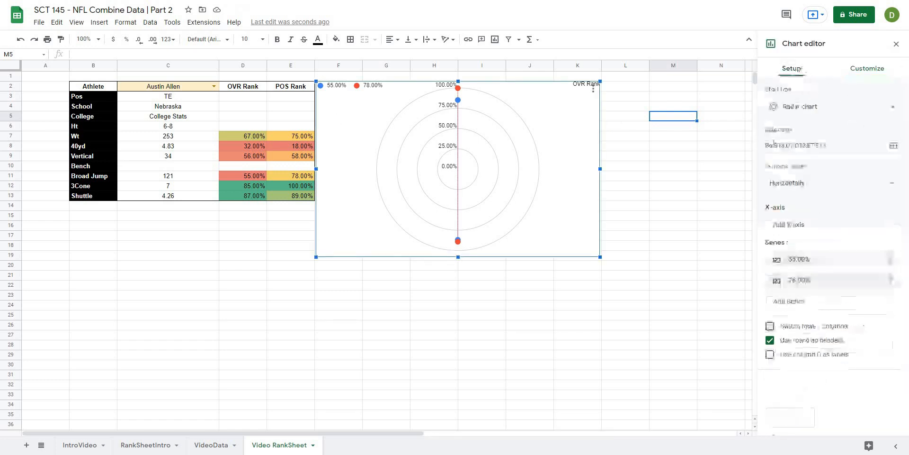
click(892, 259)
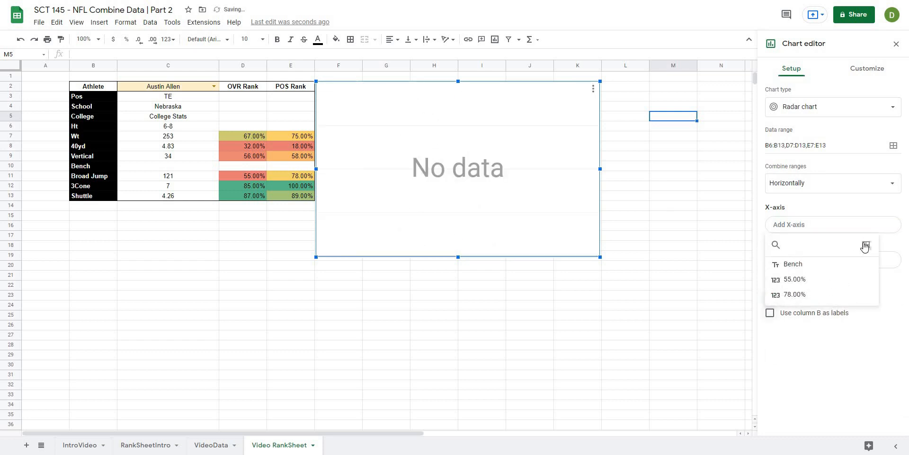
click(866, 244)
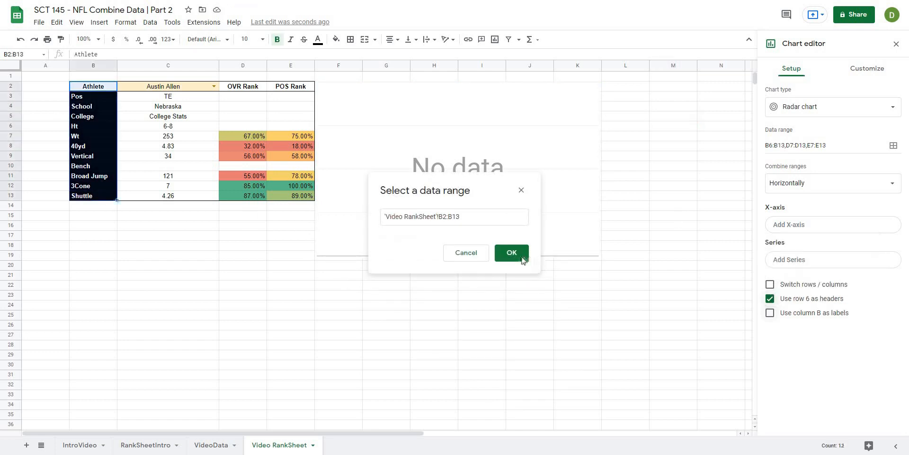
click(510, 252)
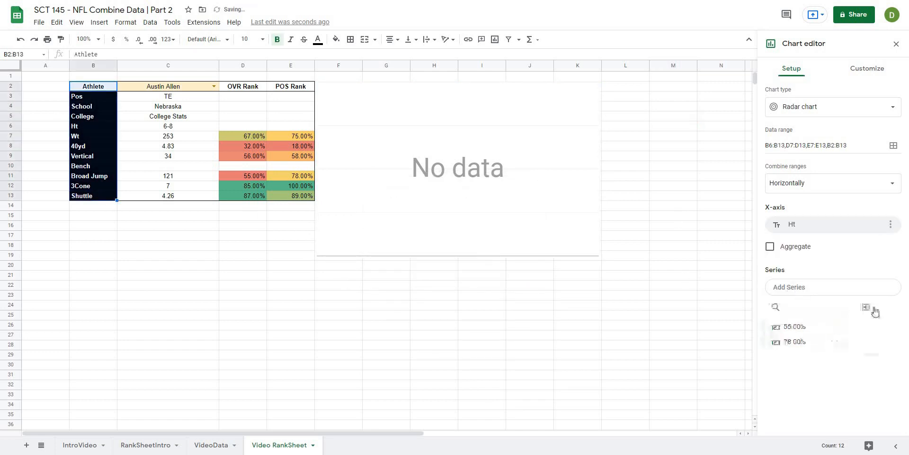
Add OVR Rank D2:D13 and POS Rank E2:E13 as the chart's two series.
click(867, 307)
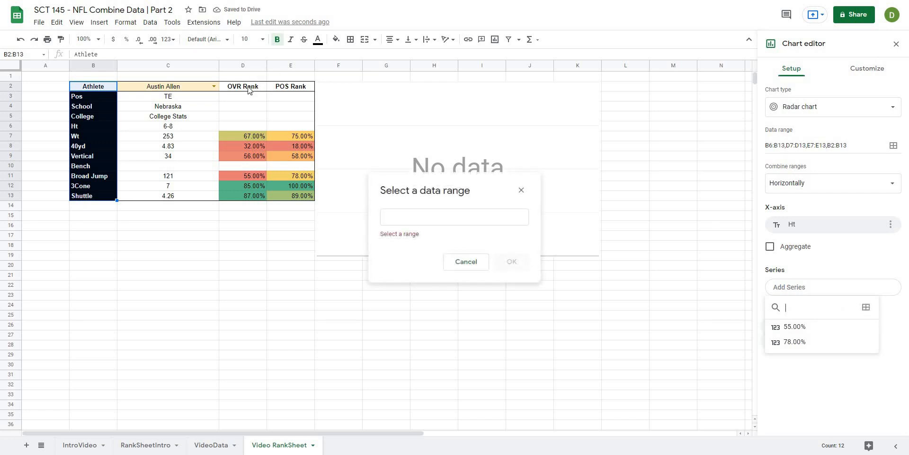
drag(243, 86, 290, 86)
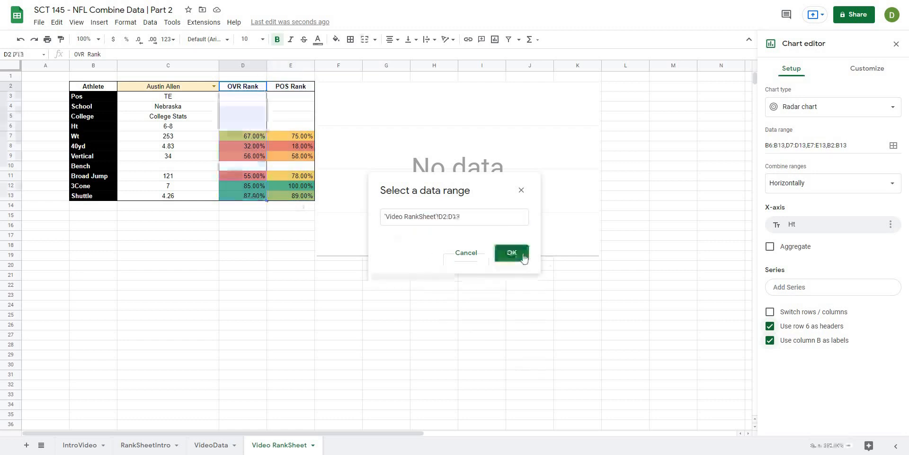
click(511, 252)
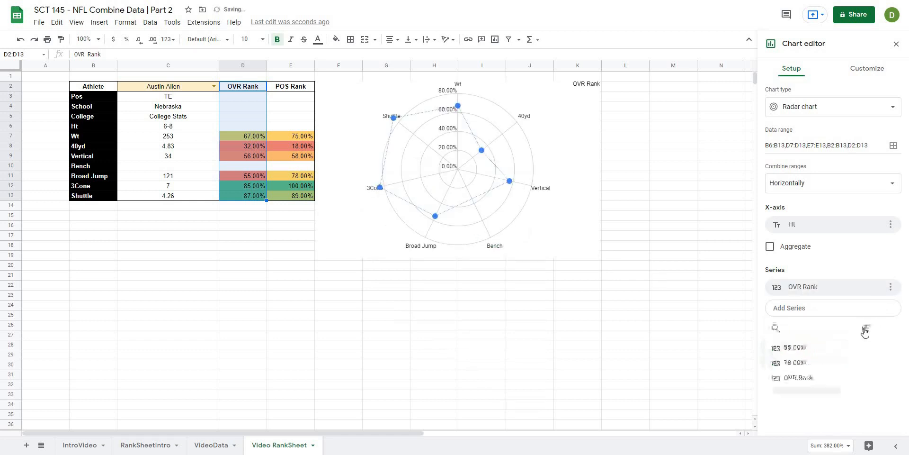
click(865, 327)
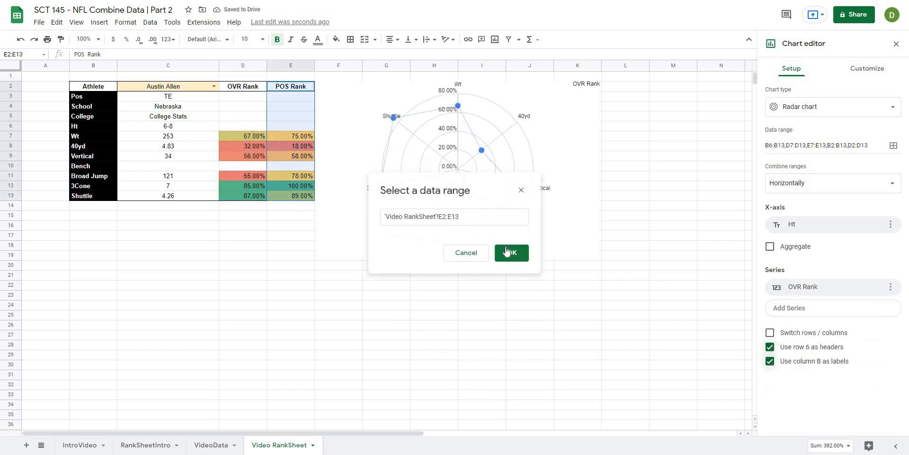
click(510, 252)
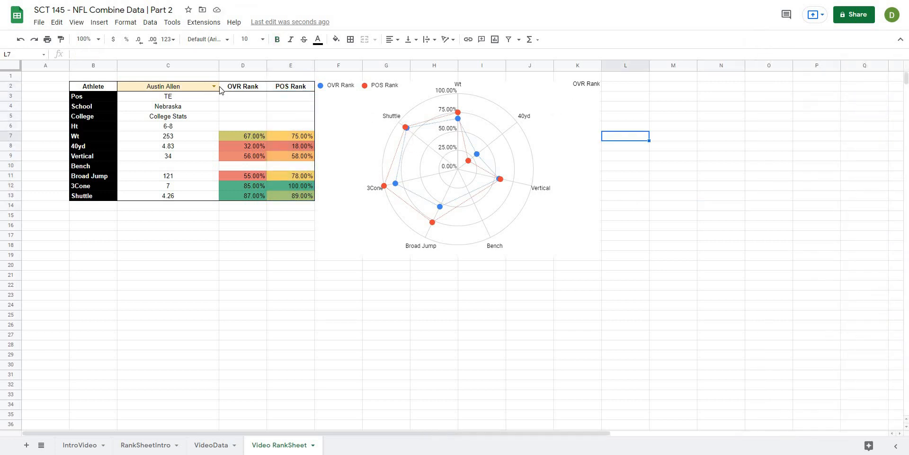
click(212, 86)
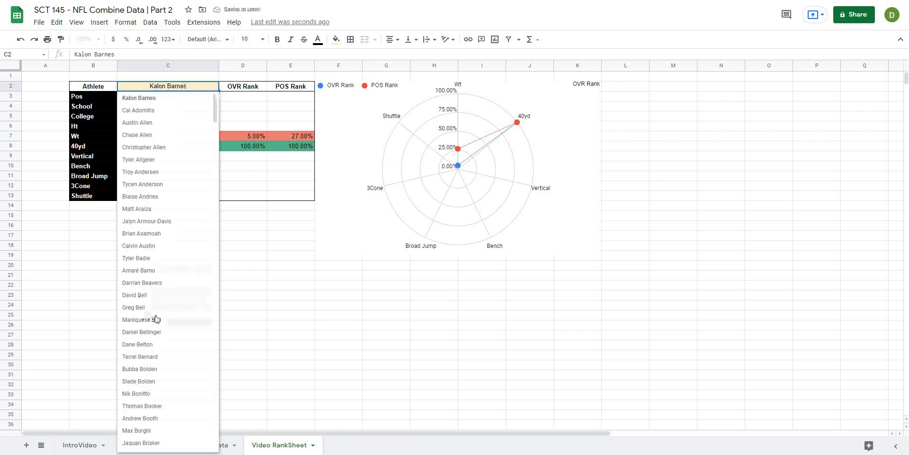
click(138, 319)
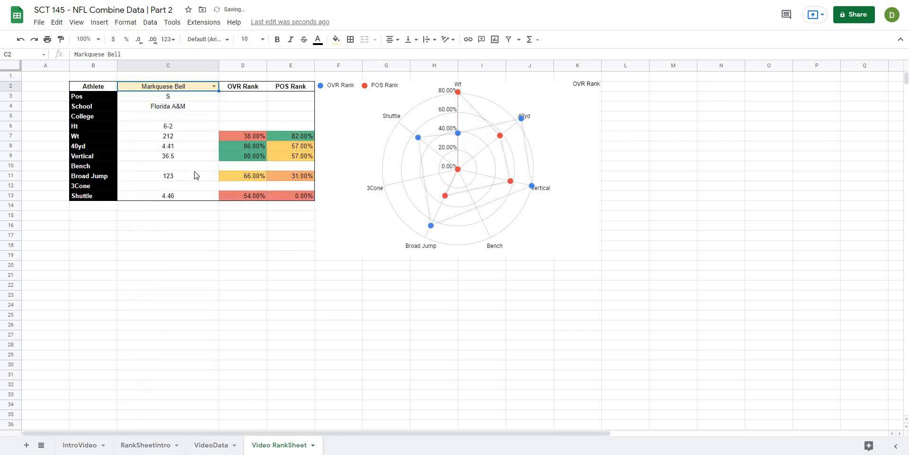
mouse_move(220, 261)
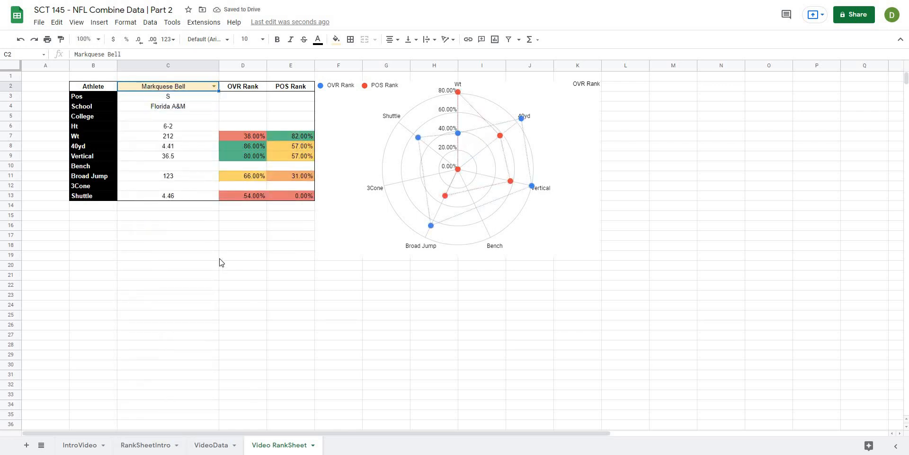
click(243, 275)
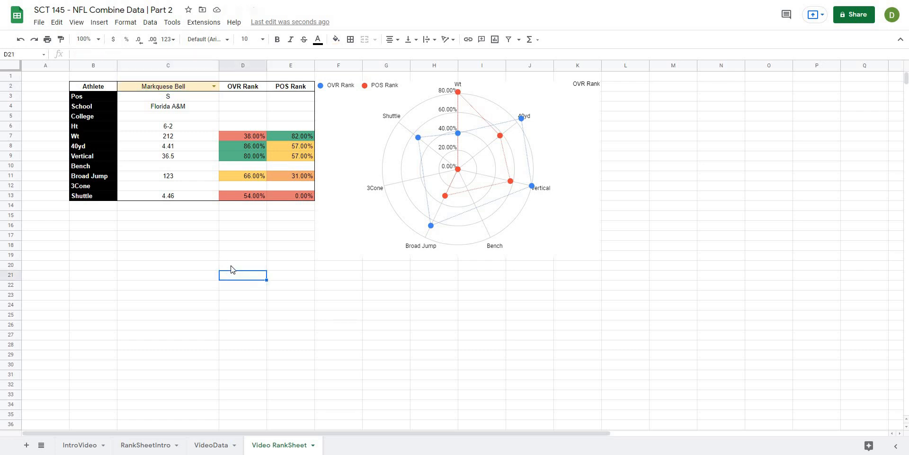